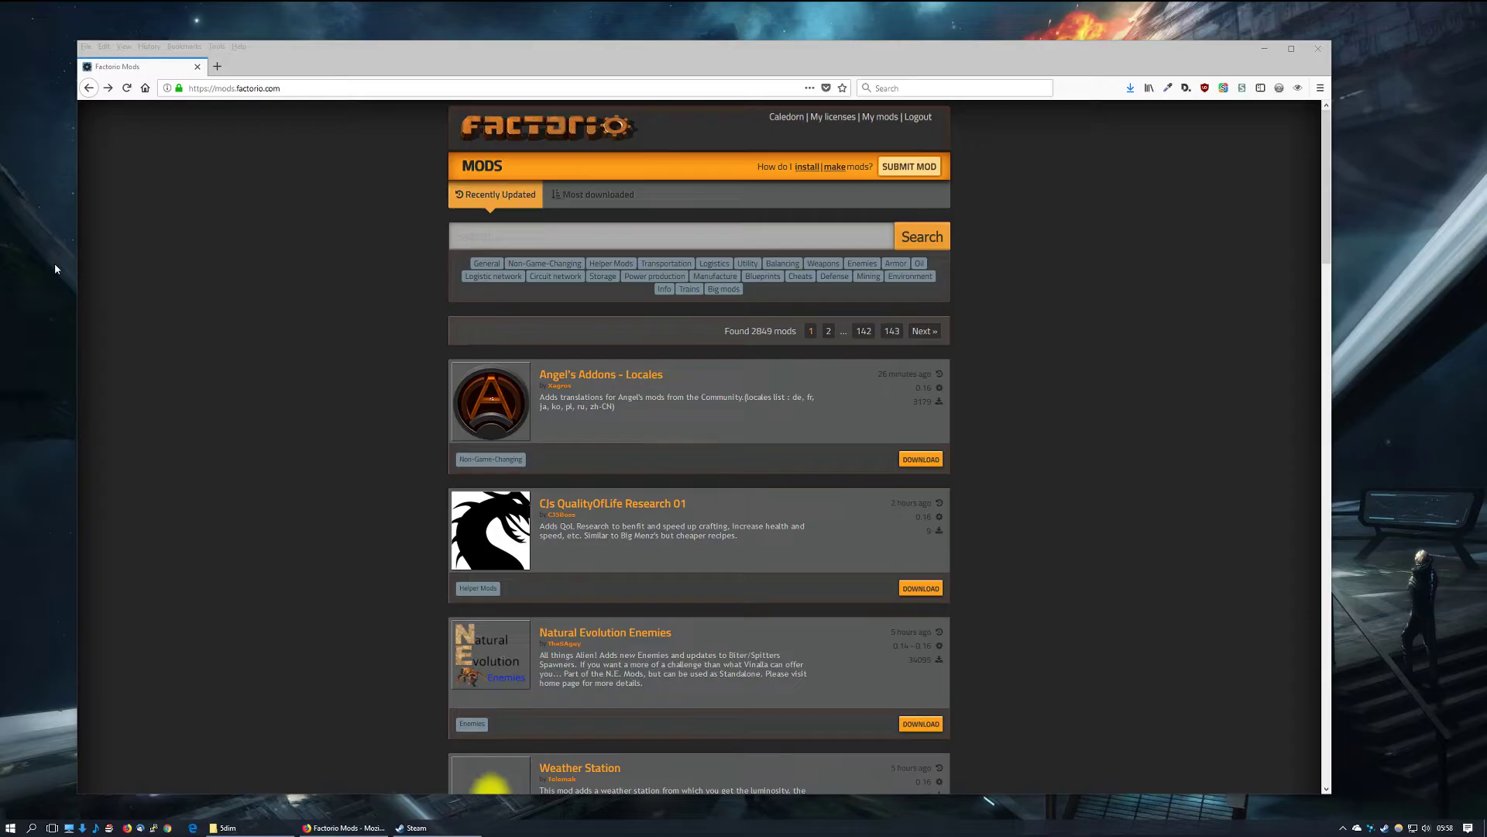
mouse_move(148, 311)
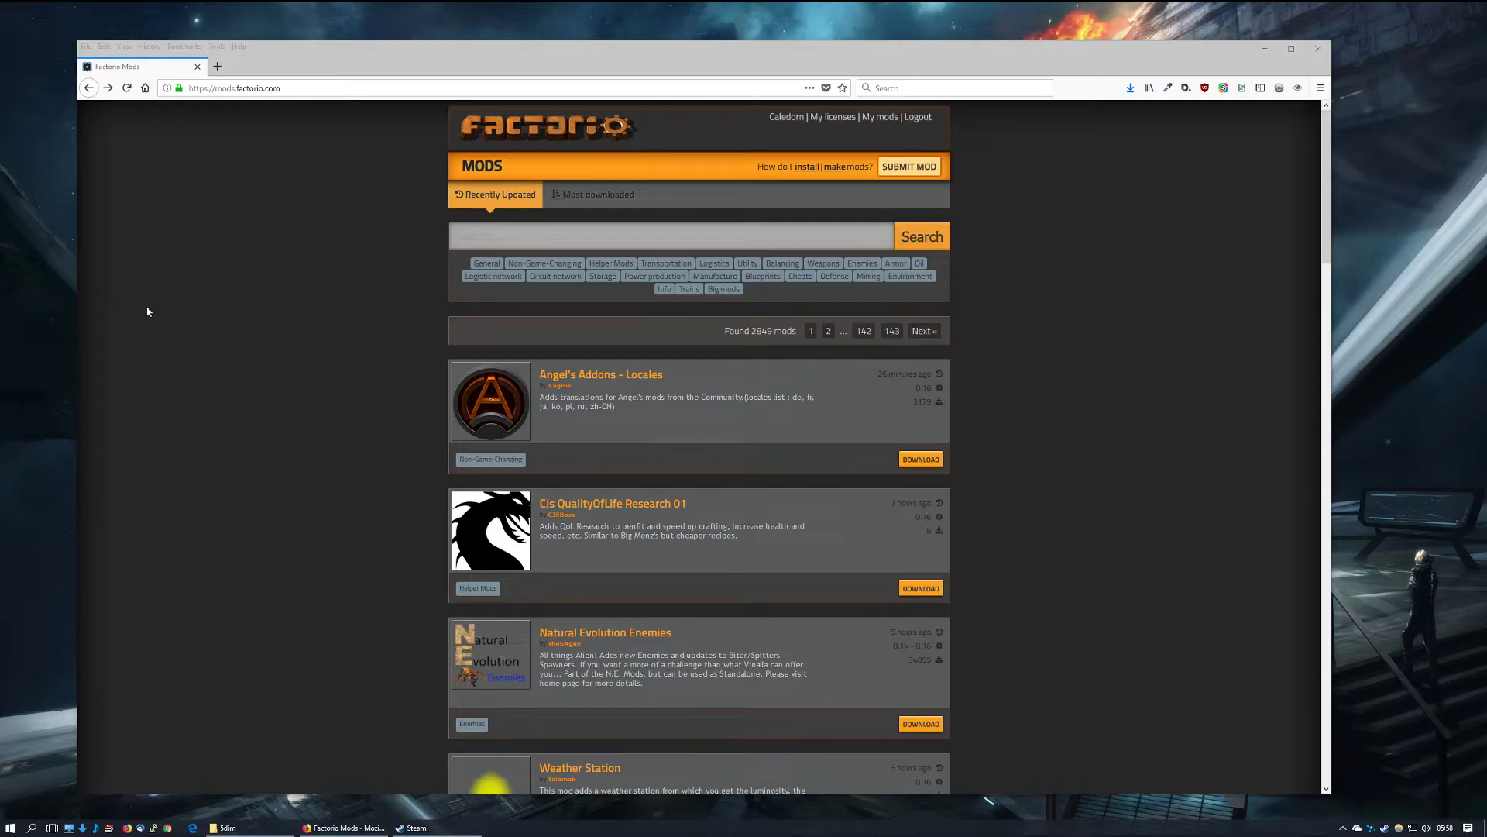
mouse_move(232, 249)
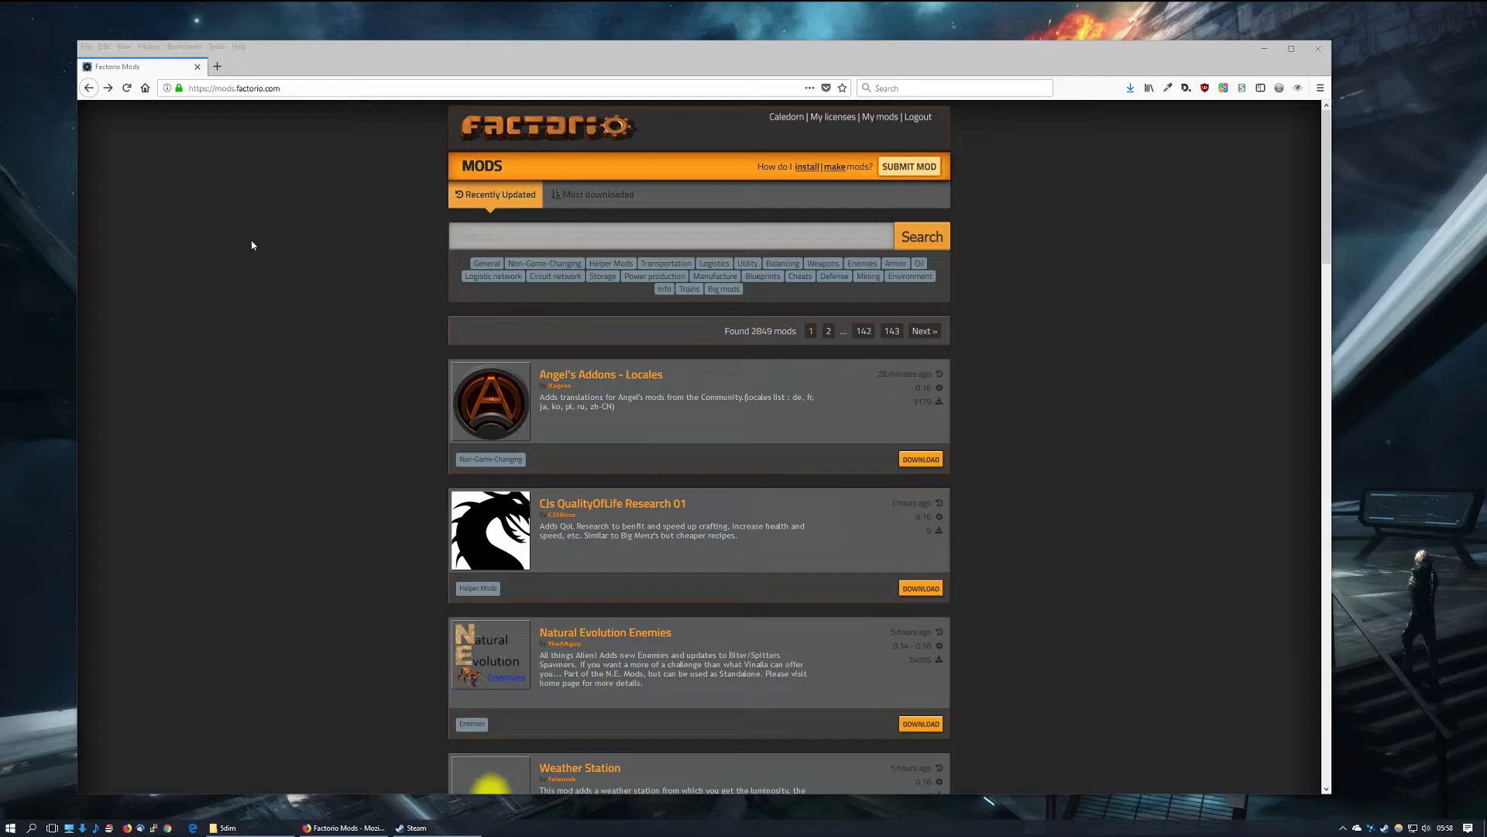
mouse_move(276, 337)
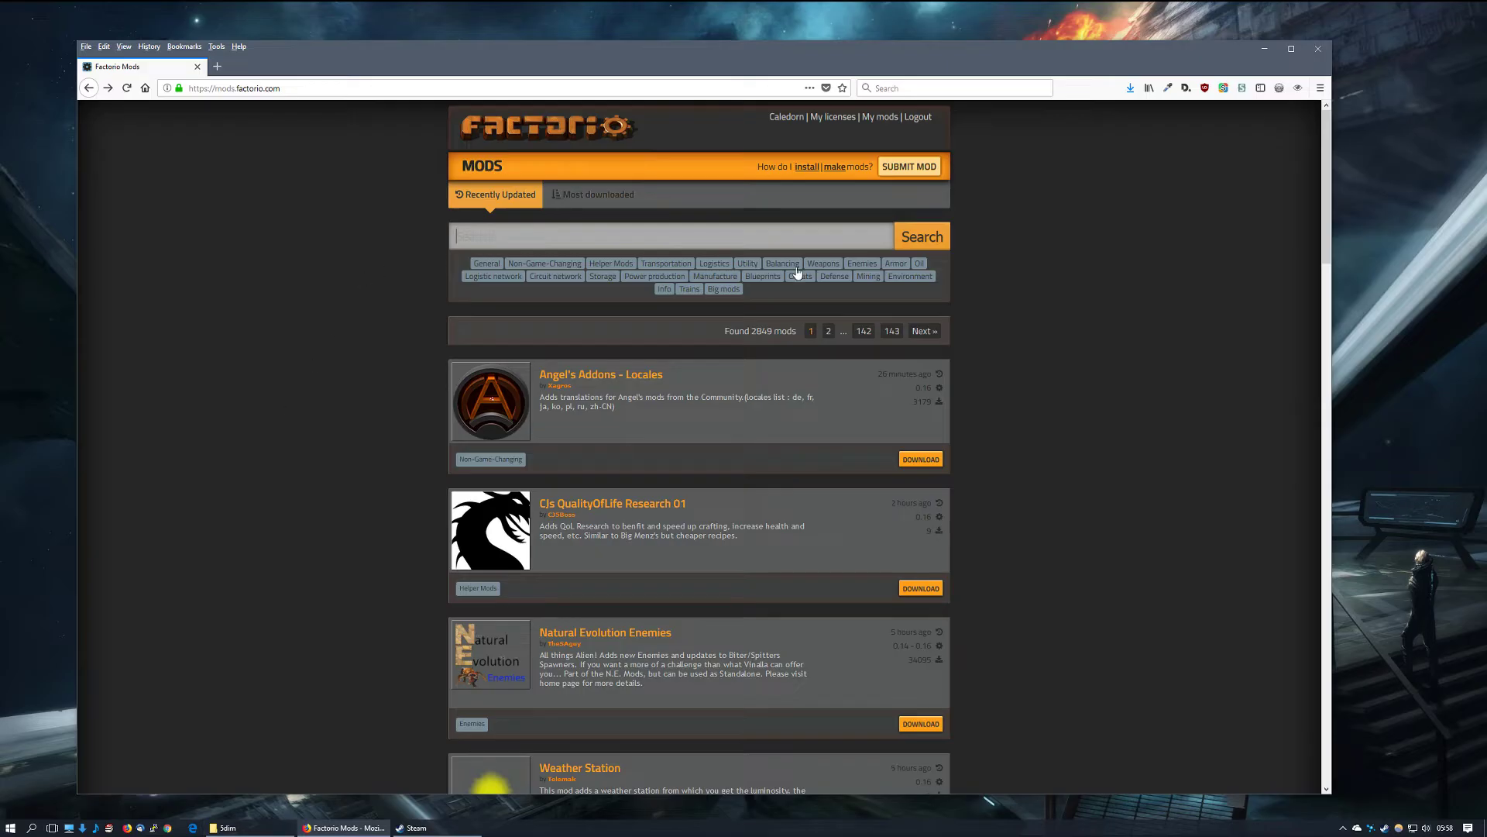
mouse_move(1121, 420)
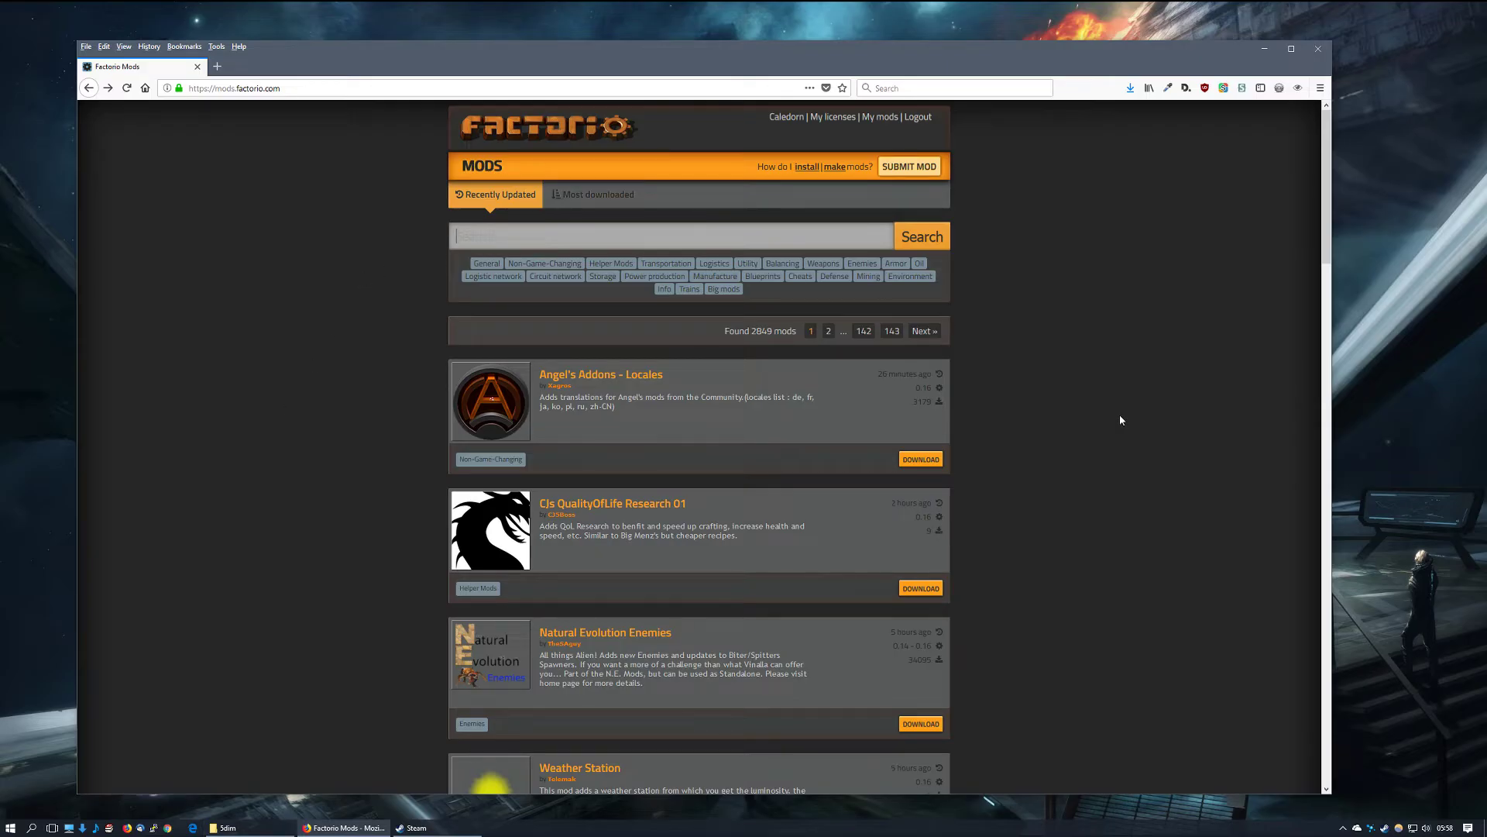
Search the mods portal for '5dim' and scroll through the 32 results
type("5dim")
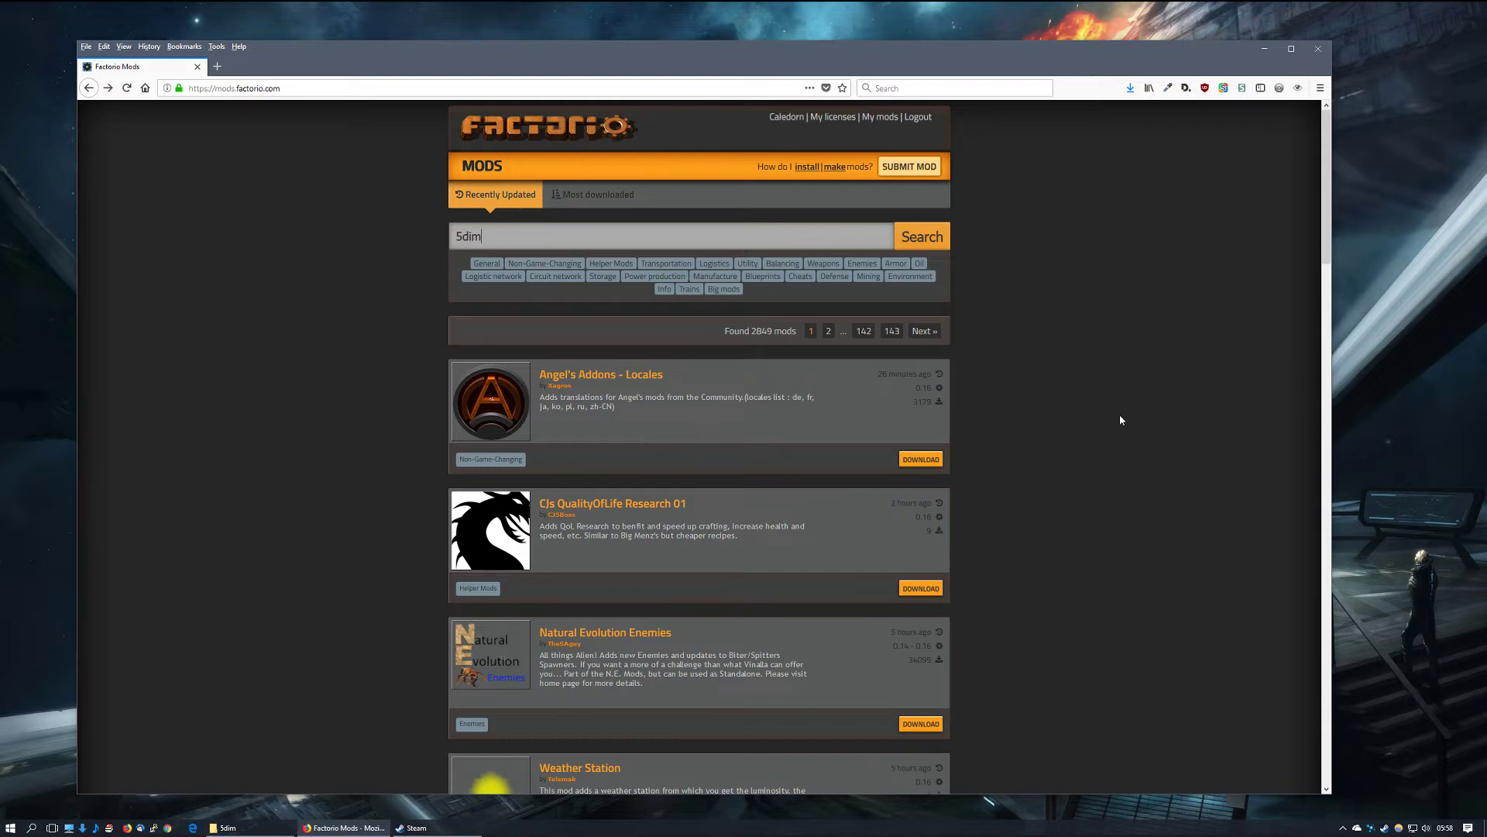
left_click(920, 237)
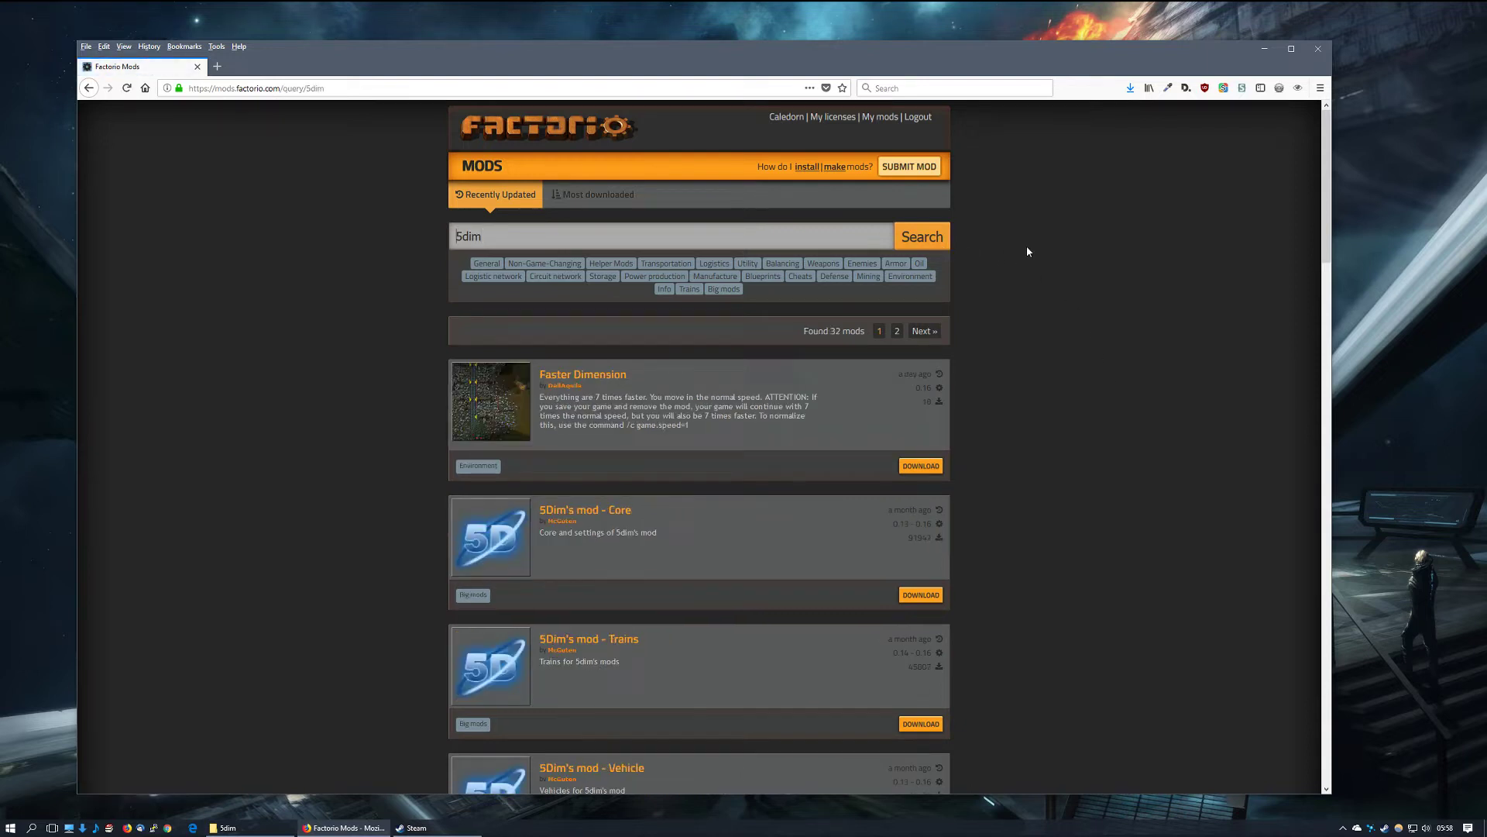
mouse_move(1086, 392)
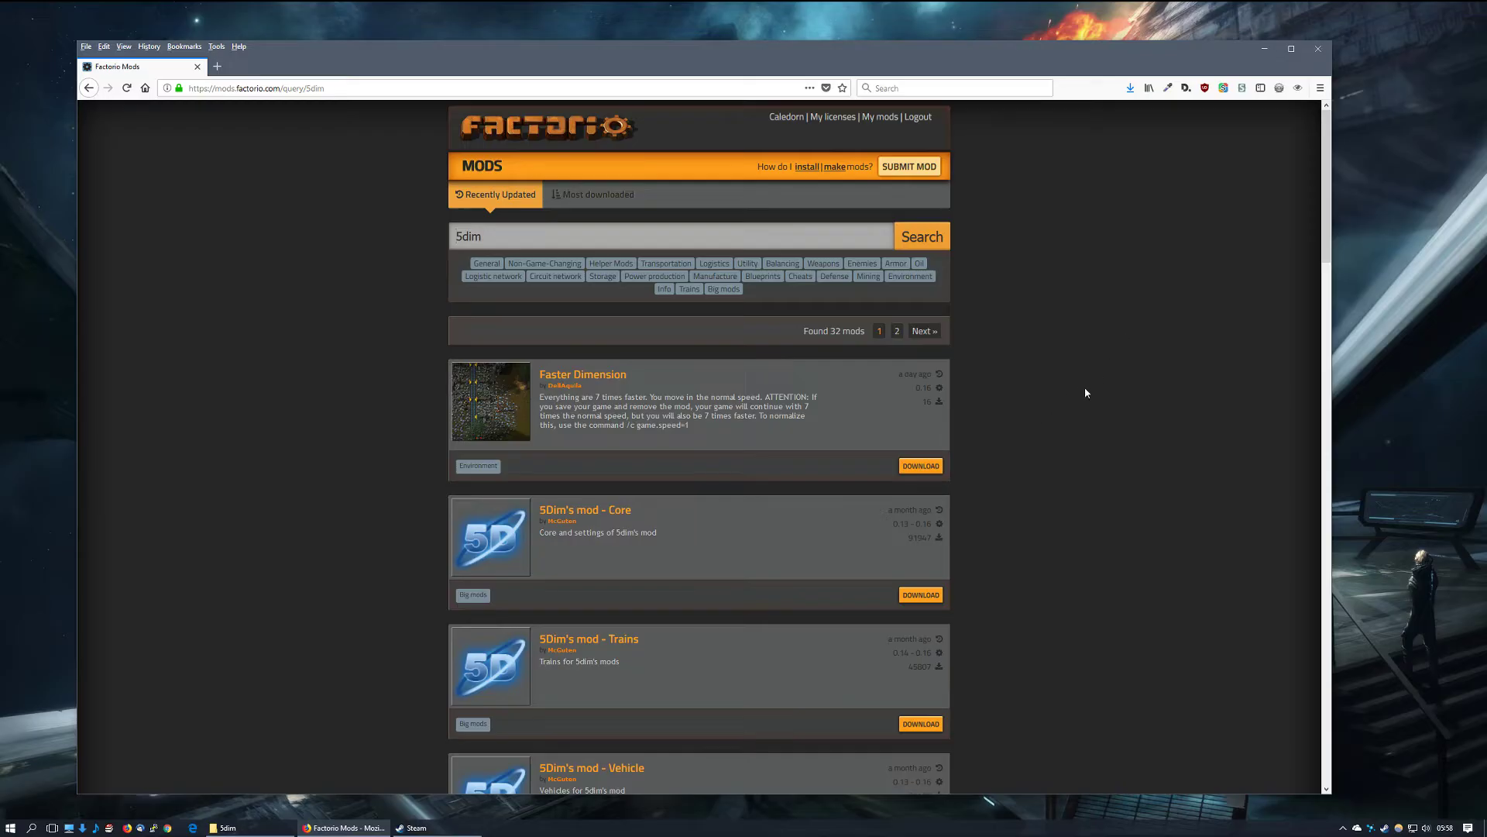
mouse_move(745, 519)
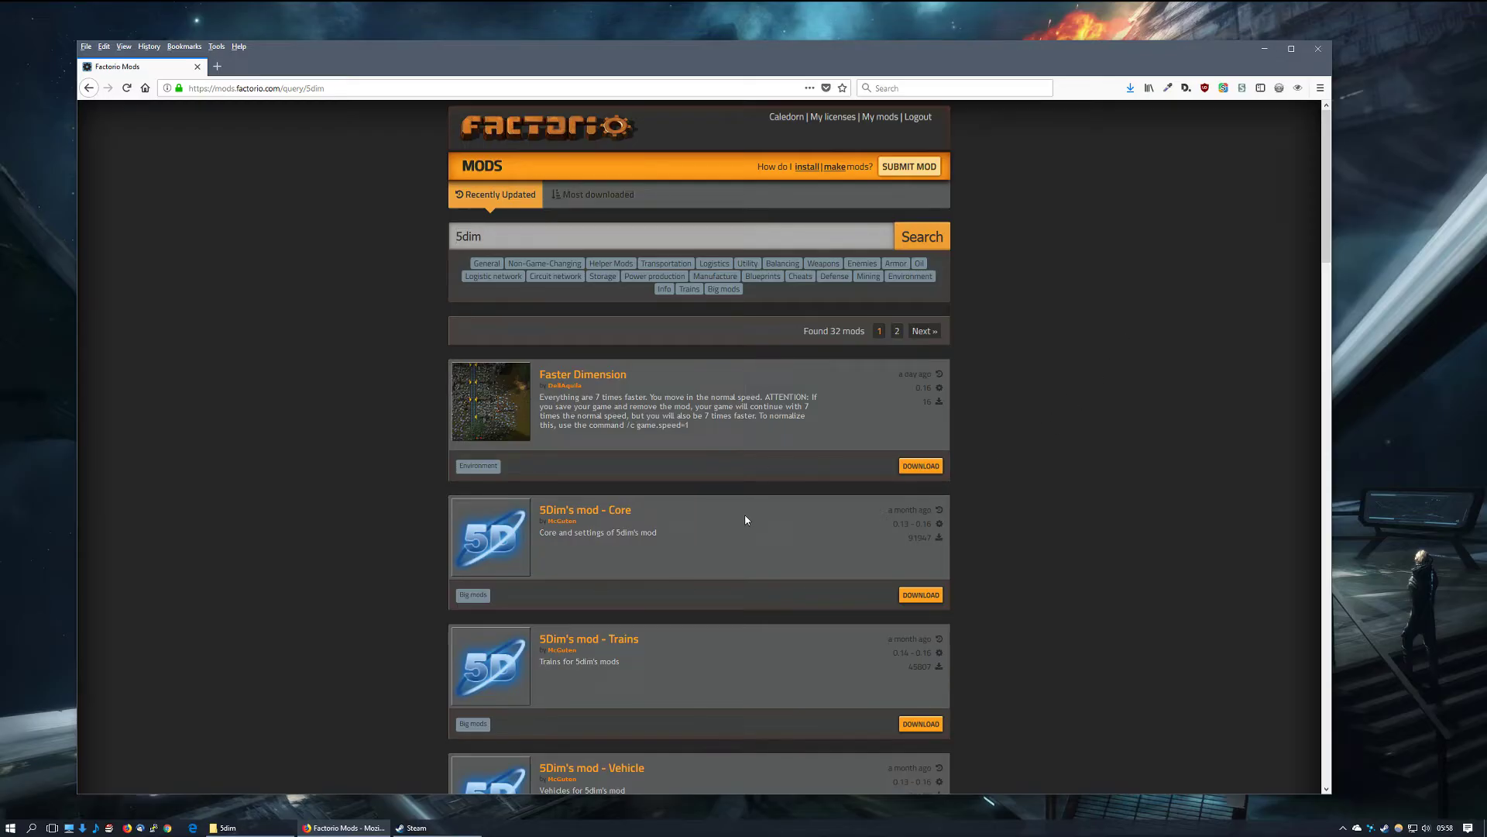
mouse_move(739, 526)
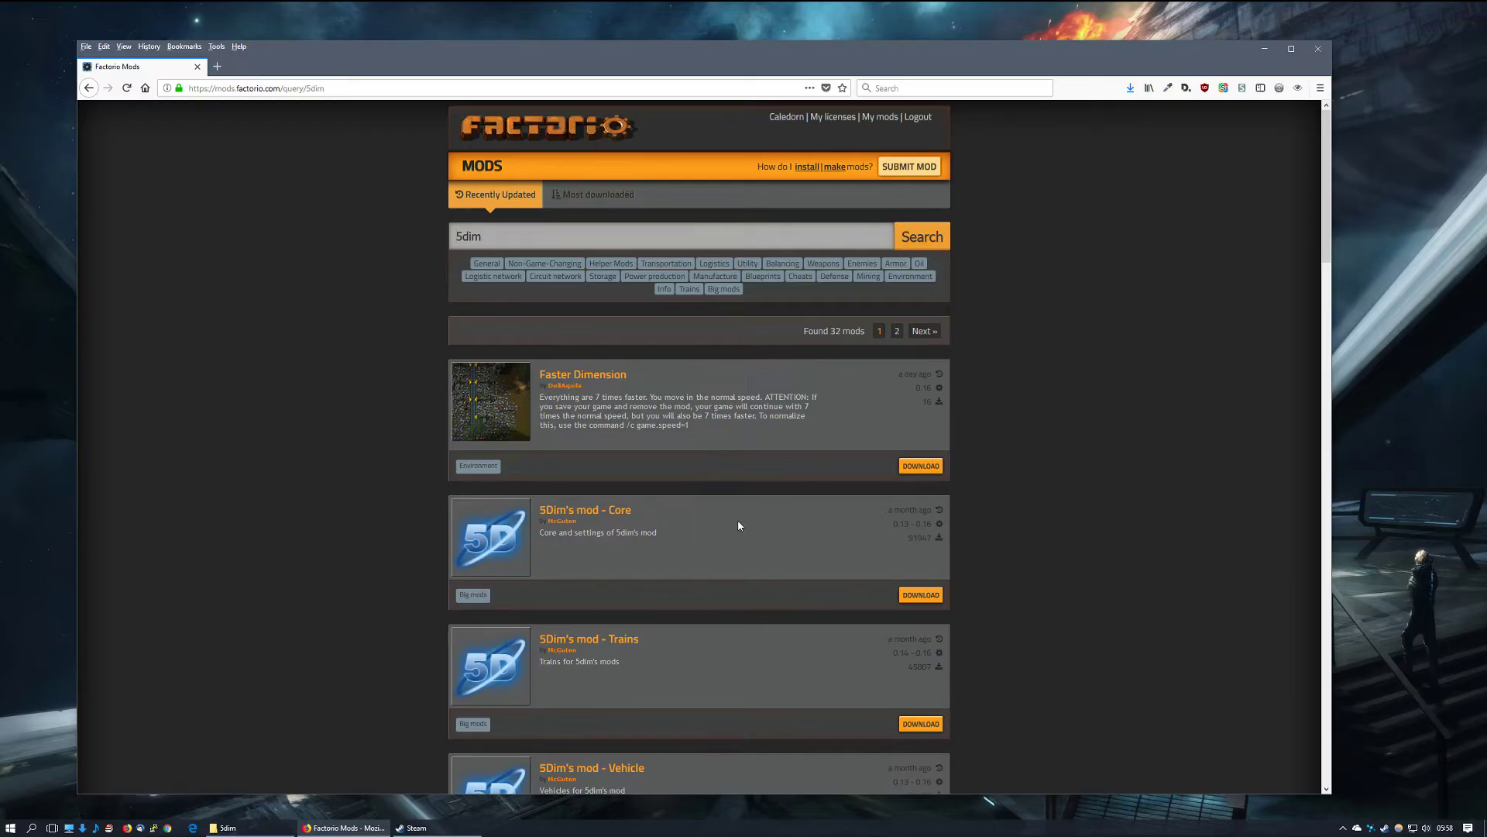
scroll("down", 3)
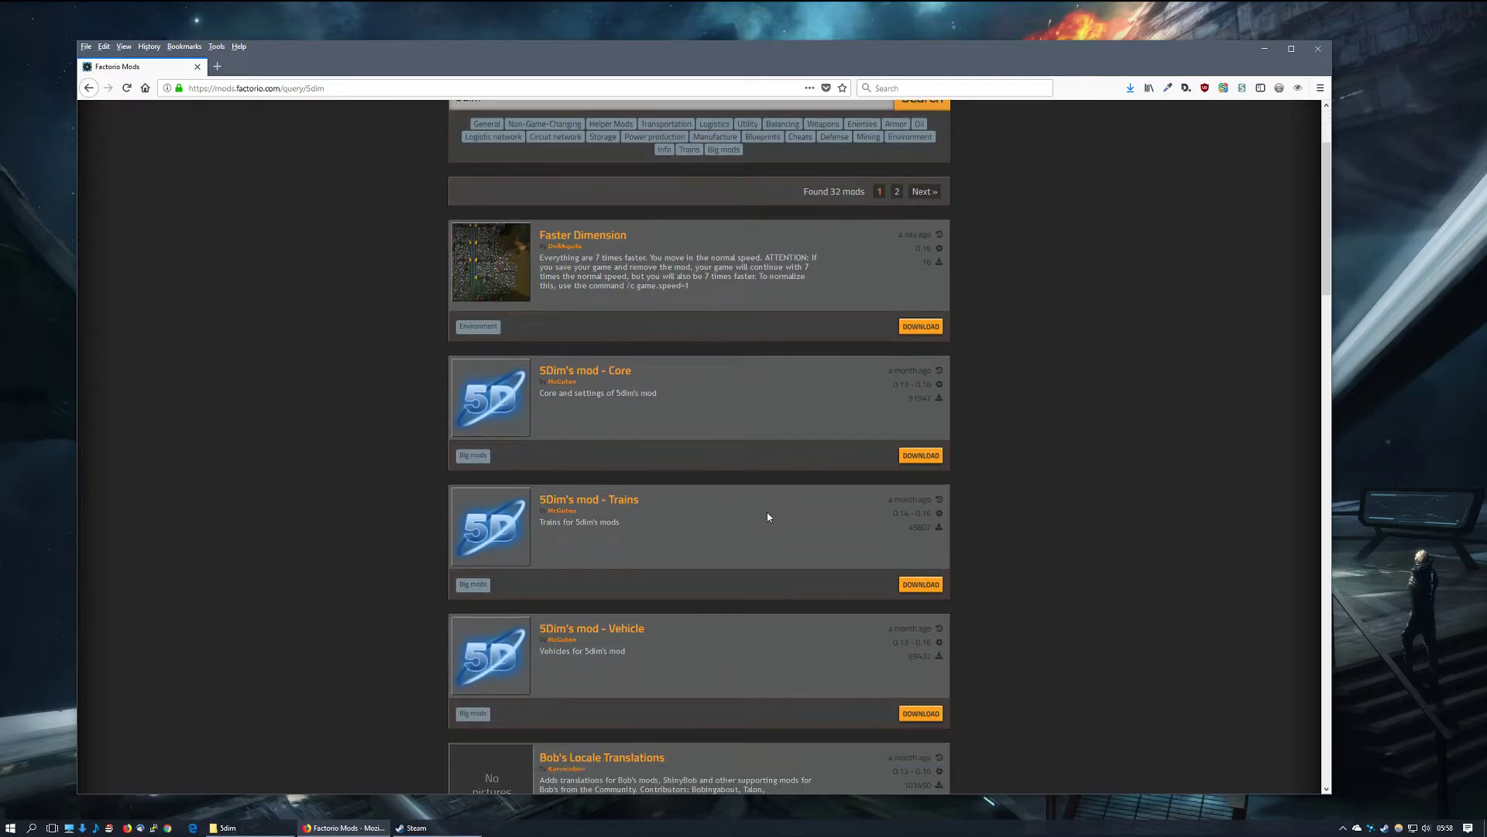
mouse_move(681, 242)
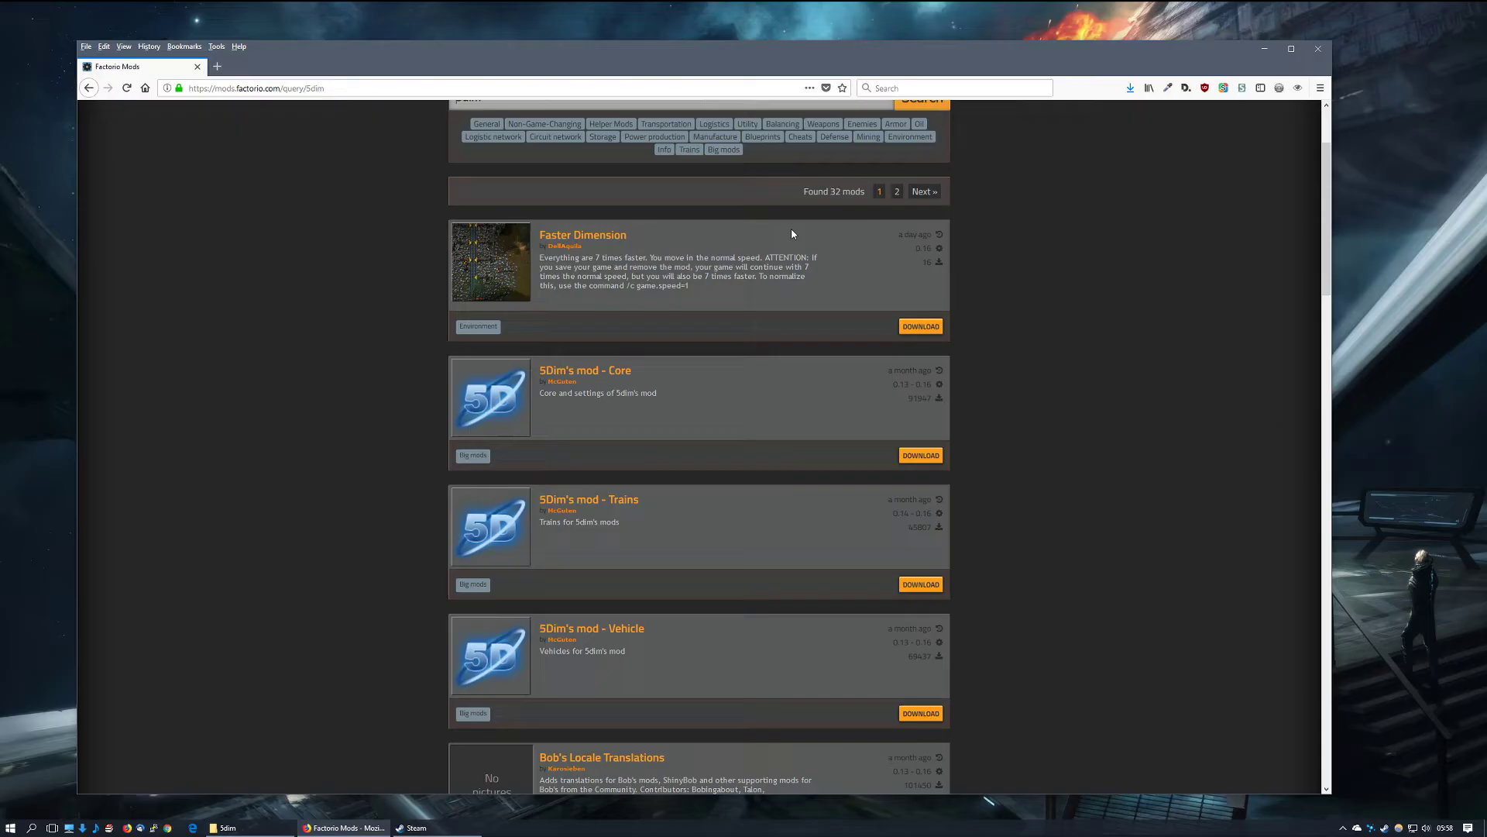
mouse_move(693, 464)
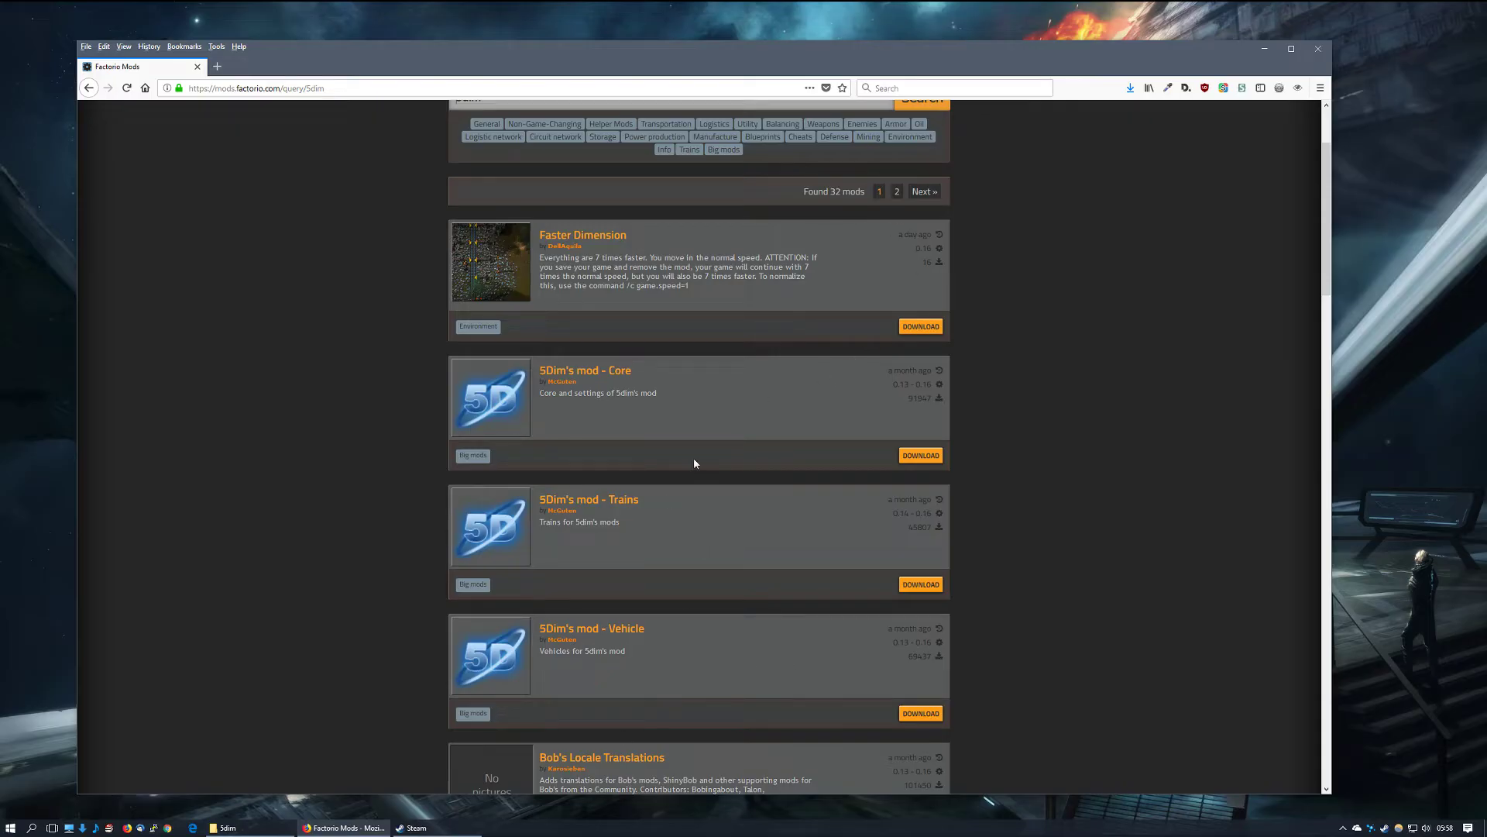
mouse_move(887, 394)
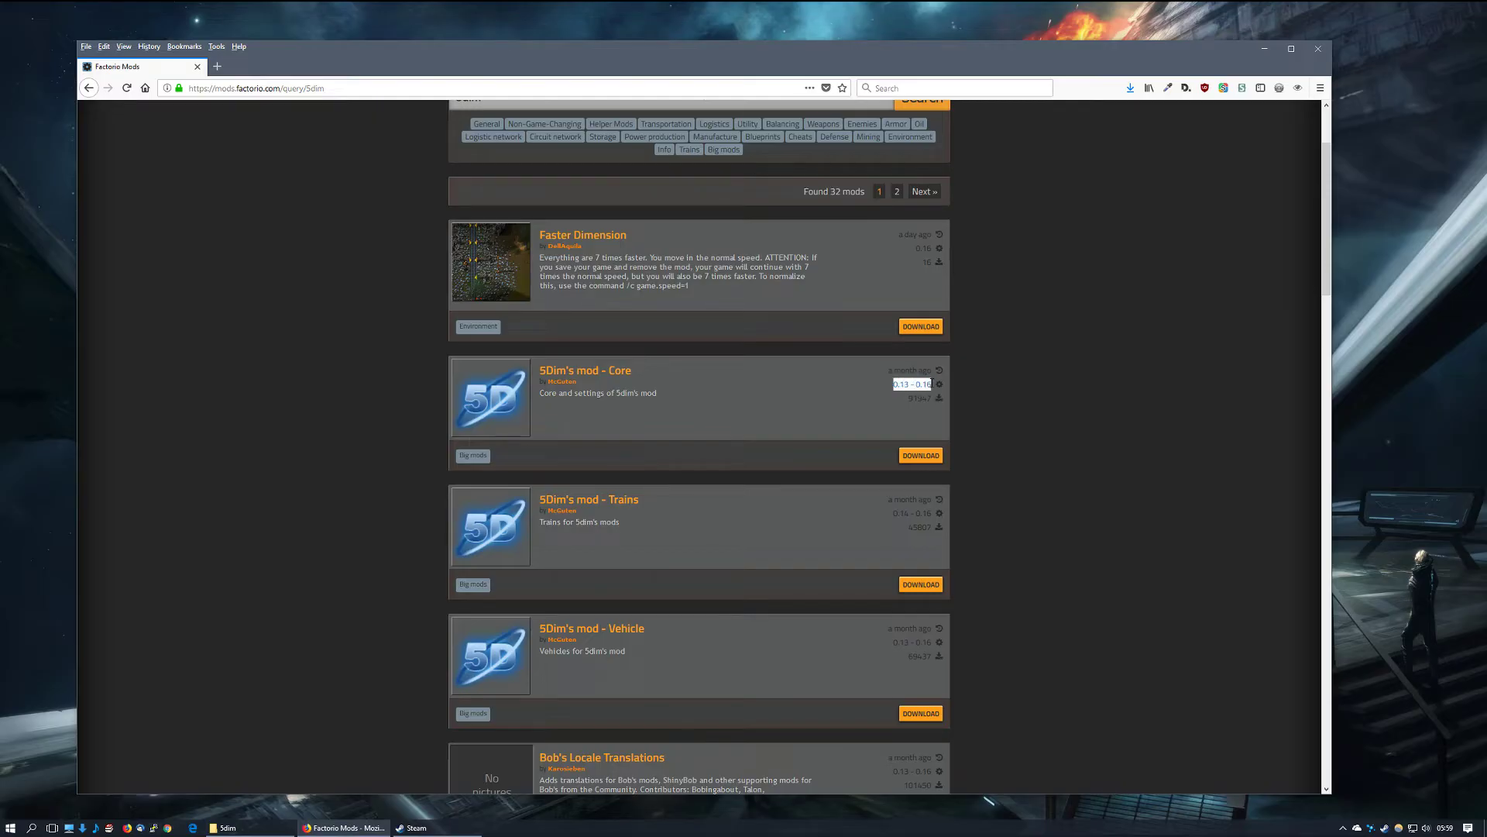
mouse_move(766, 392)
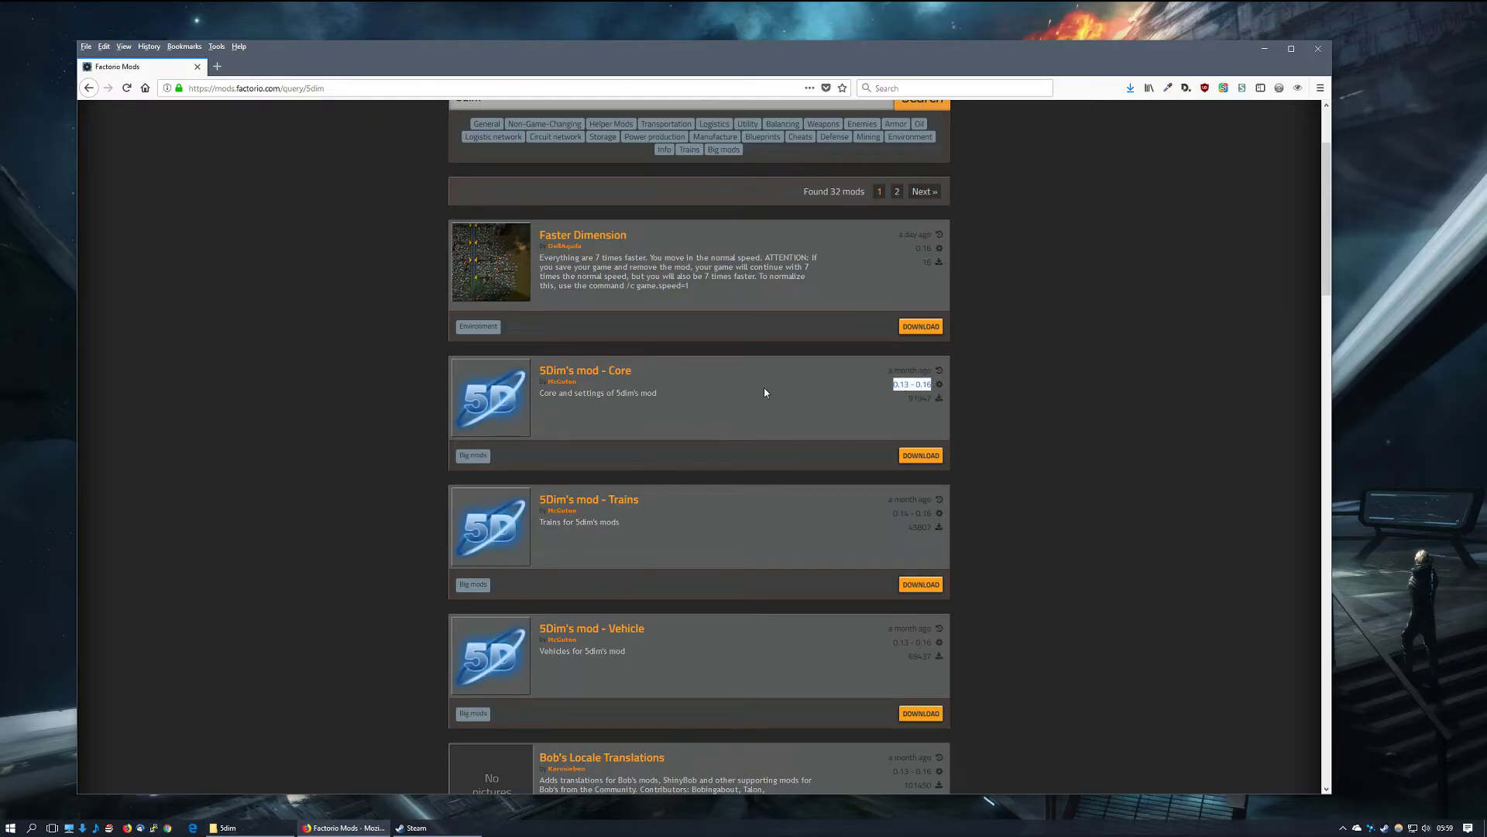
mouse_move(804, 406)
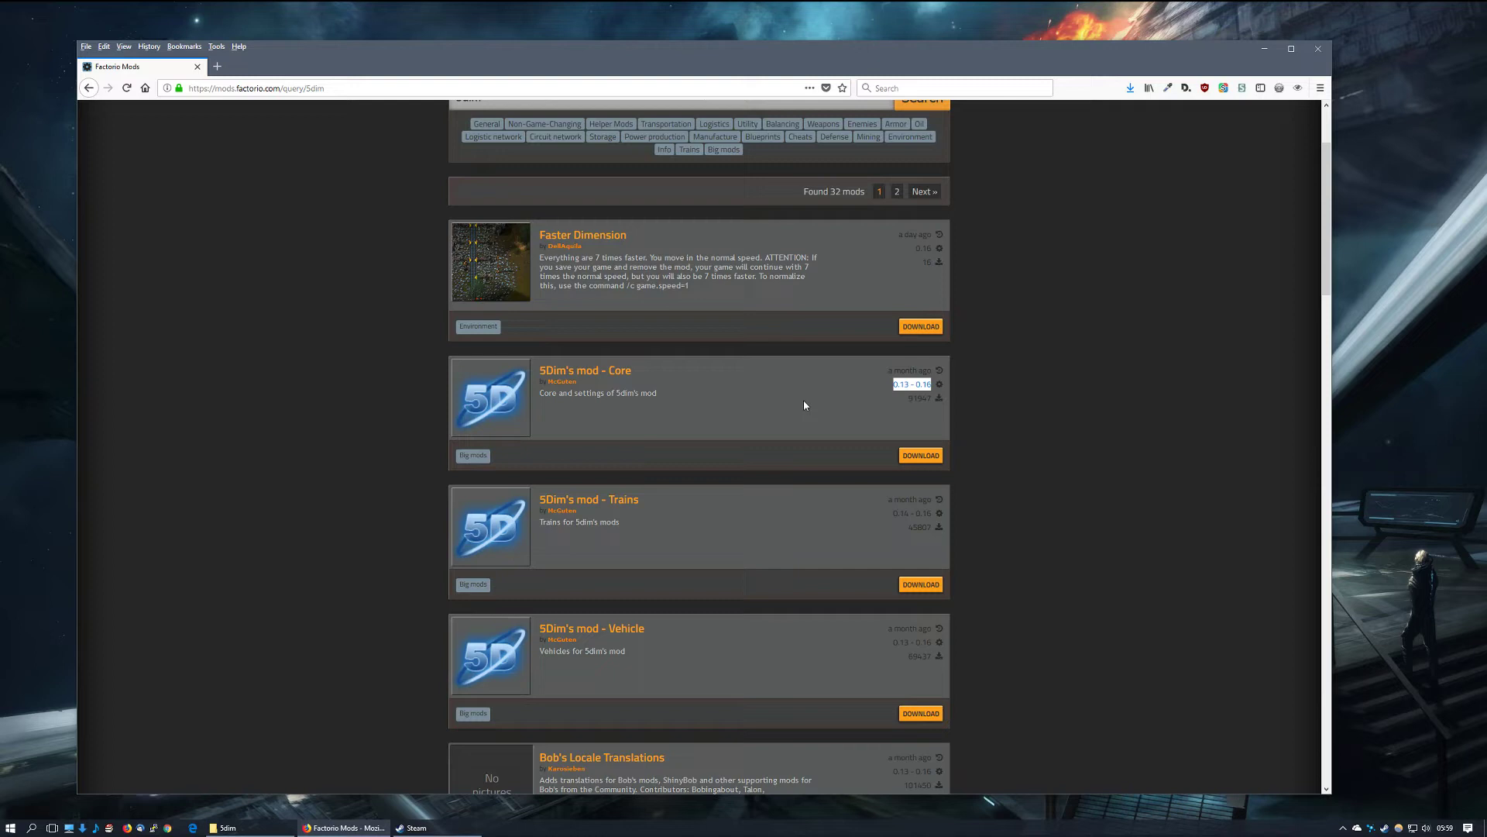
mouse_move(904, 402)
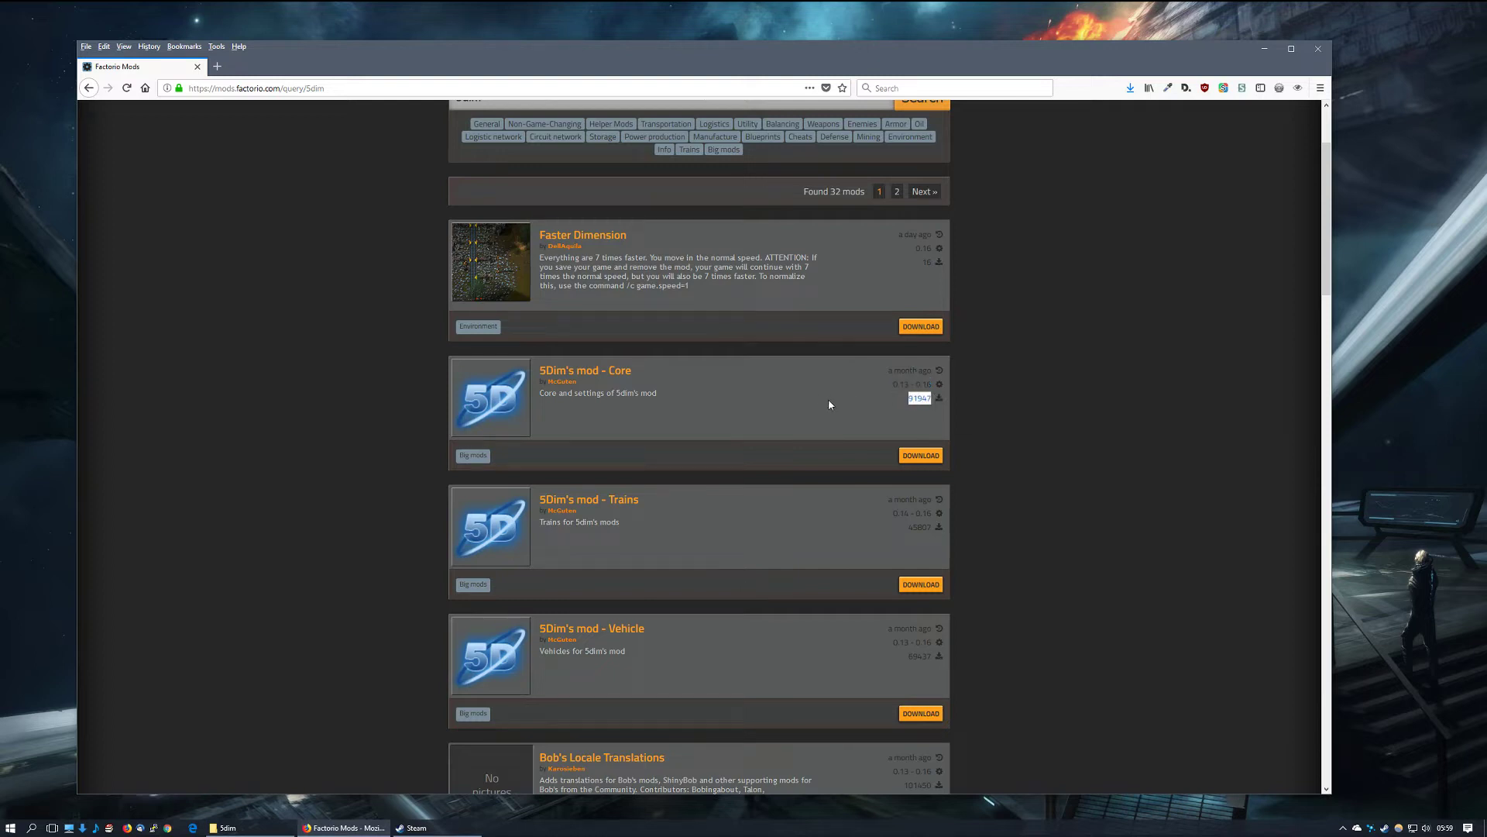
left_click(584, 370)
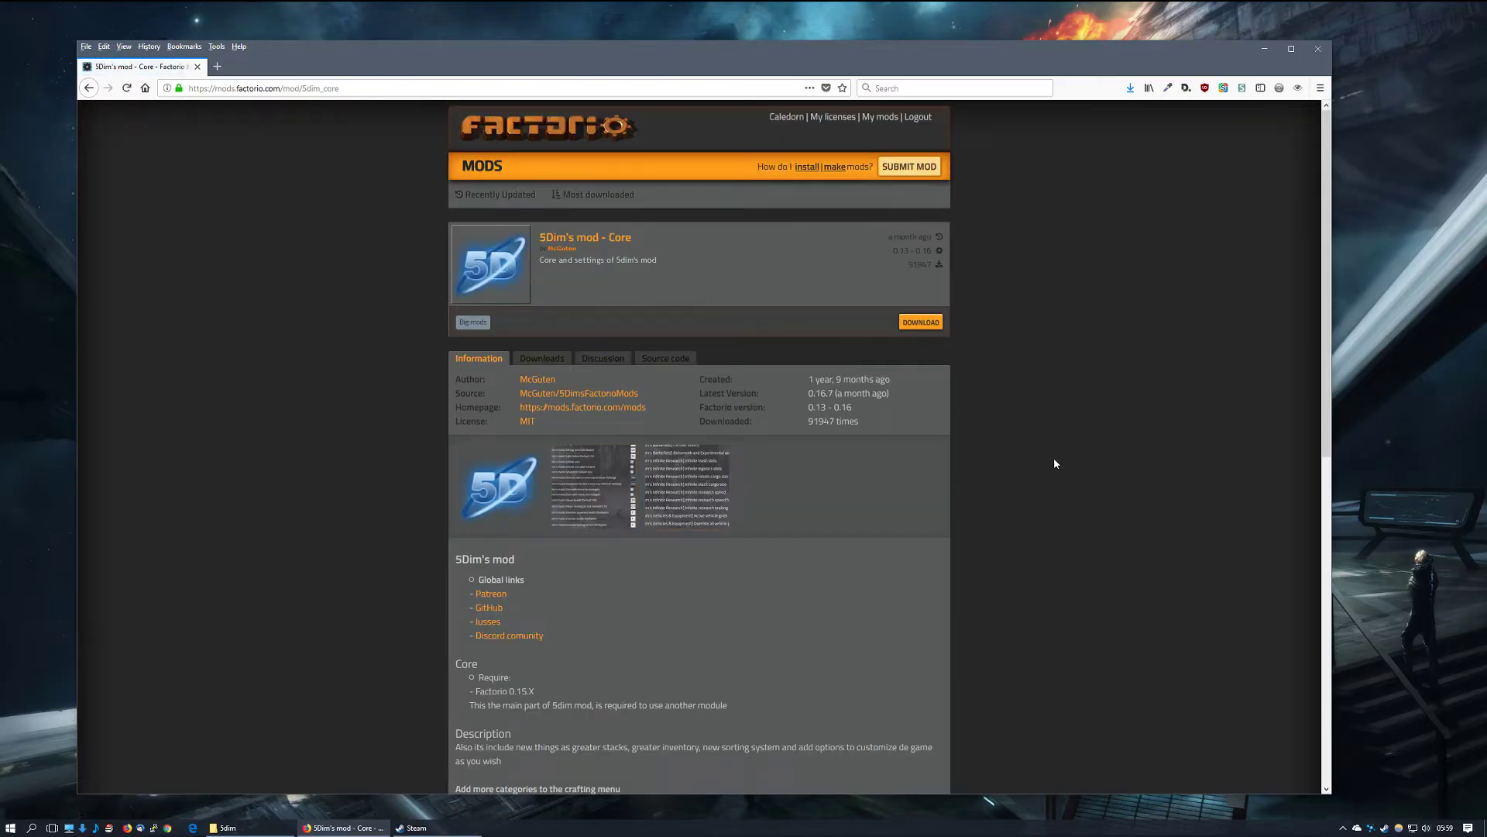
mouse_move(1029, 584)
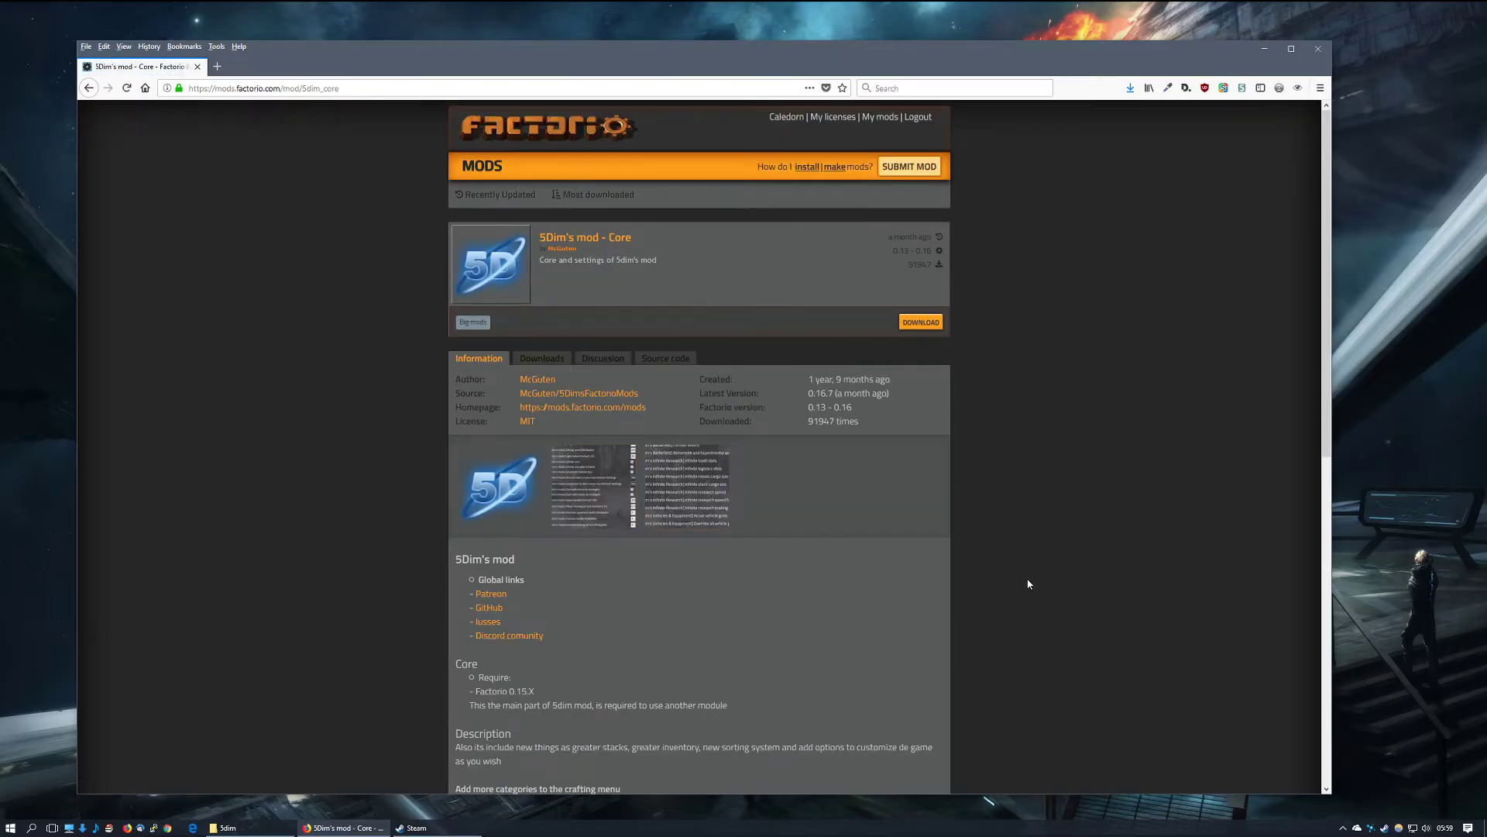
scroll("down", 3)
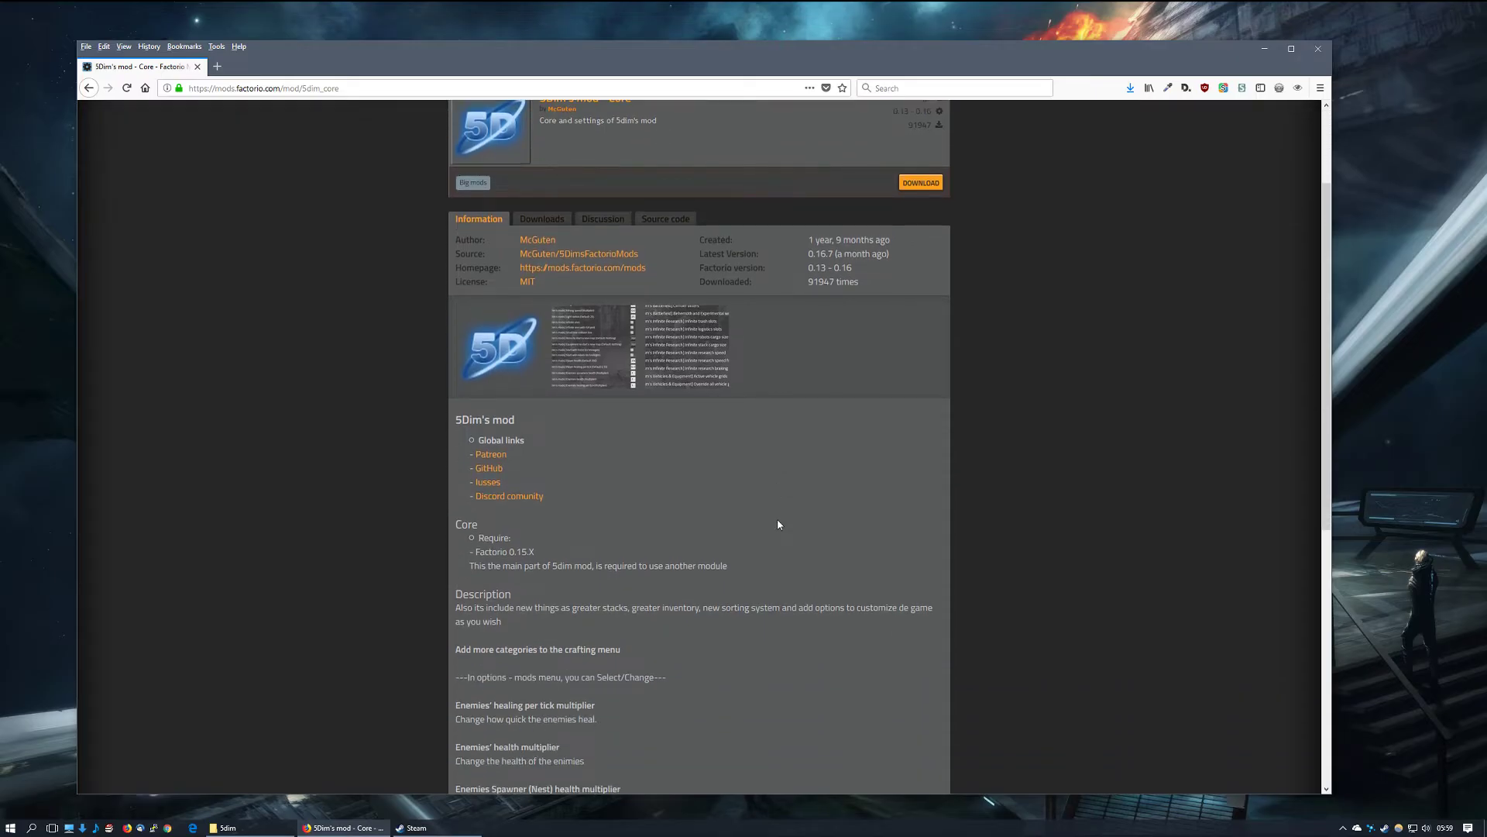
mouse_move(802, 532)
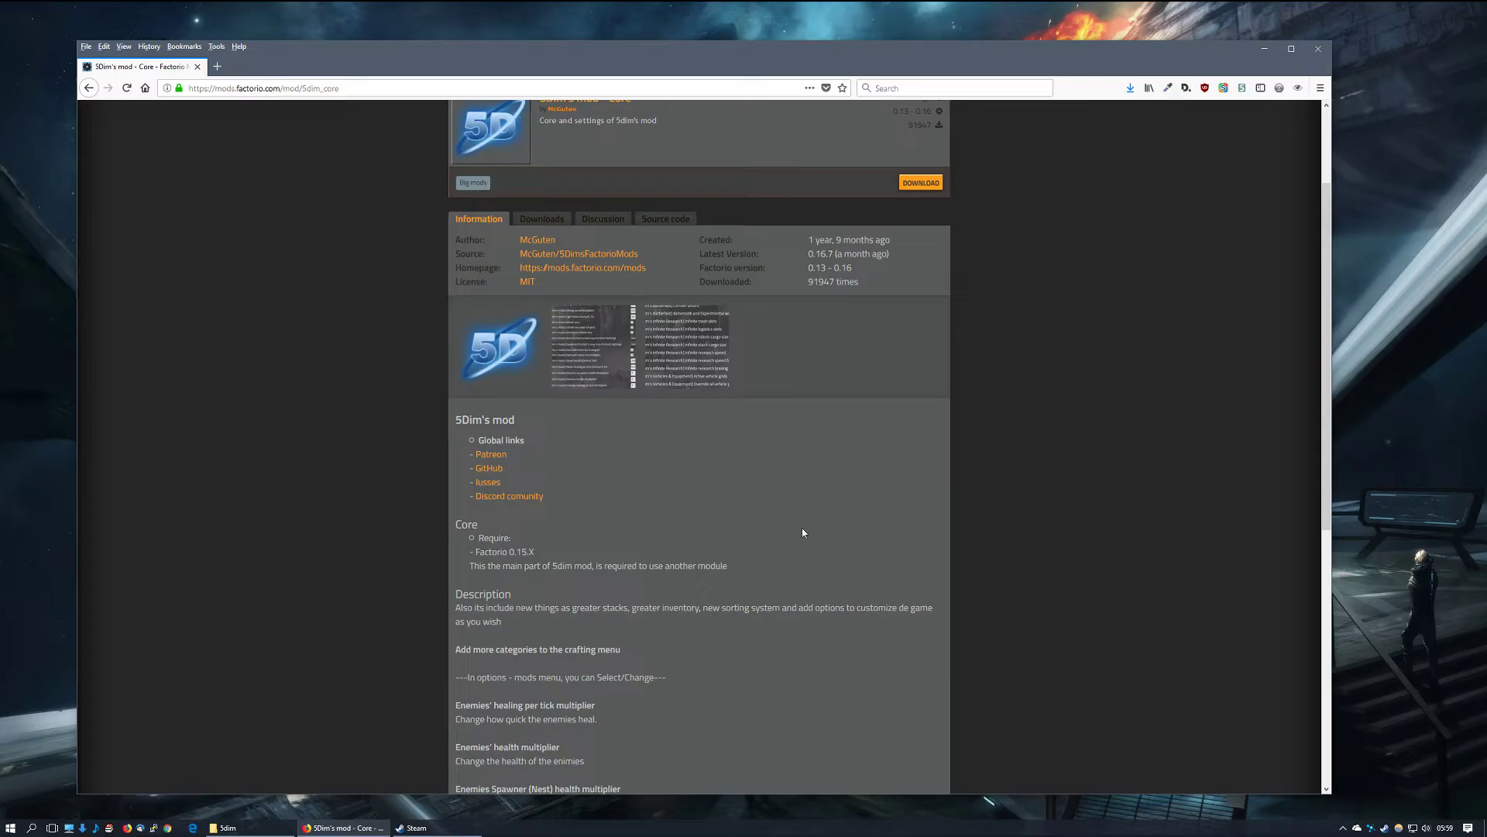
mouse_move(859, 508)
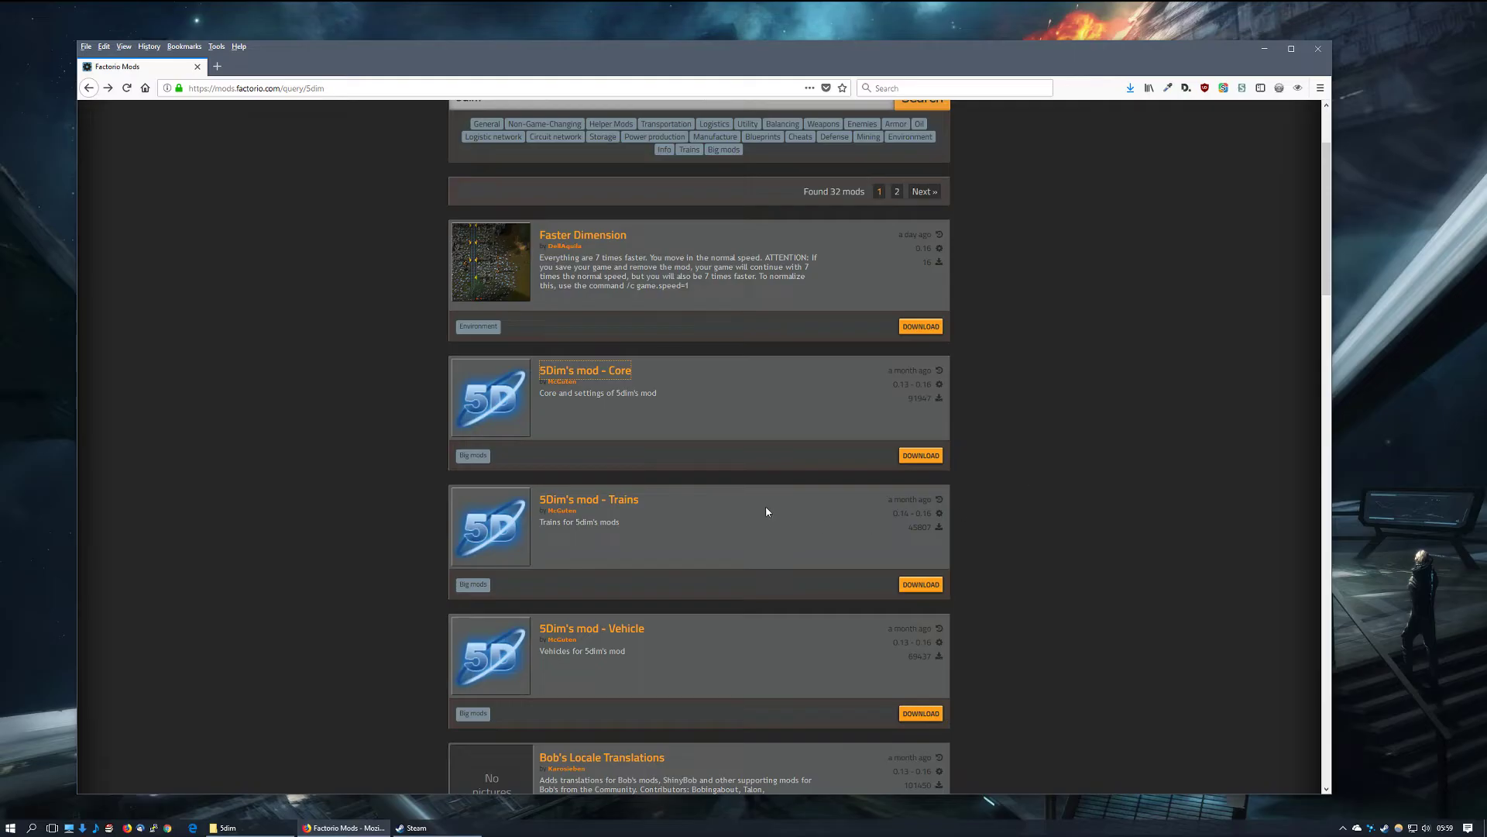
mouse_move(585, 370)
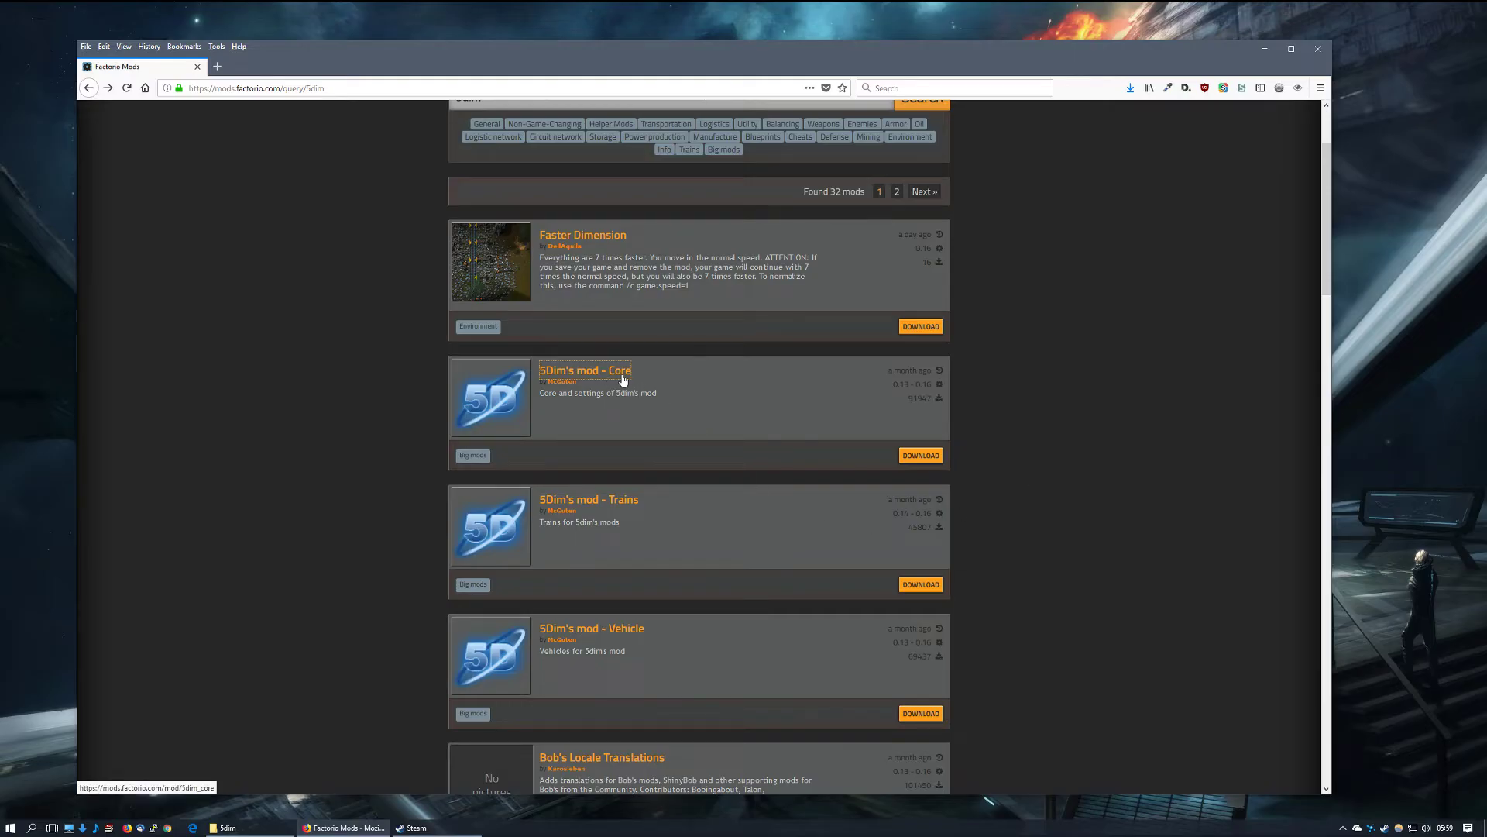
mouse_move(664, 553)
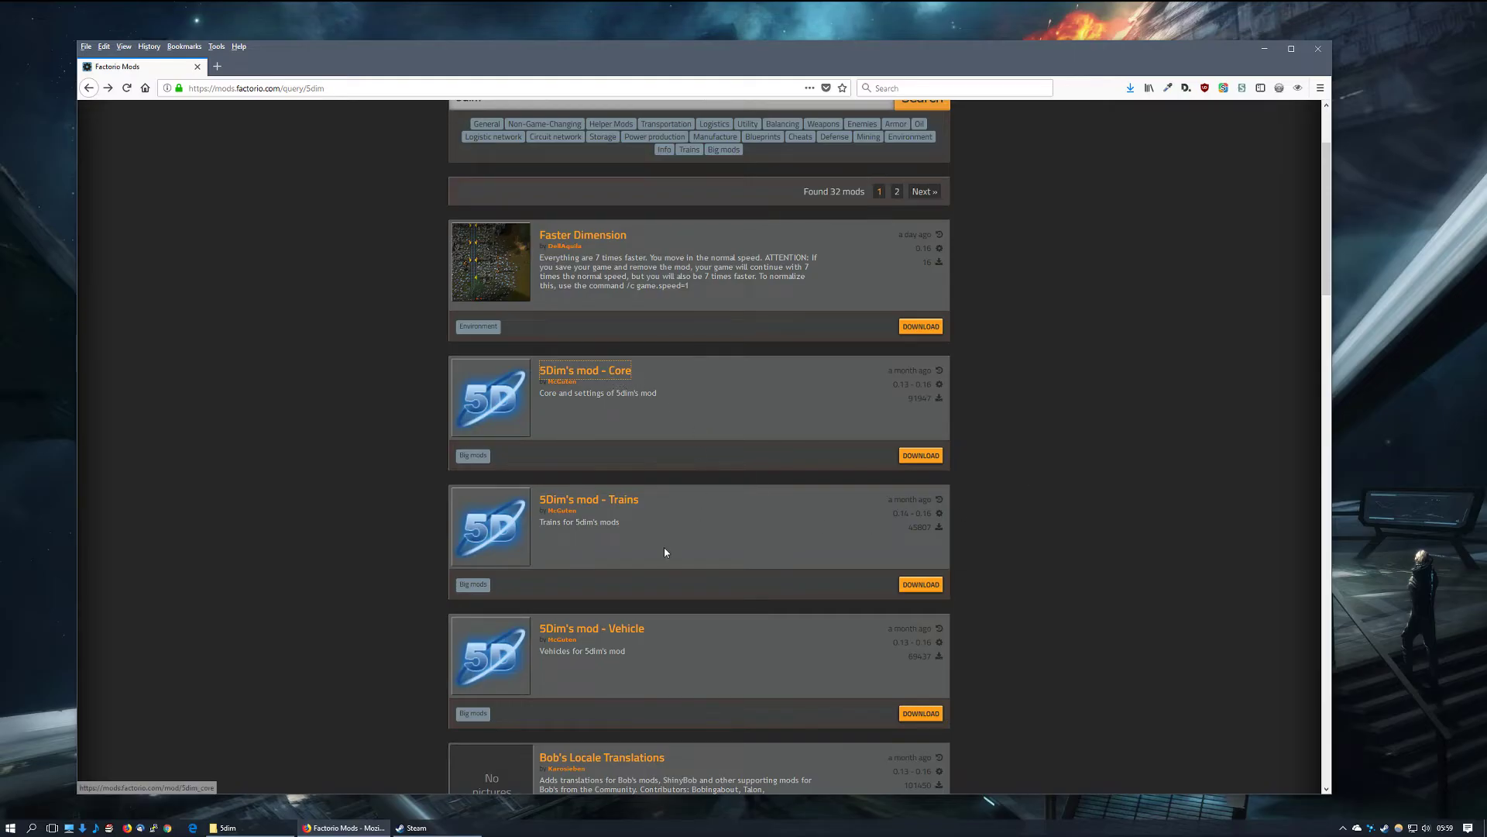
left_click(588, 499)
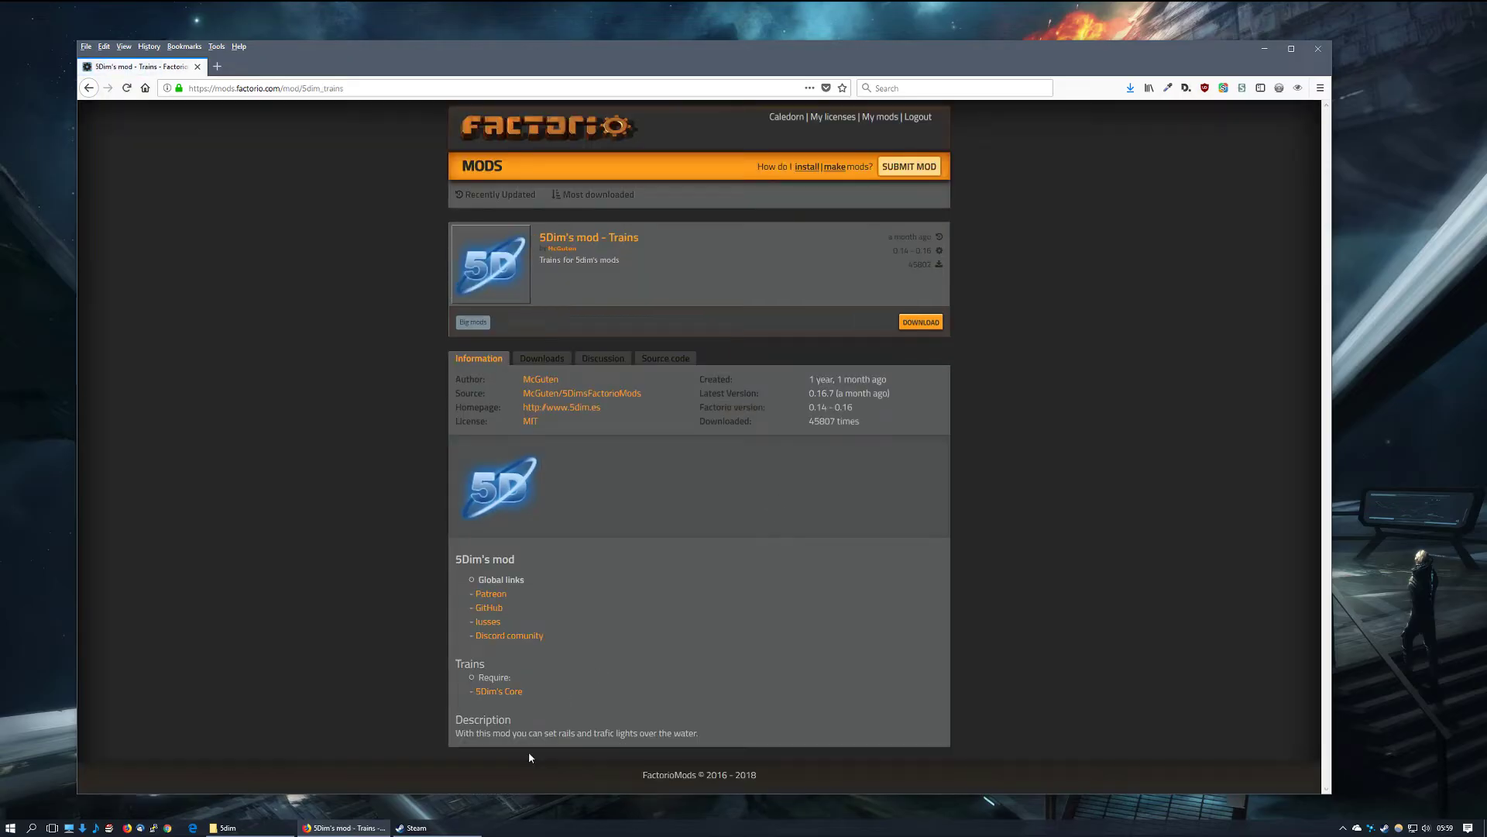
mouse_move(629, 529)
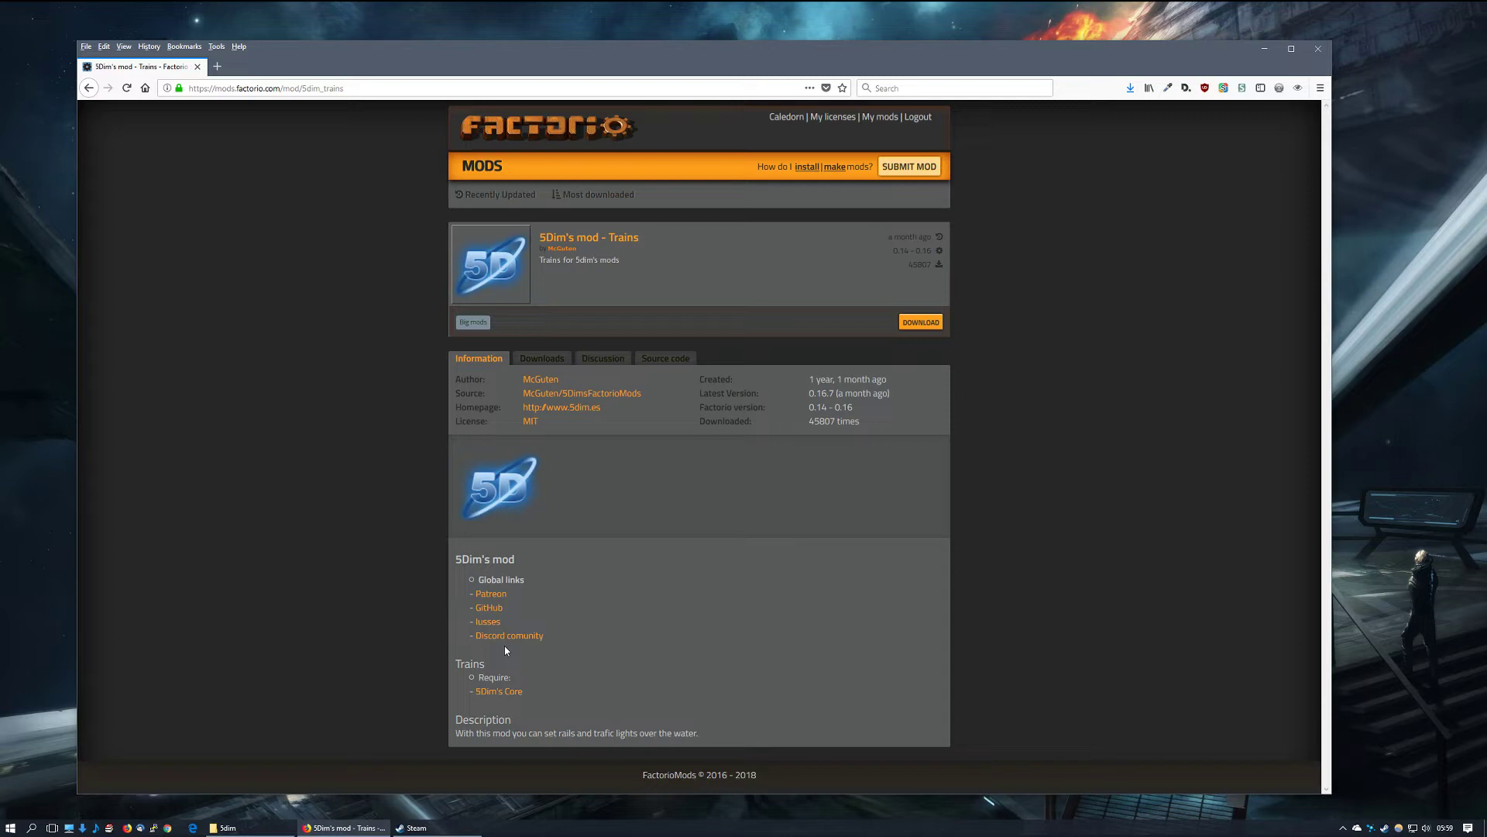
mouse_move(456, 742)
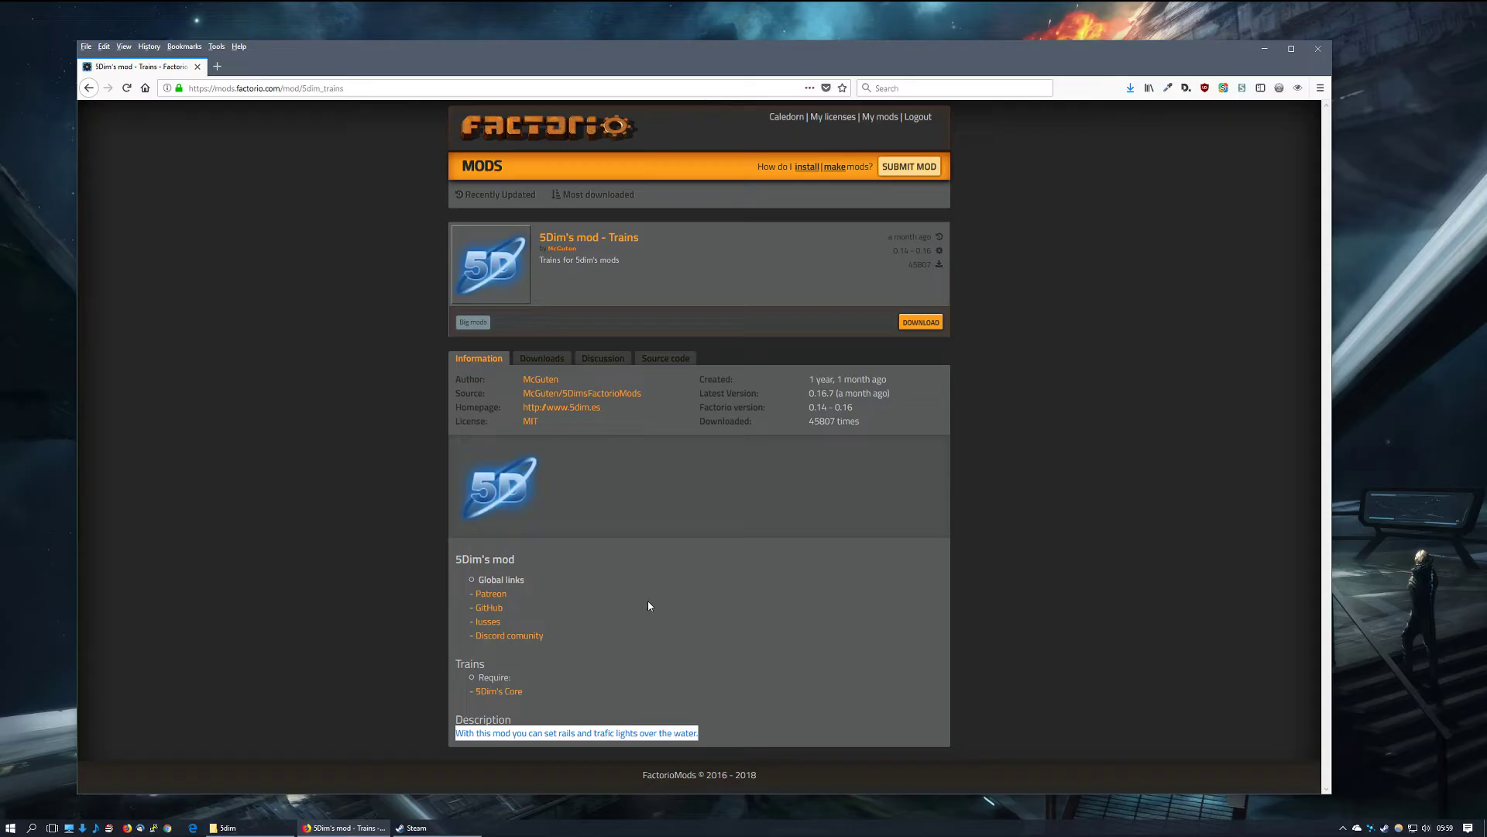
mouse_move(650, 567)
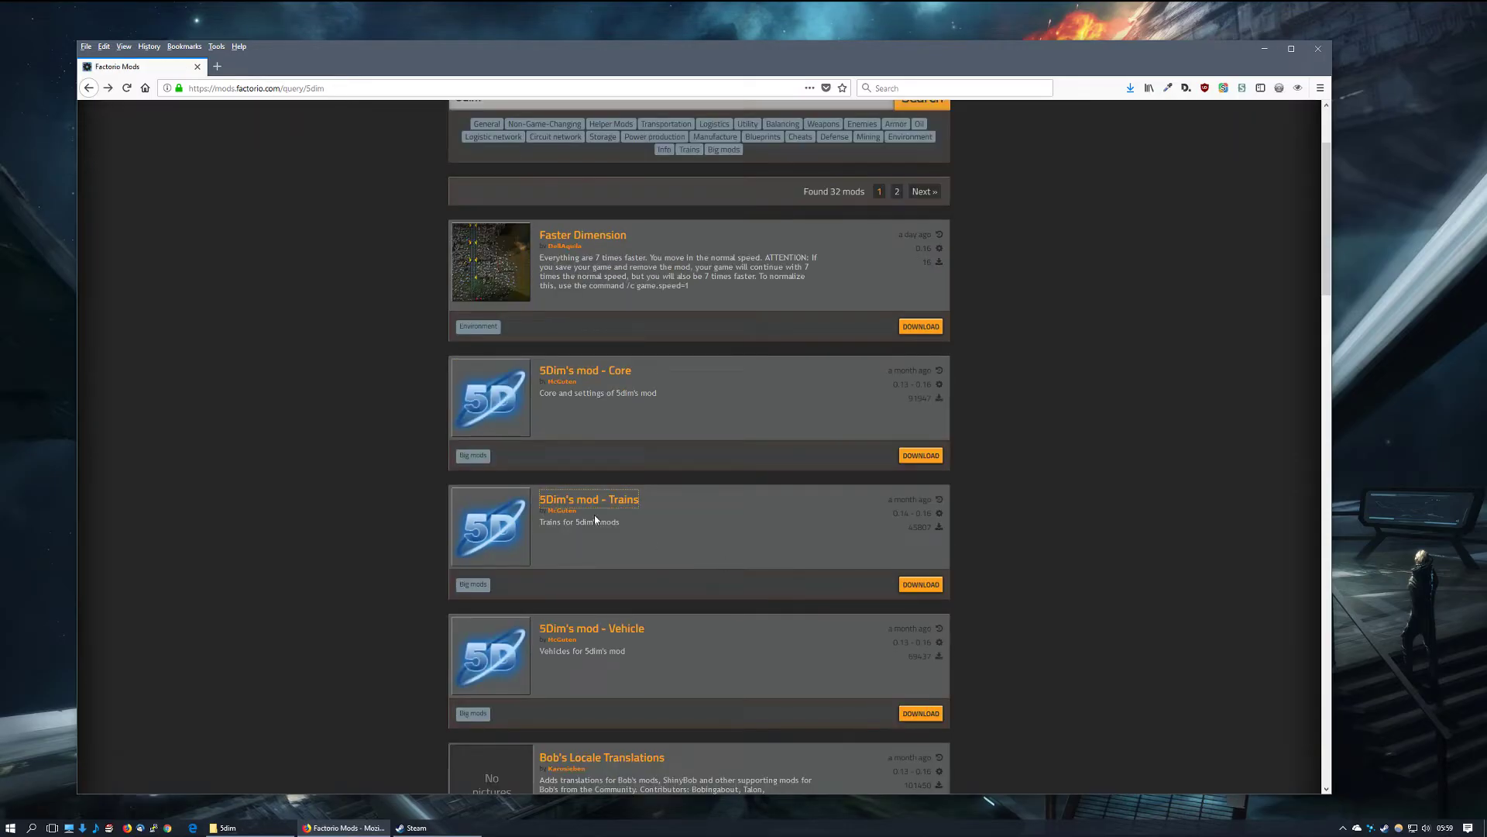
mouse_move(705, 518)
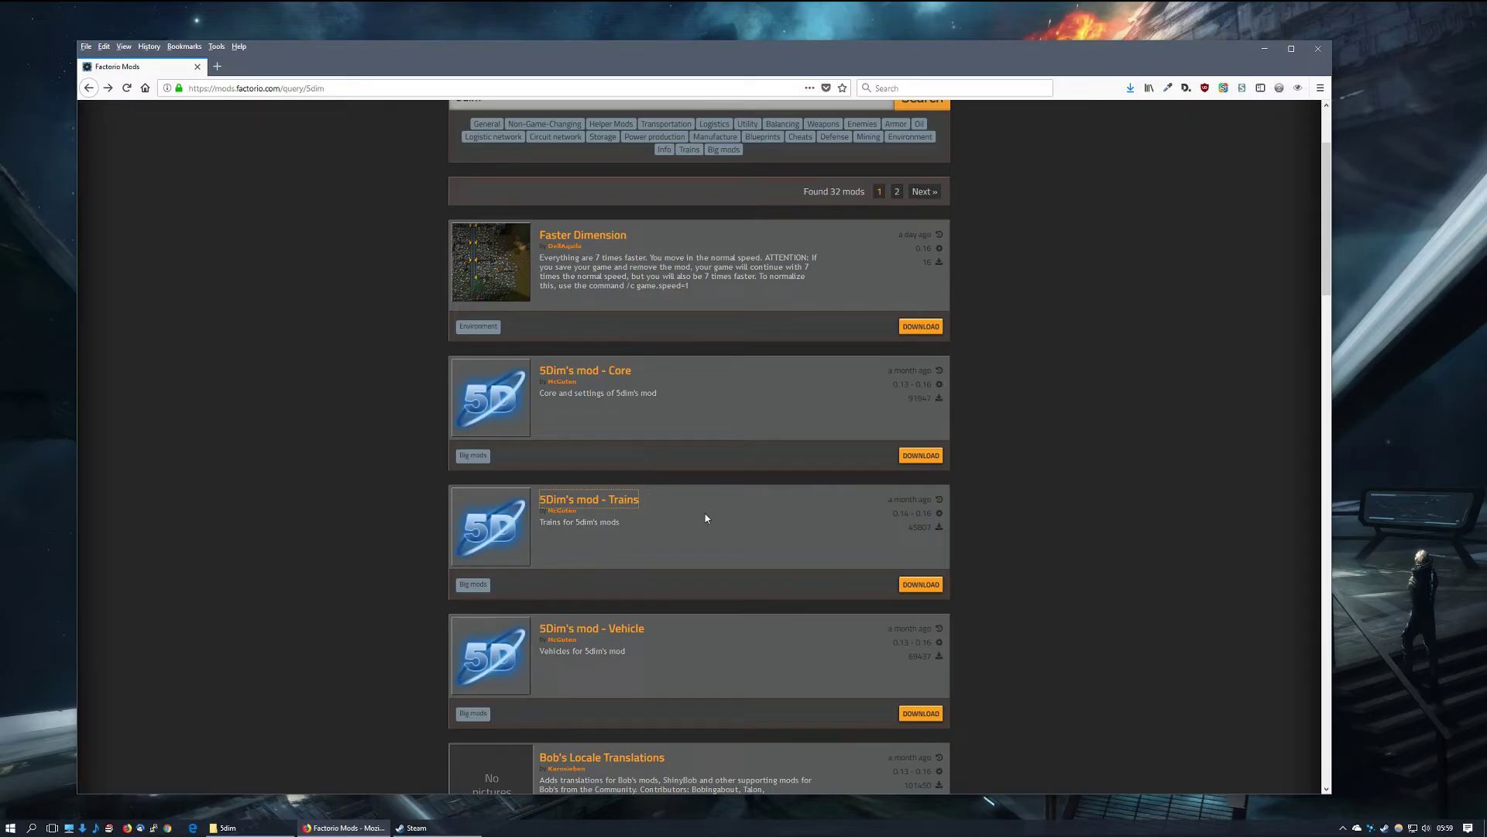
mouse_move(918, 469)
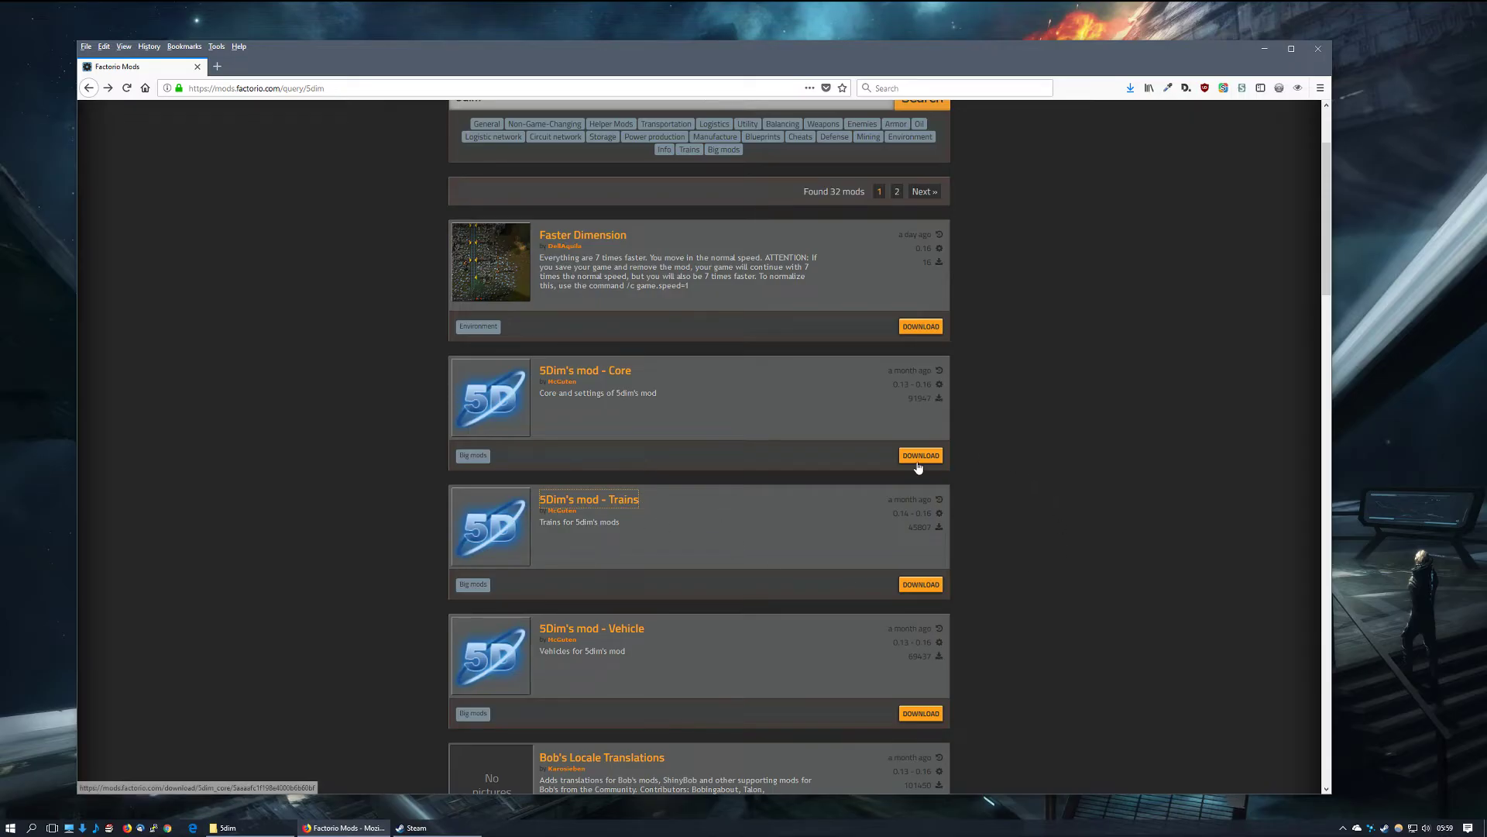
Download and save the 5Dim's mod - Core 0.16.7 zip
left_click(920, 454)
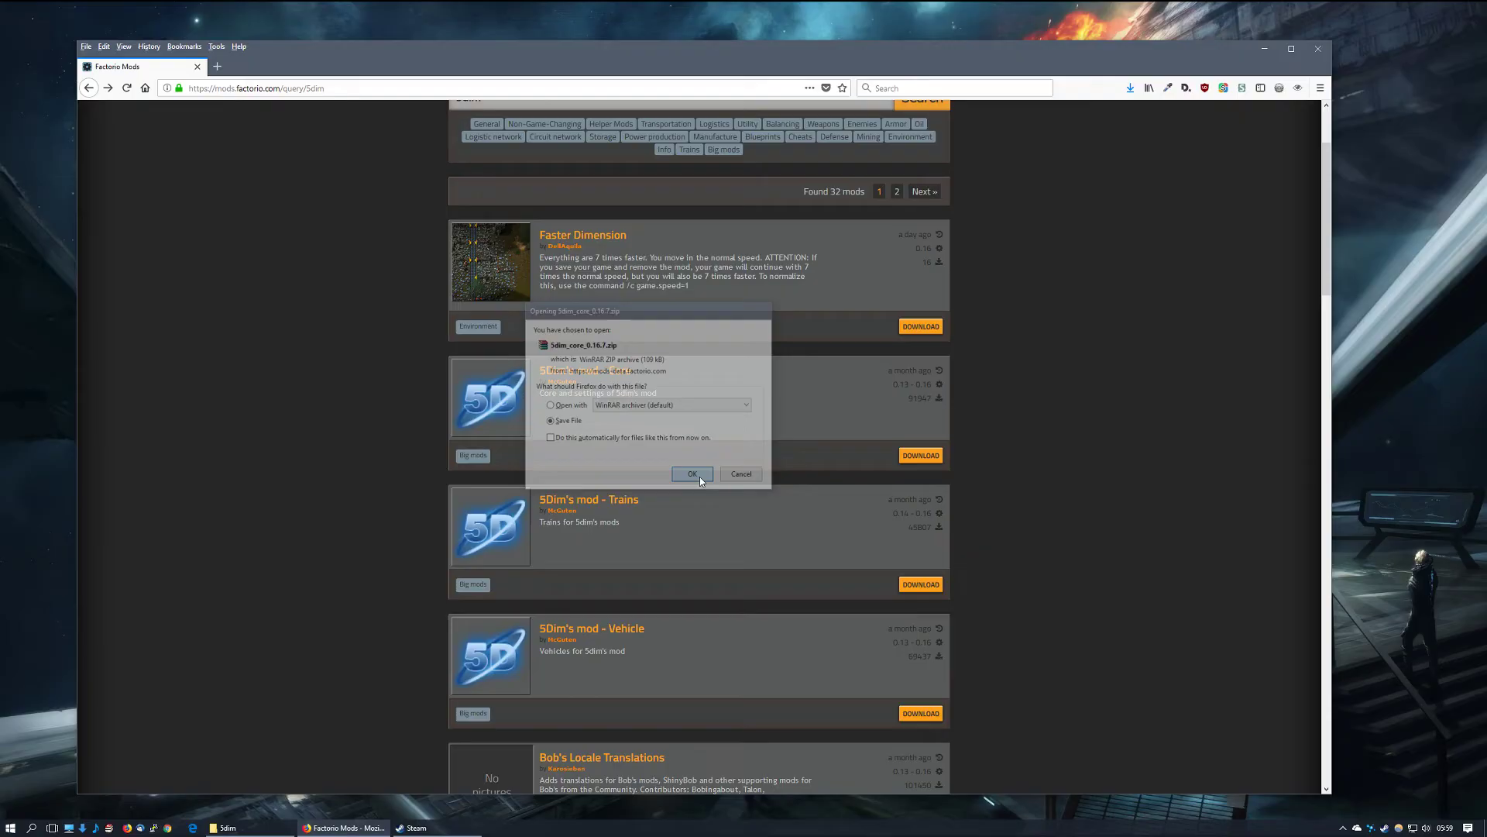
left_click(692, 475)
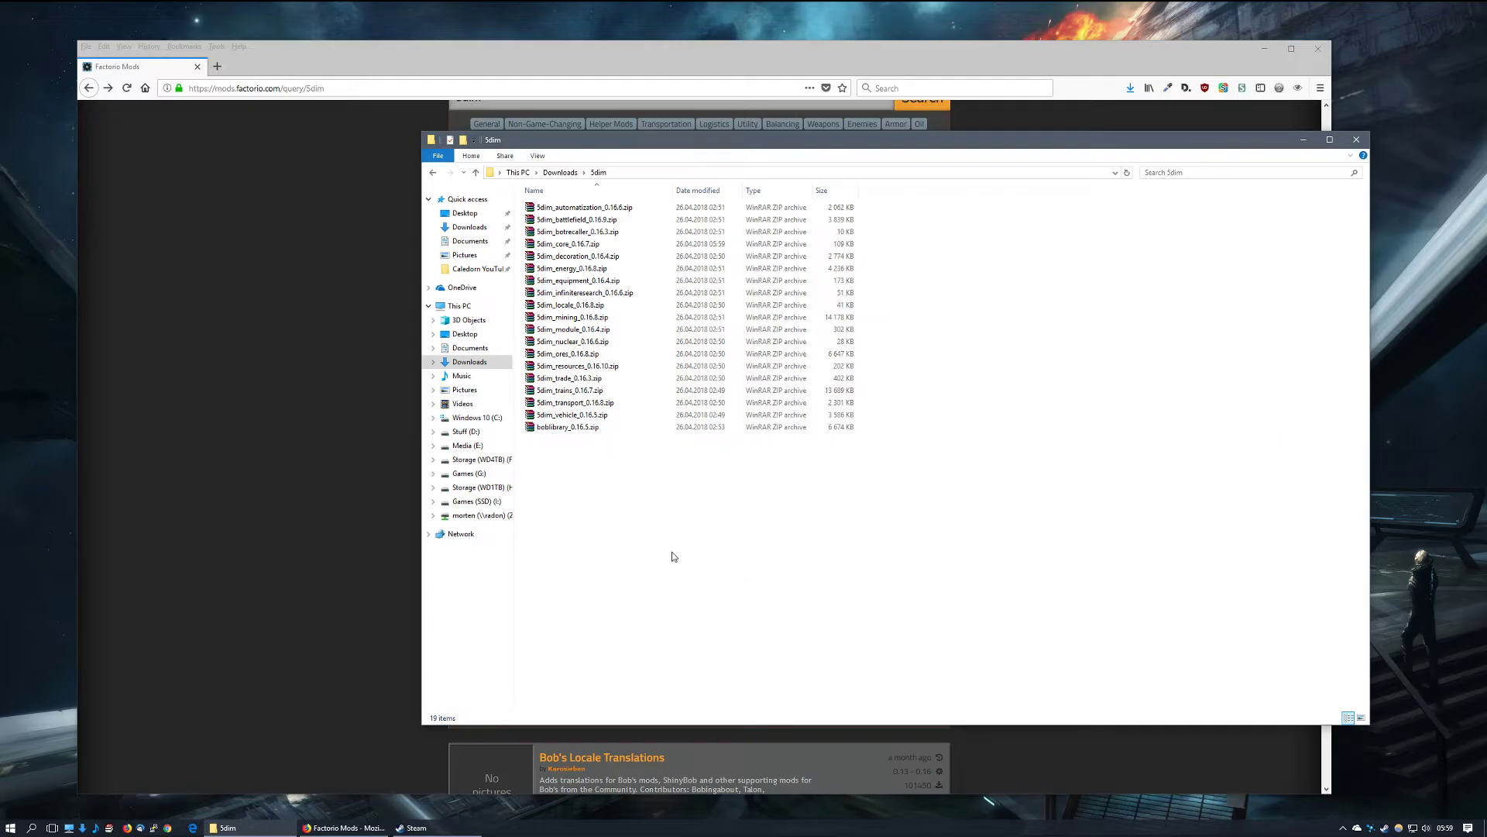
mouse_move(615, 466)
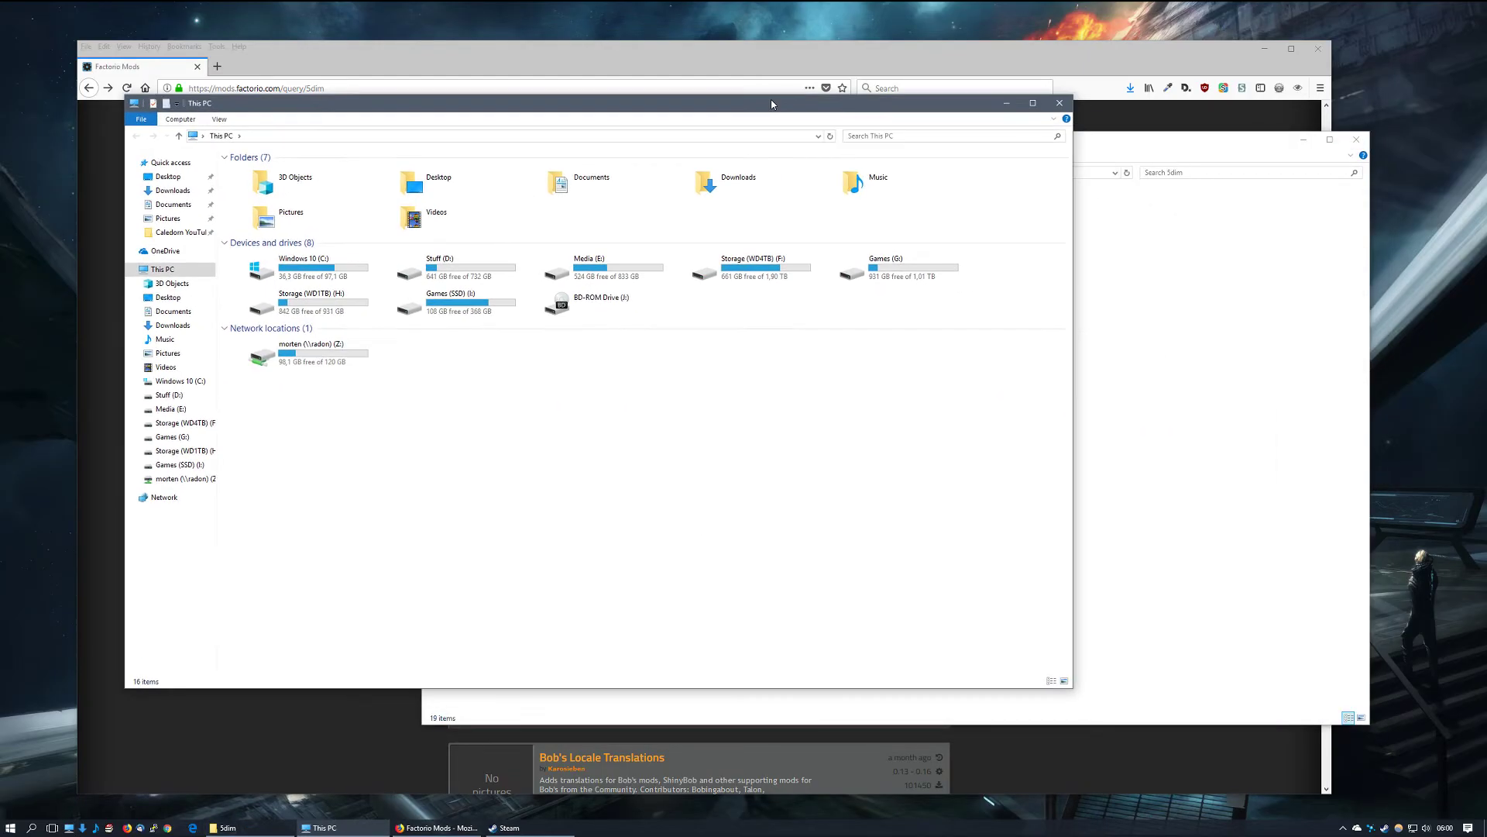
Navigate File Explorer to the Factorio folder under AppData Roaming
left_click(503, 135)
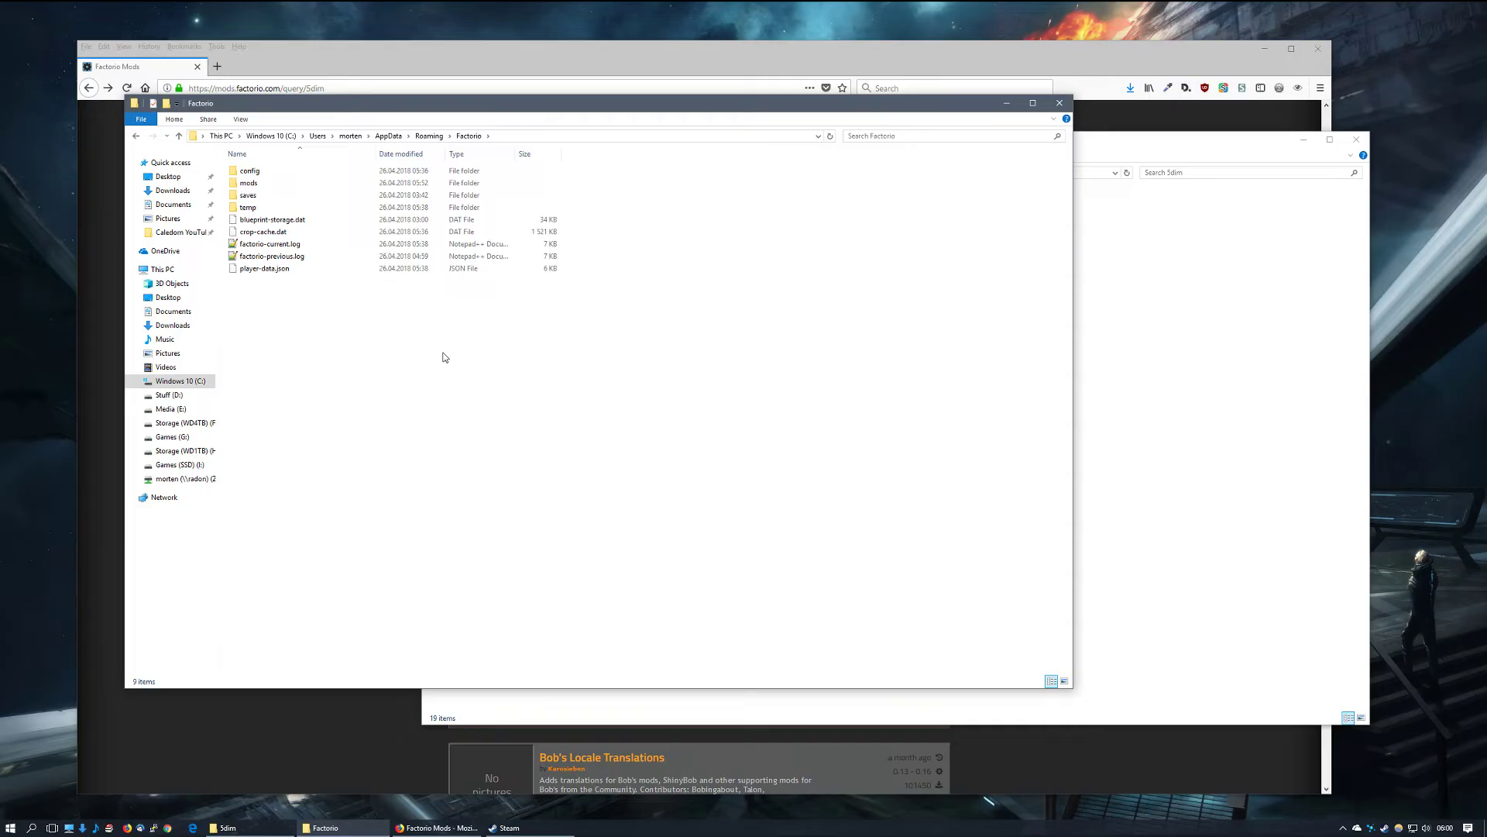
left_click(249, 183)
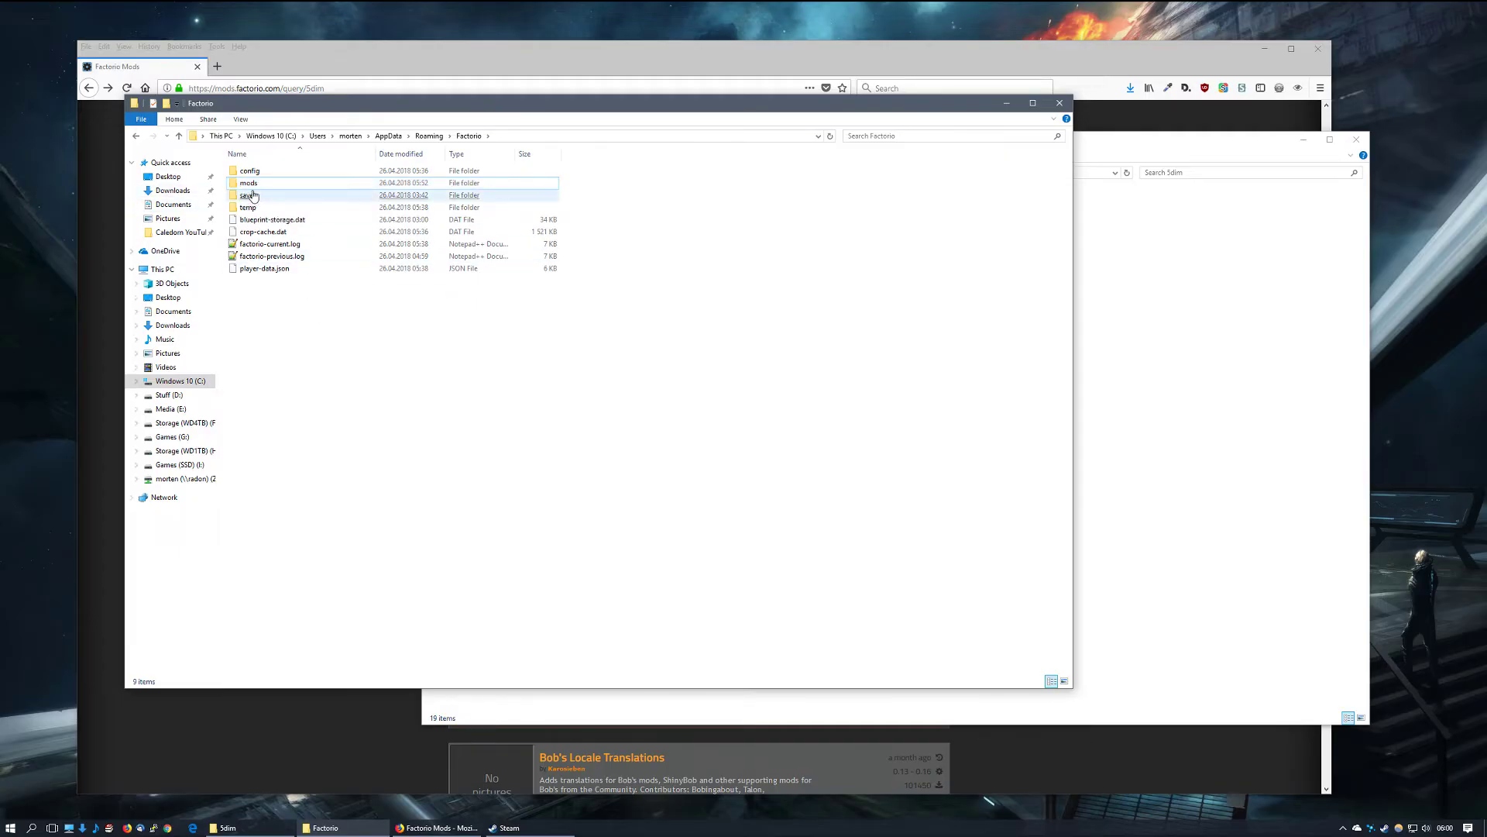
Open Factorio's mods folder to hold the 19 5Dim zip files
double_click(249, 182)
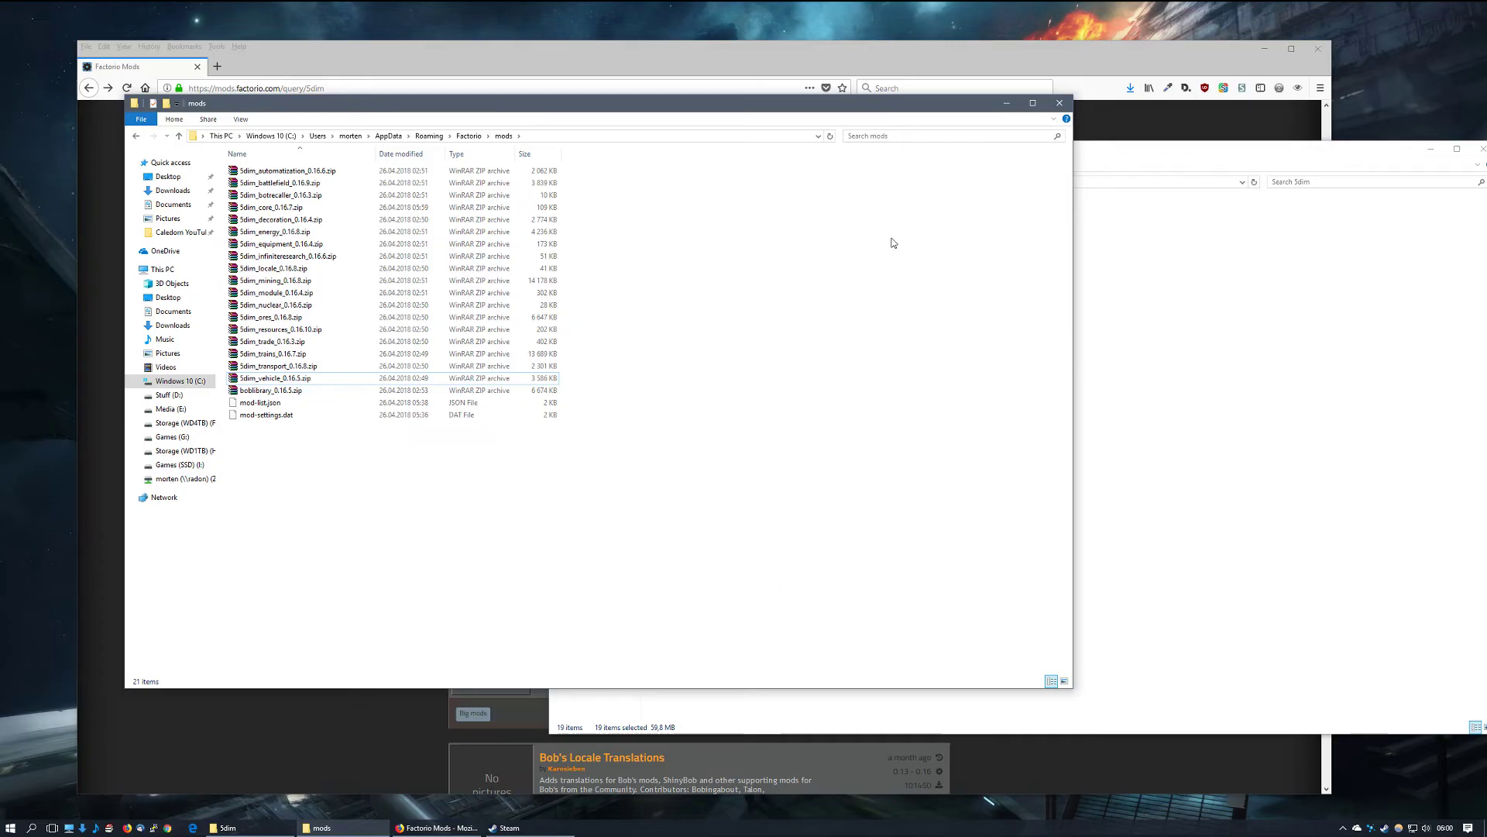
mouse_move(612, 181)
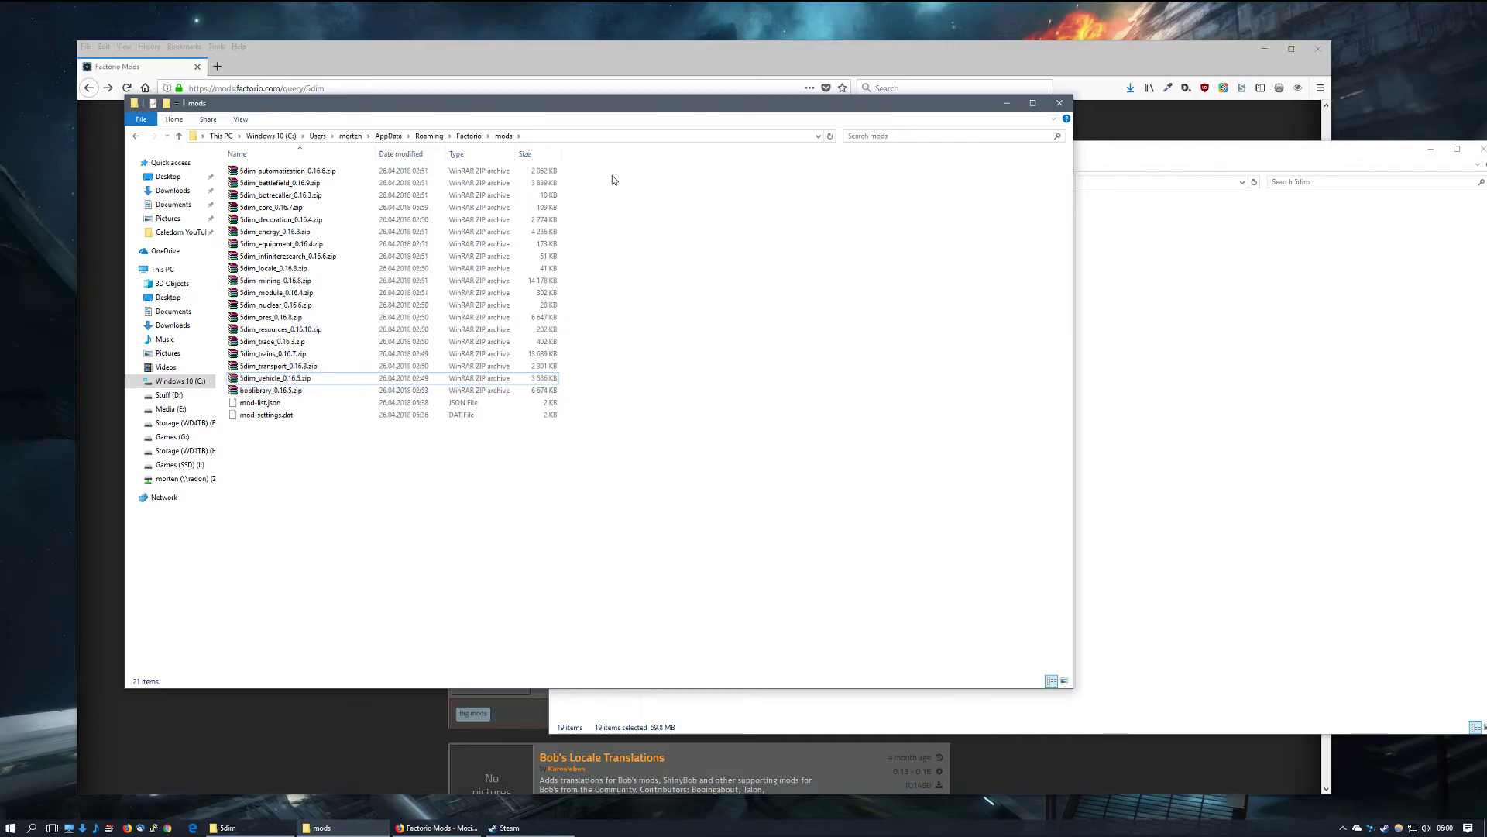
mouse_move(643, 435)
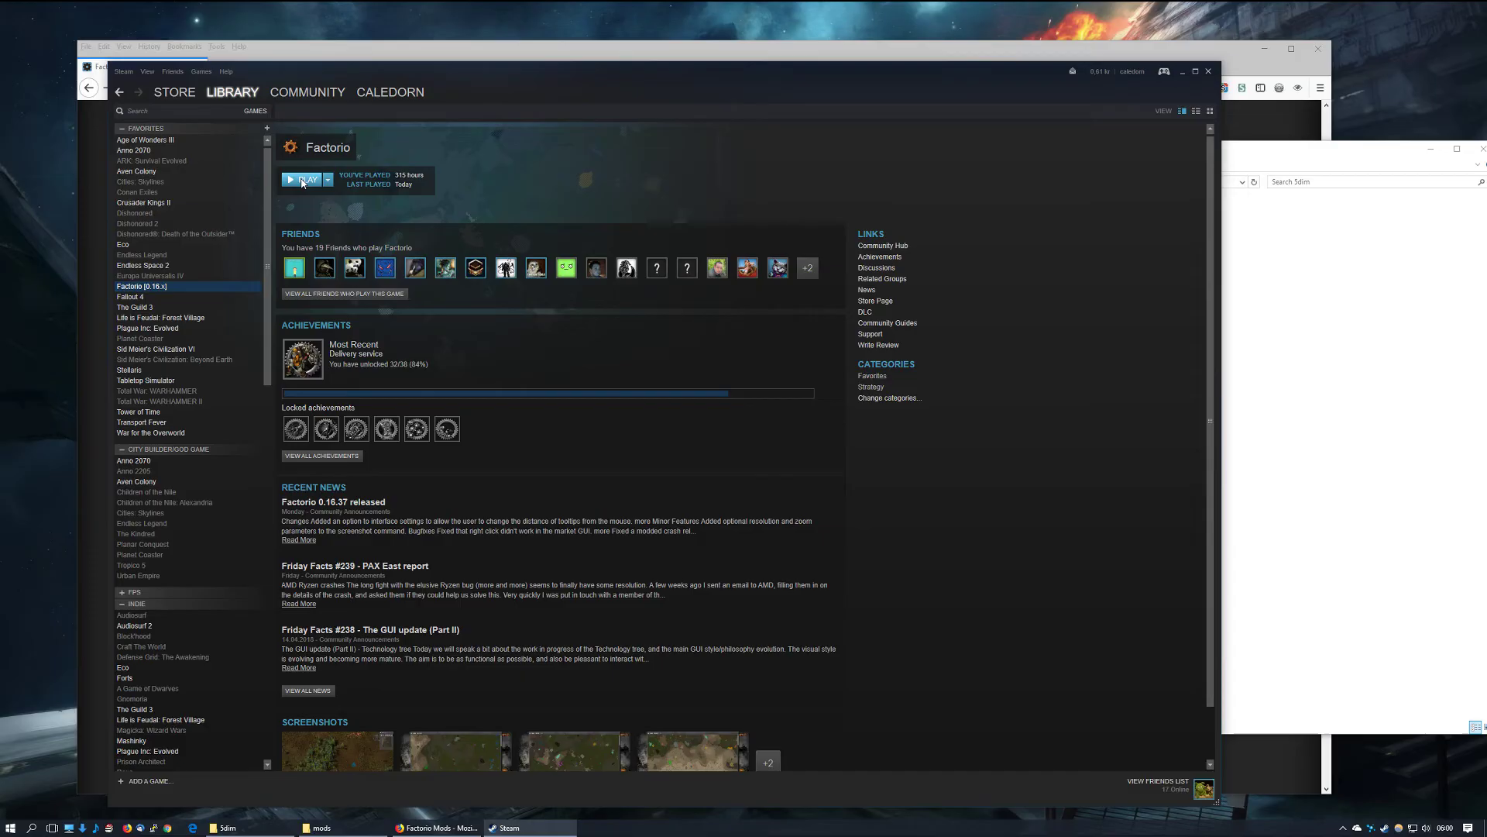
Launch Factorio with Play from the Steam Library
left_click(305, 179)
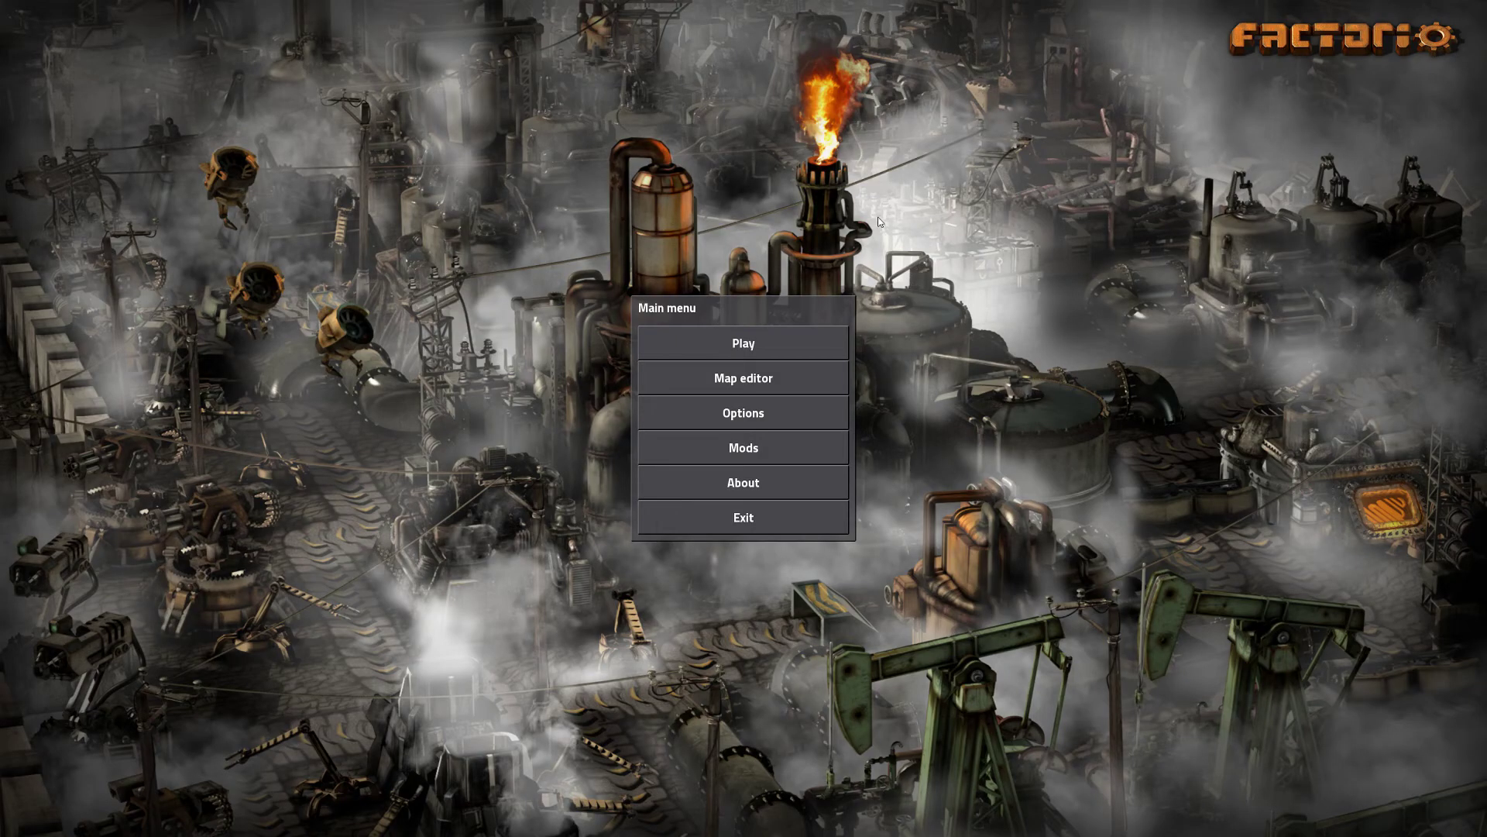
mouse_move(947, 242)
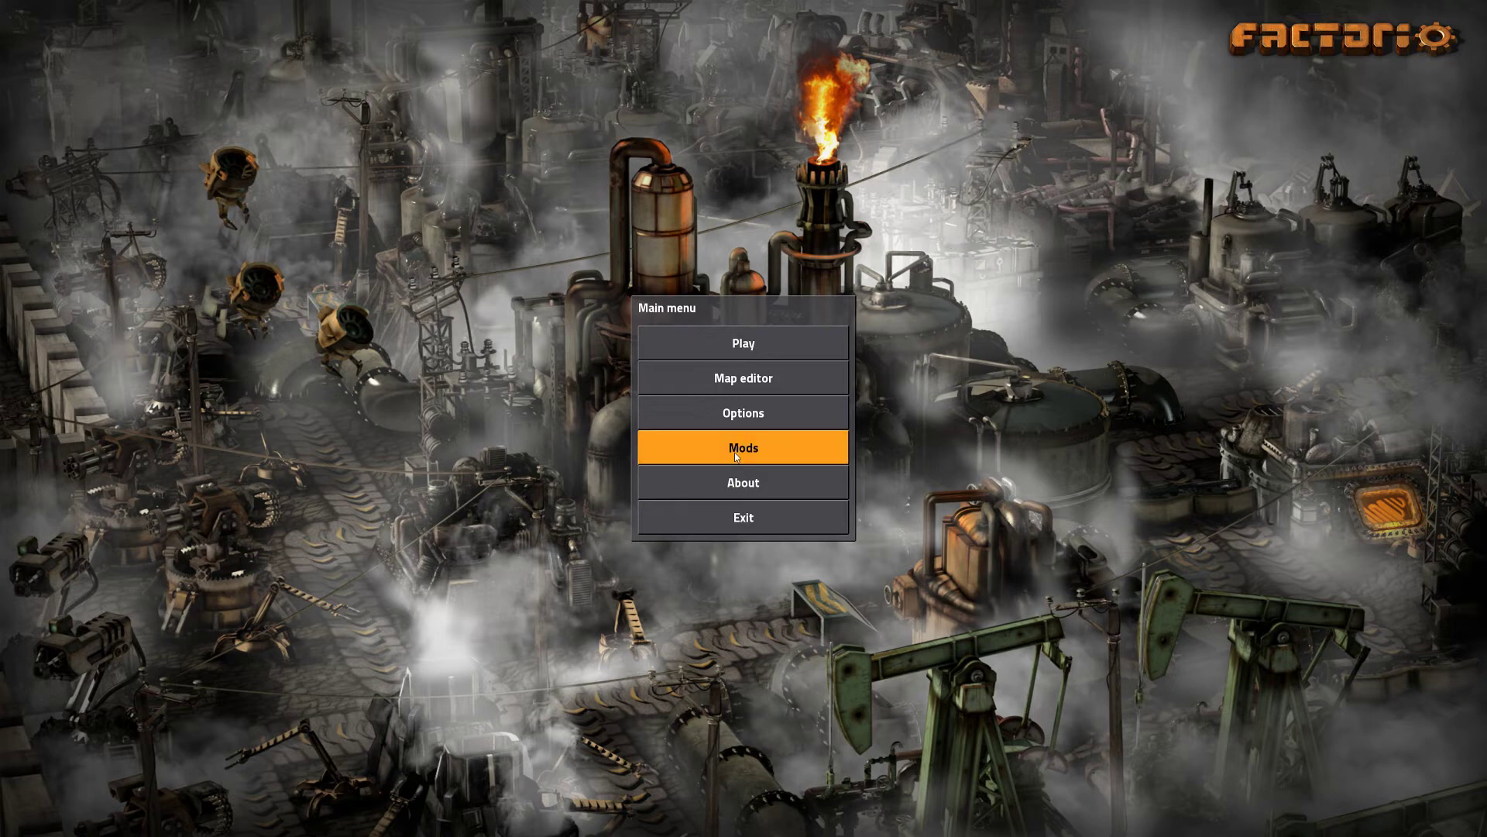
View the Core and Bot Recaller mod details in Factorio's installed Mods list
left_click(743, 447)
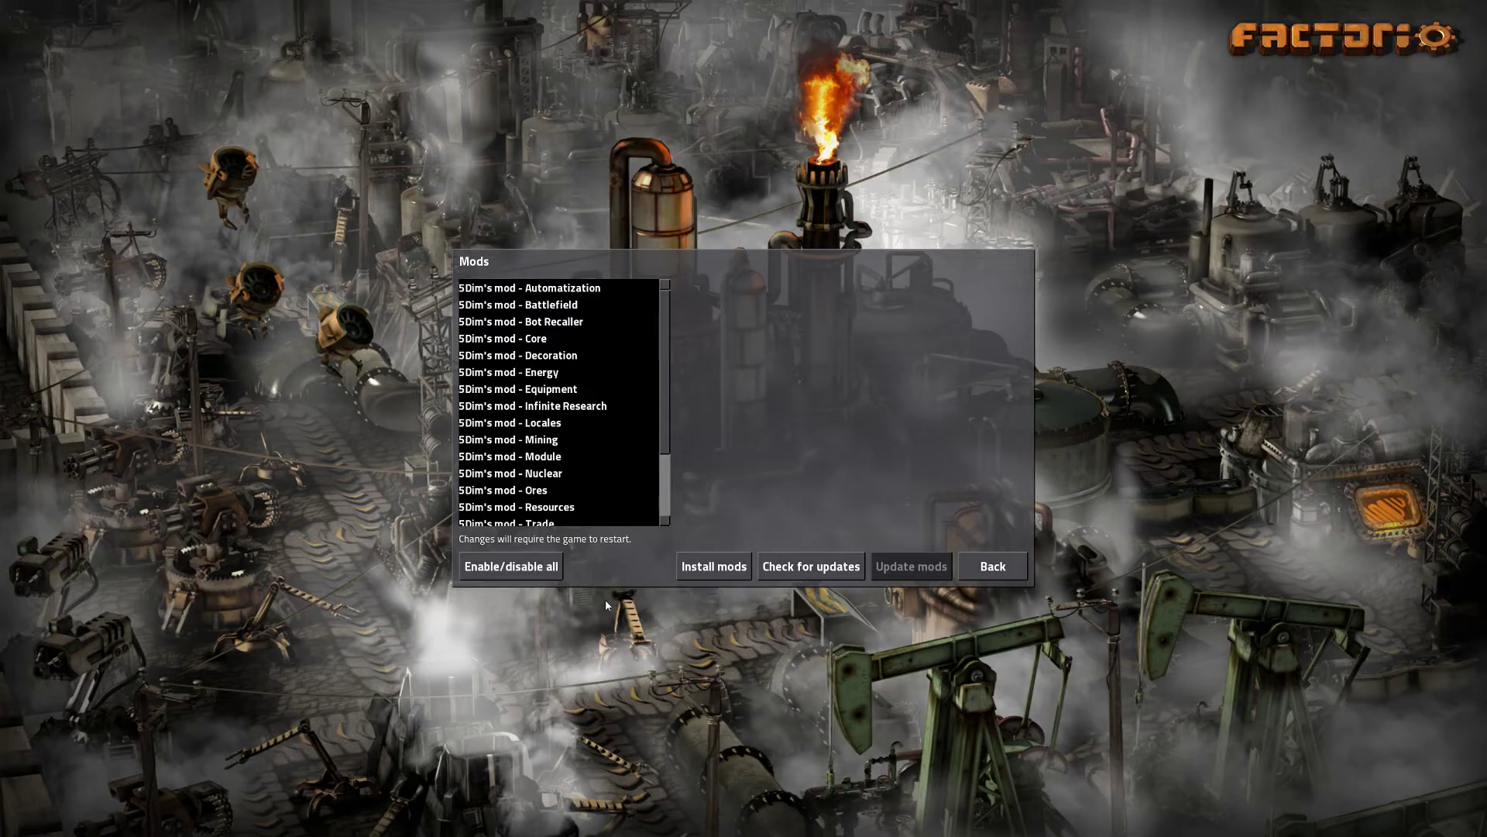
mouse_move(676, 317)
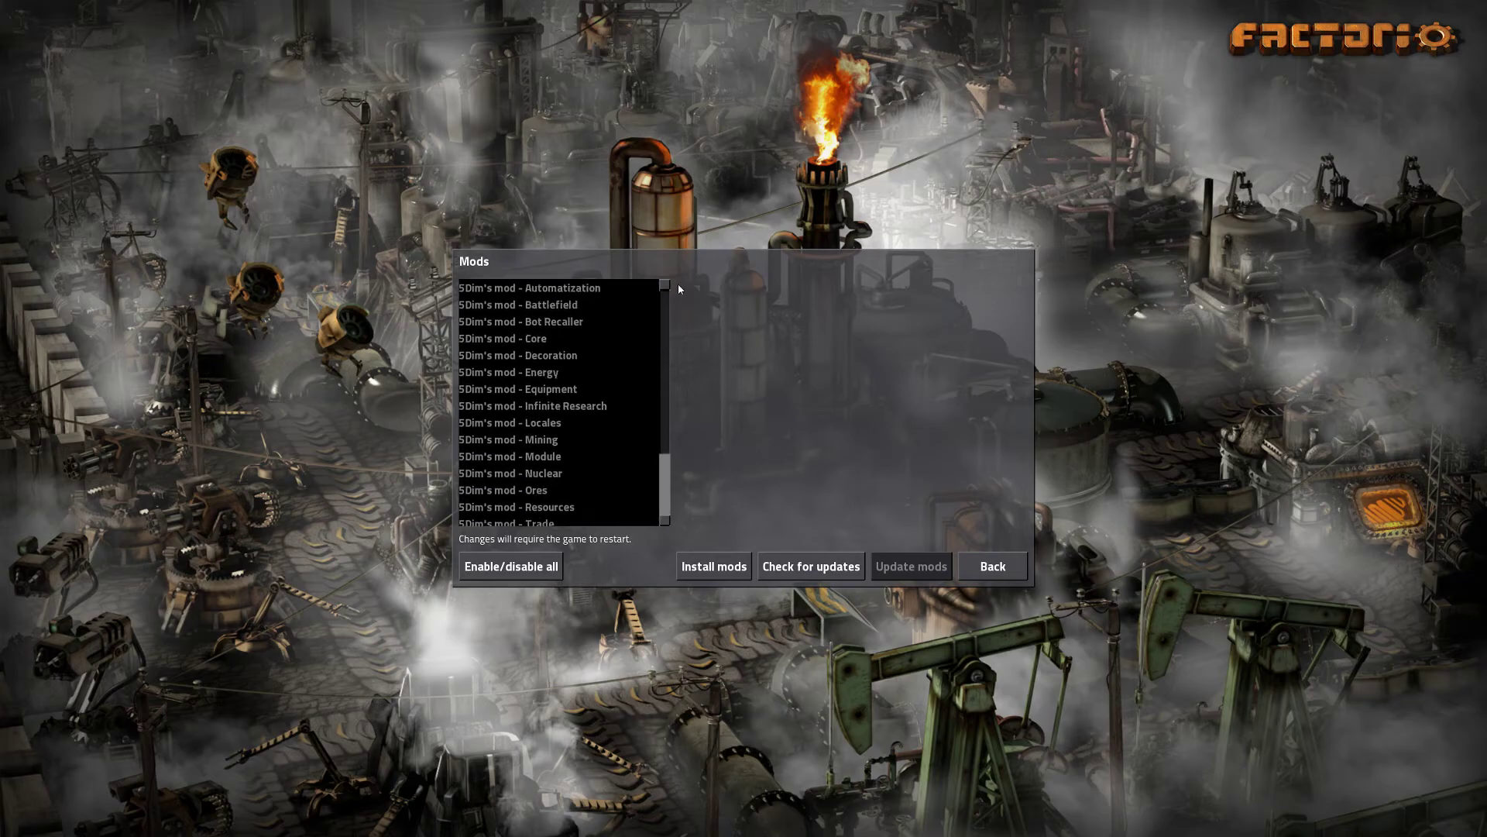
scroll("down", 3)
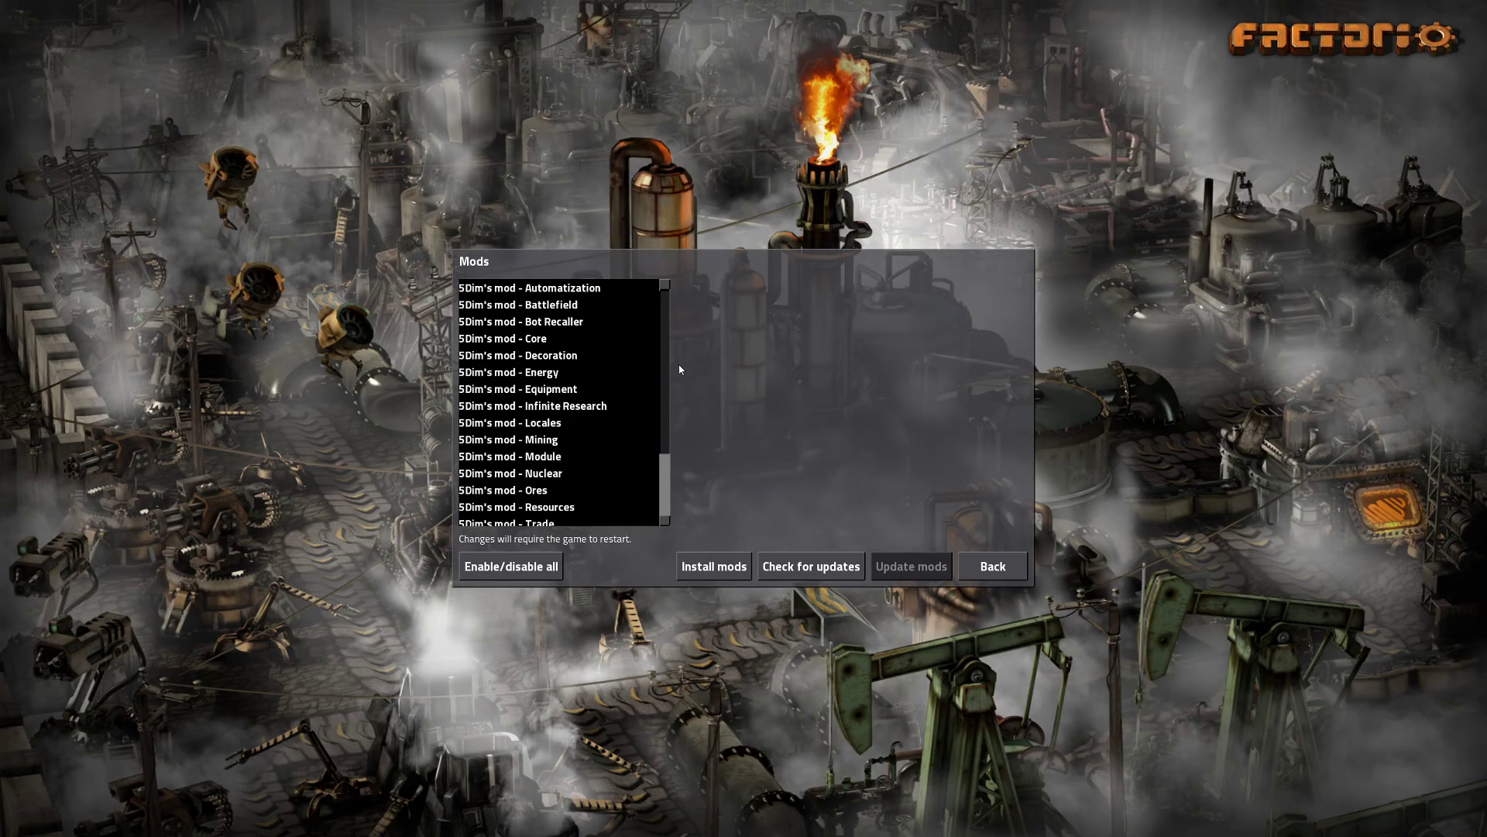
left_click(503, 338)
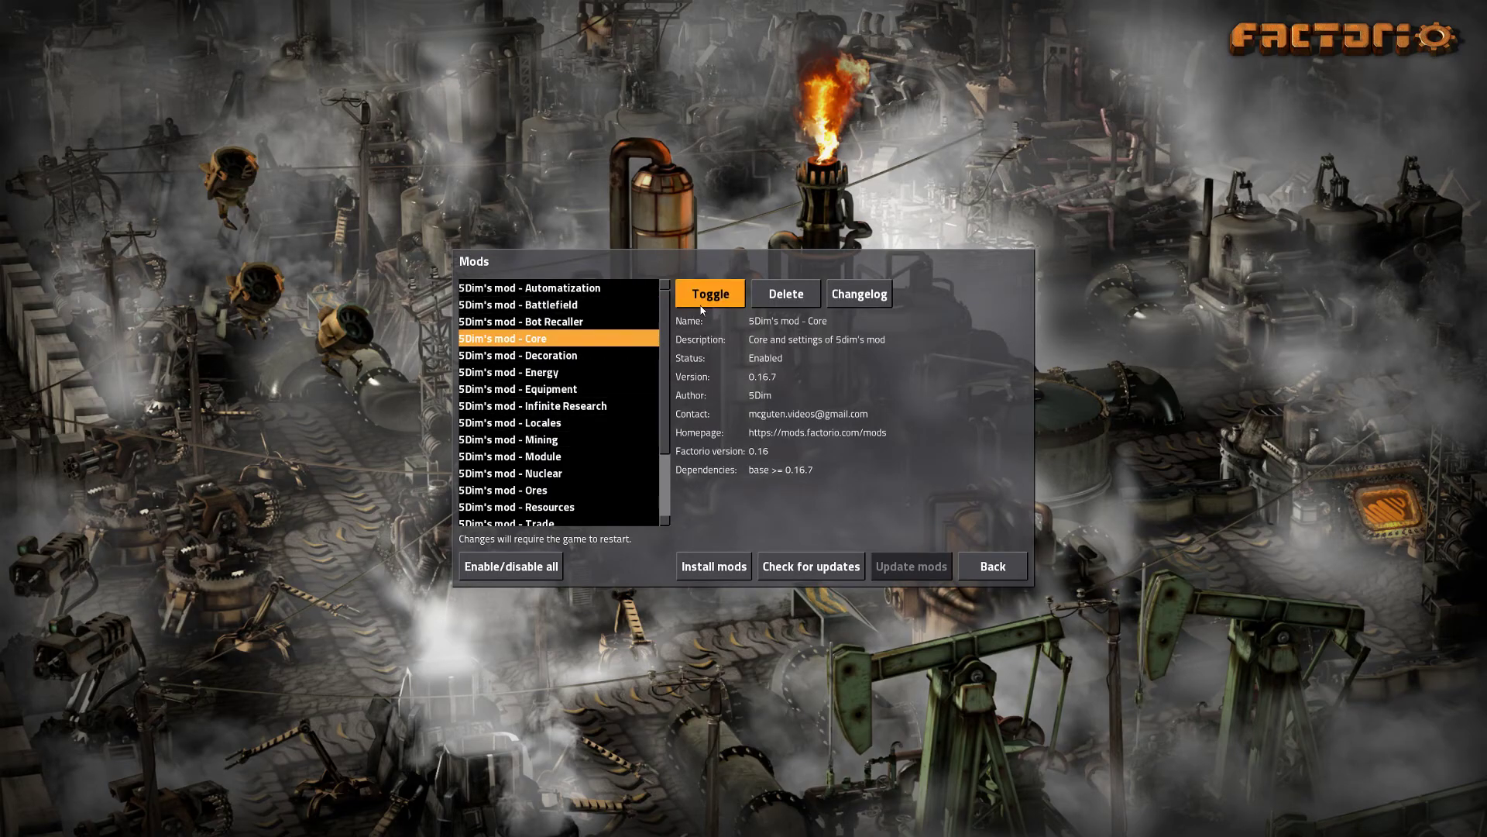
left_click(520, 320)
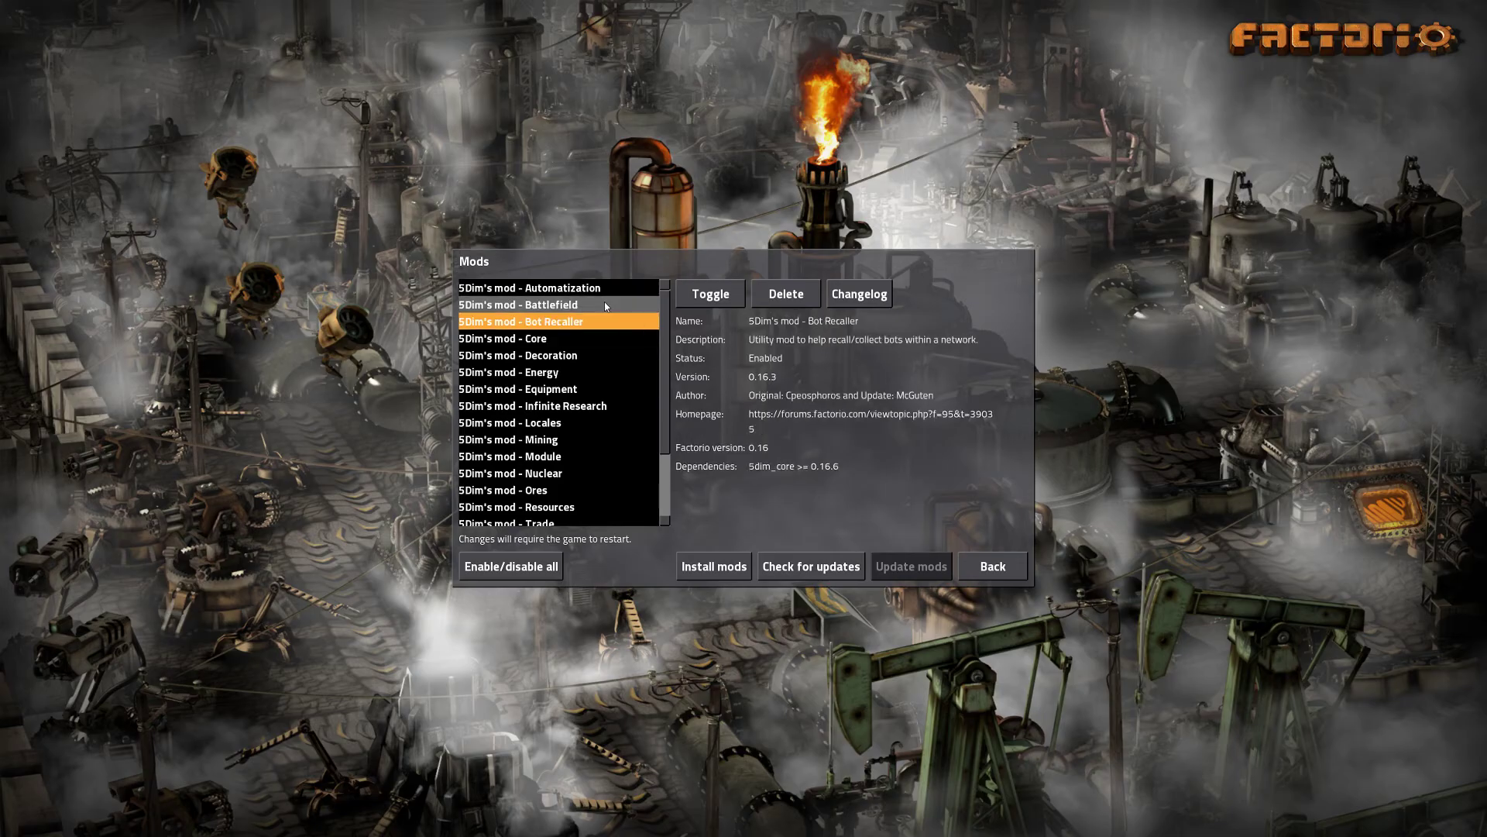
left_click(502, 338)
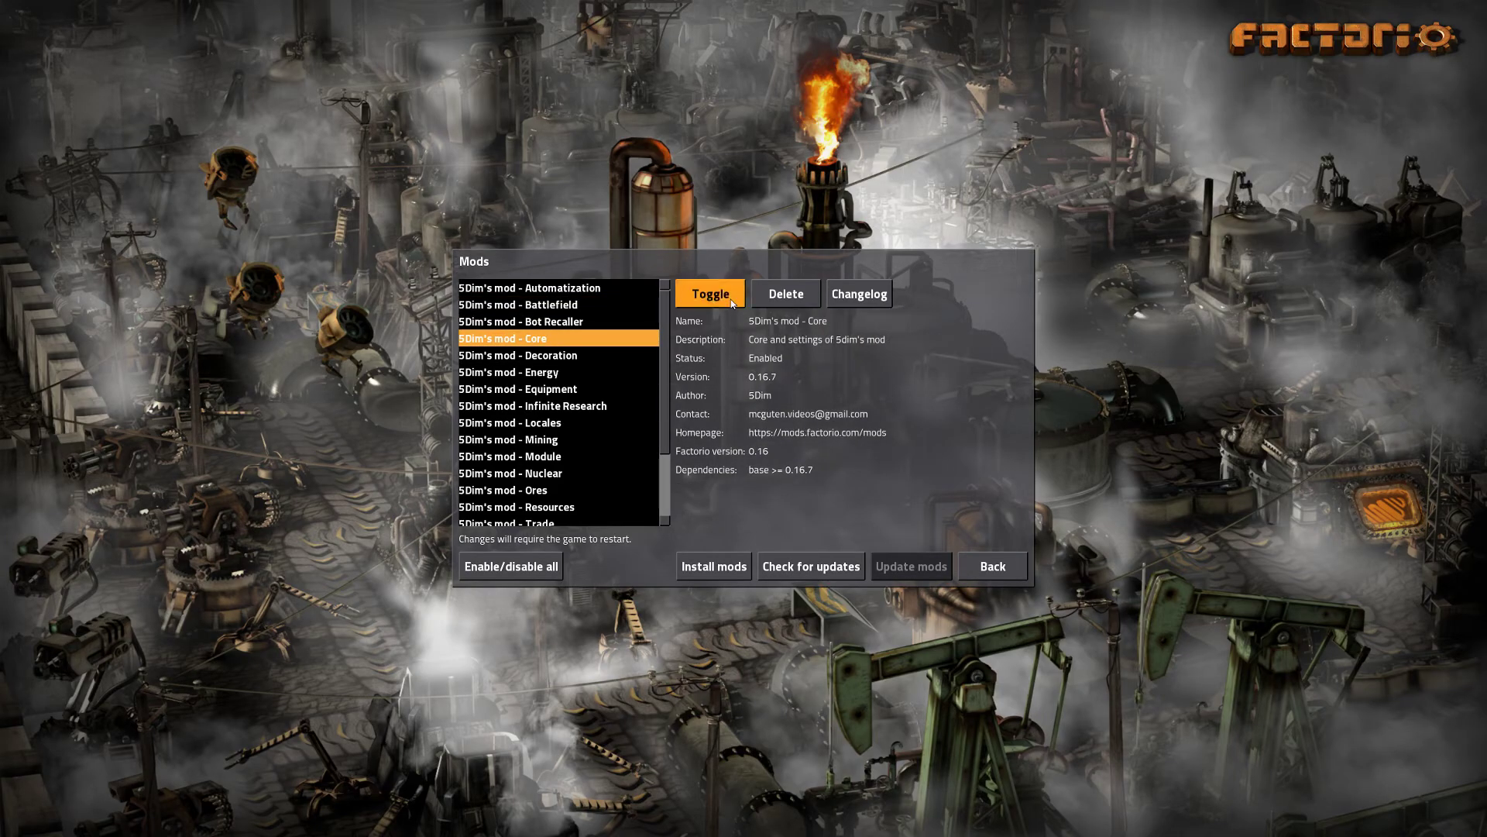
Toggle Core off to see Battlefield's broken dependency, then go back and start a new game
left_click(710, 293)
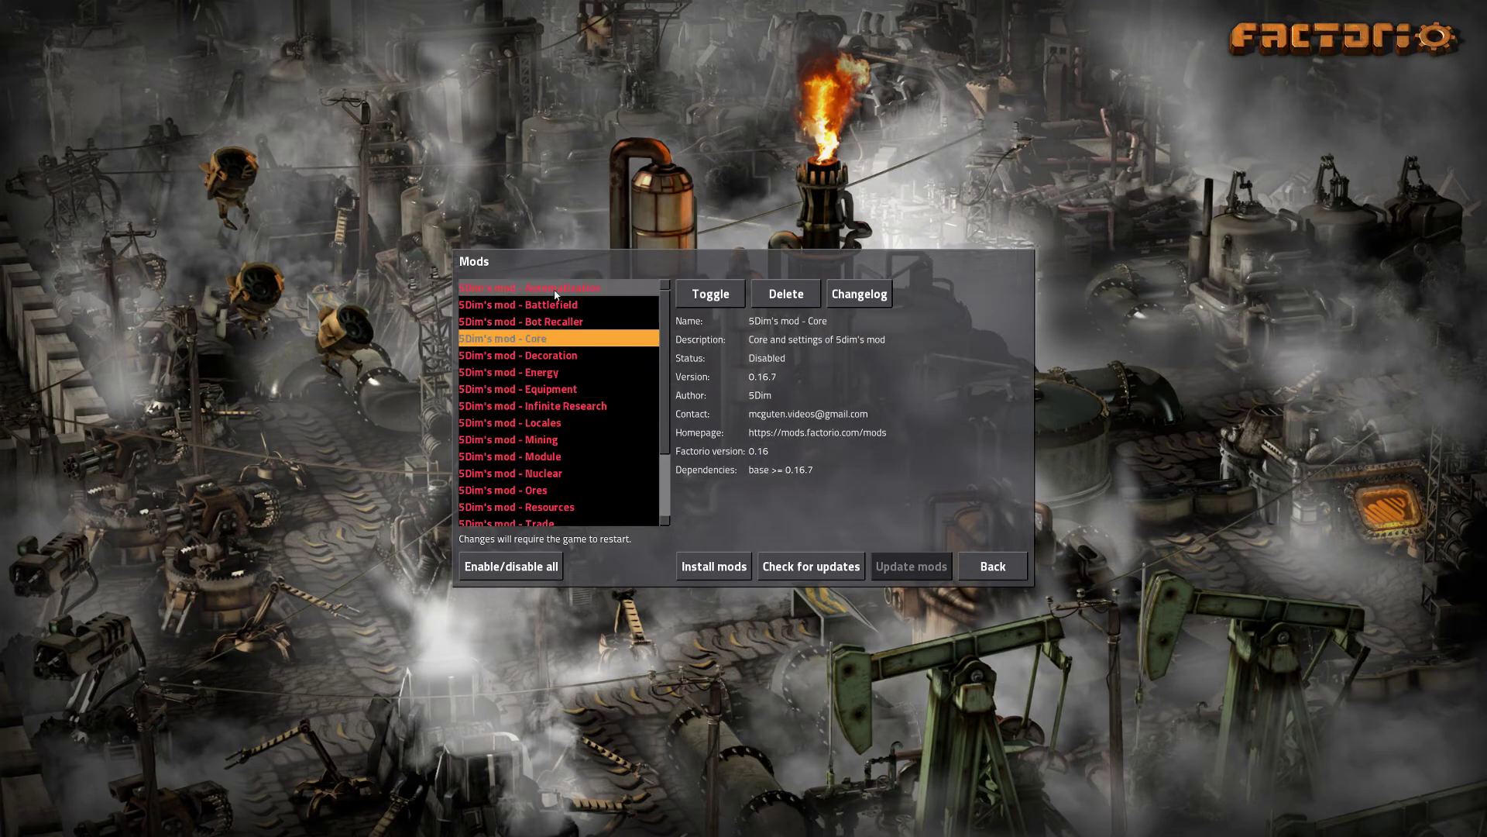
scroll("down", 3)
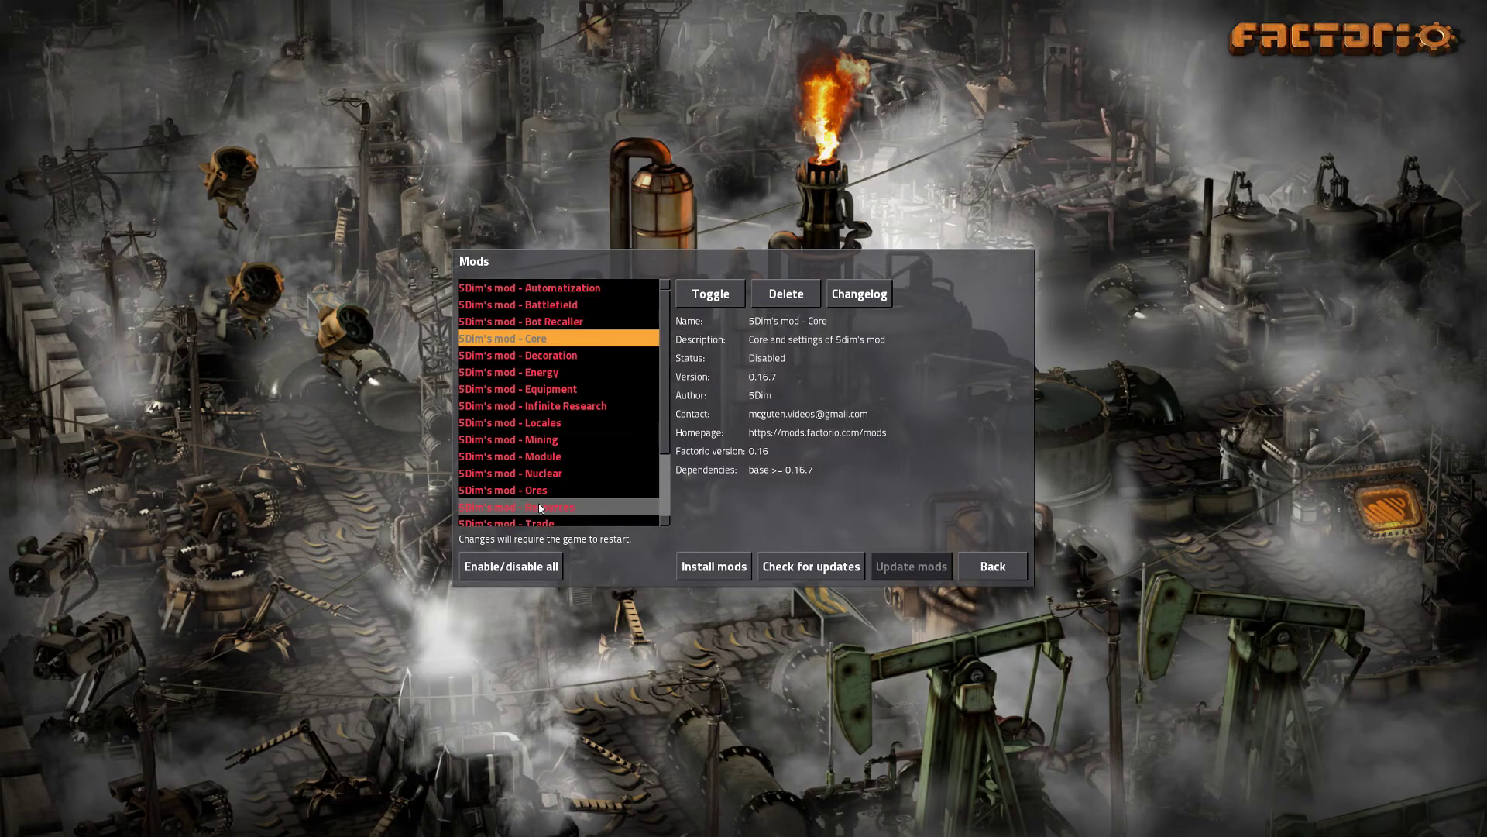
left_click(517, 304)
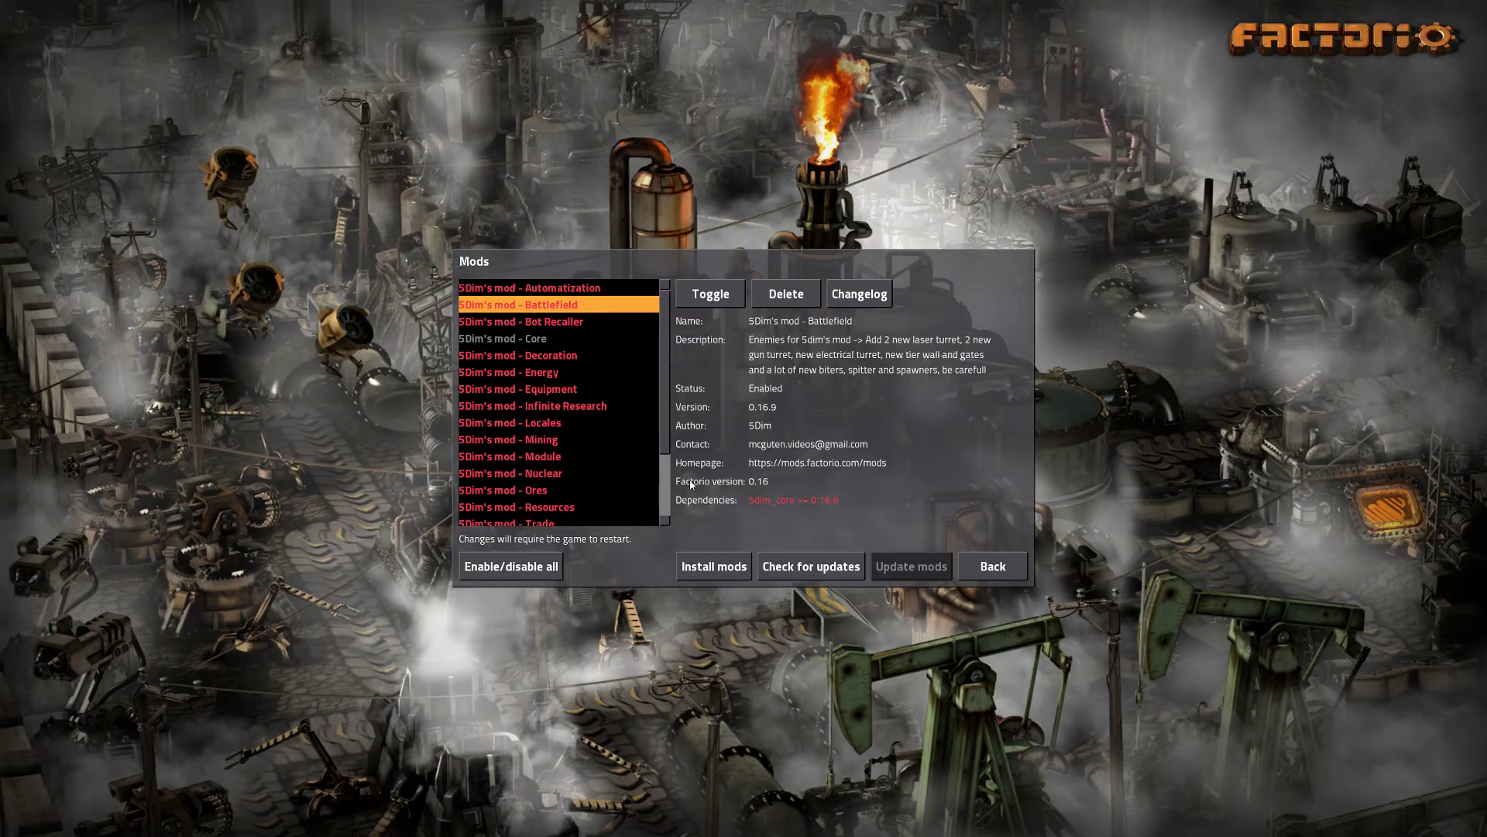
mouse_move(517, 355)
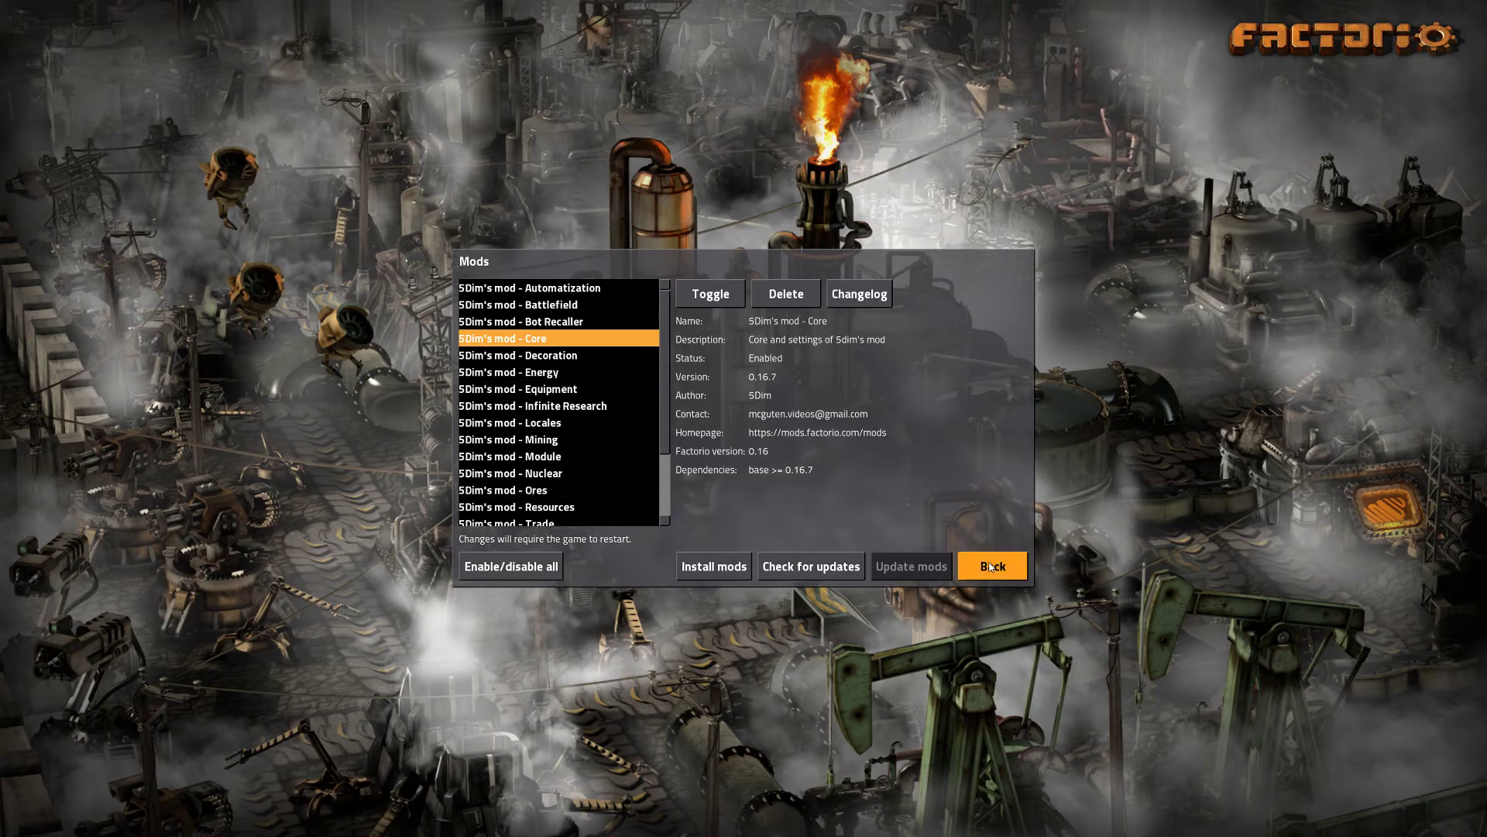
left_click(992, 565)
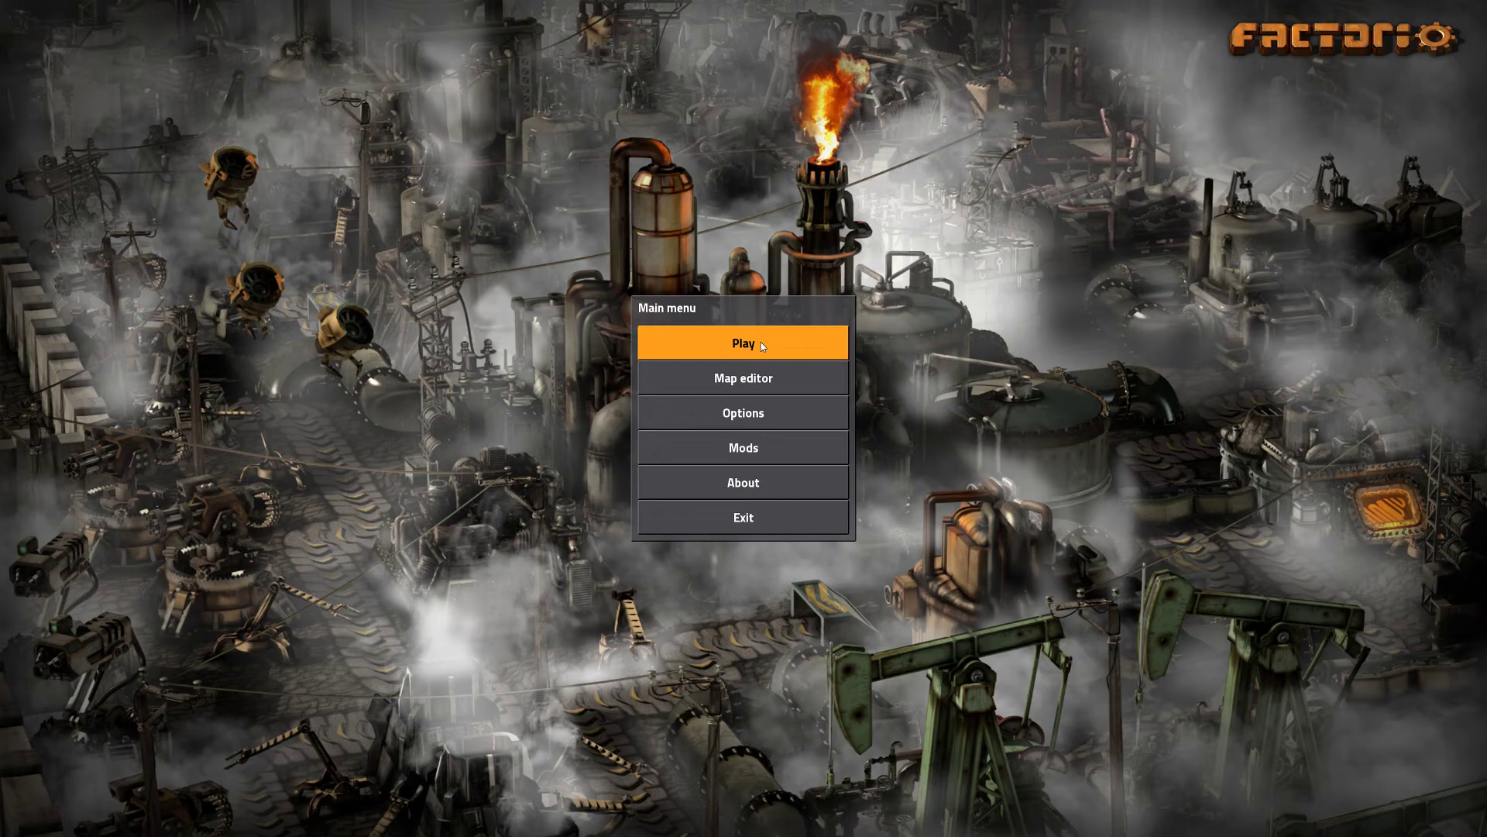
left_click(743, 343)
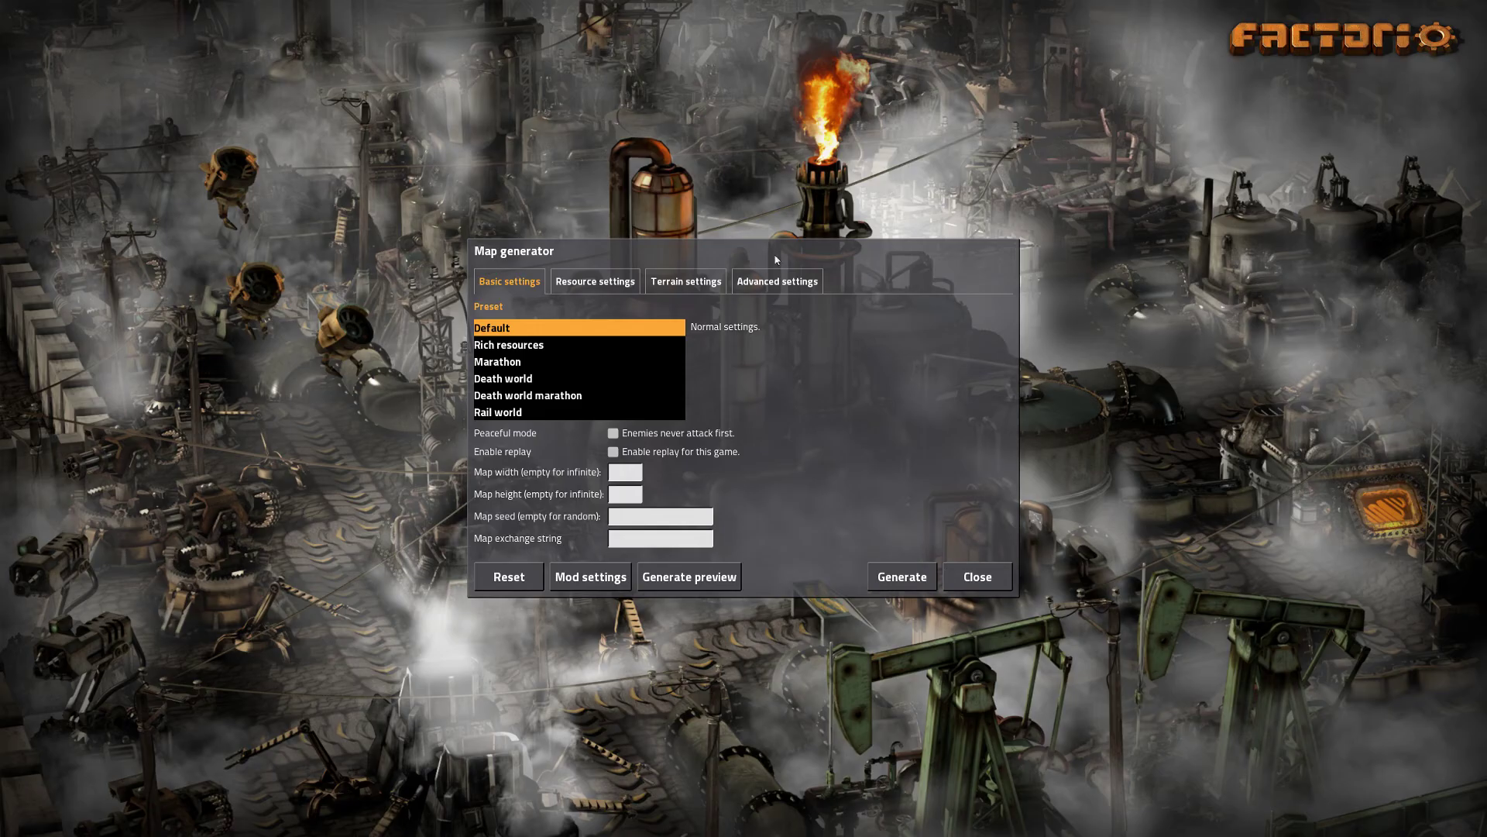
mouse_move(1262, 443)
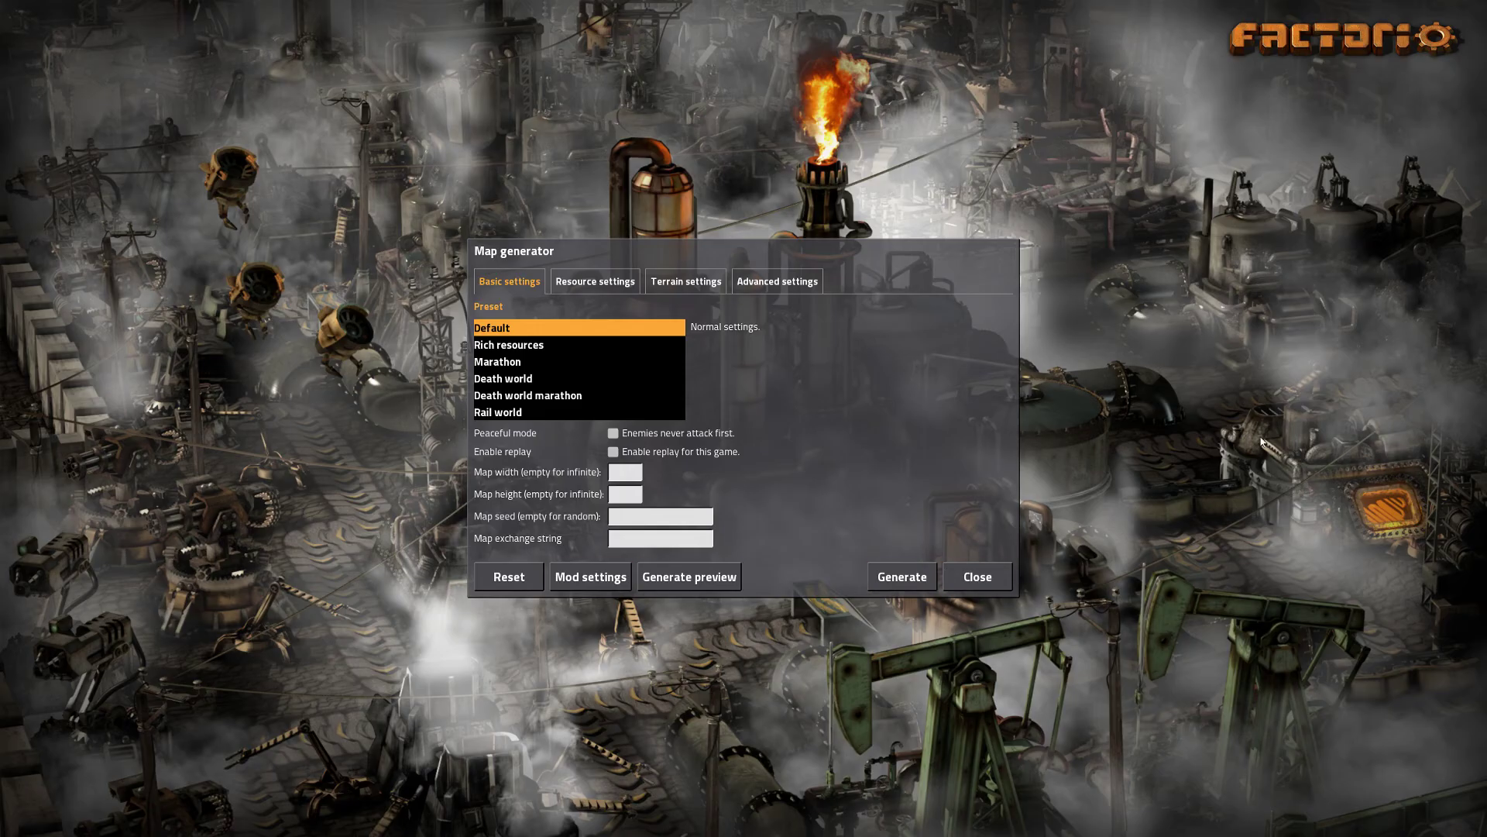
mouse_move(1143, 432)
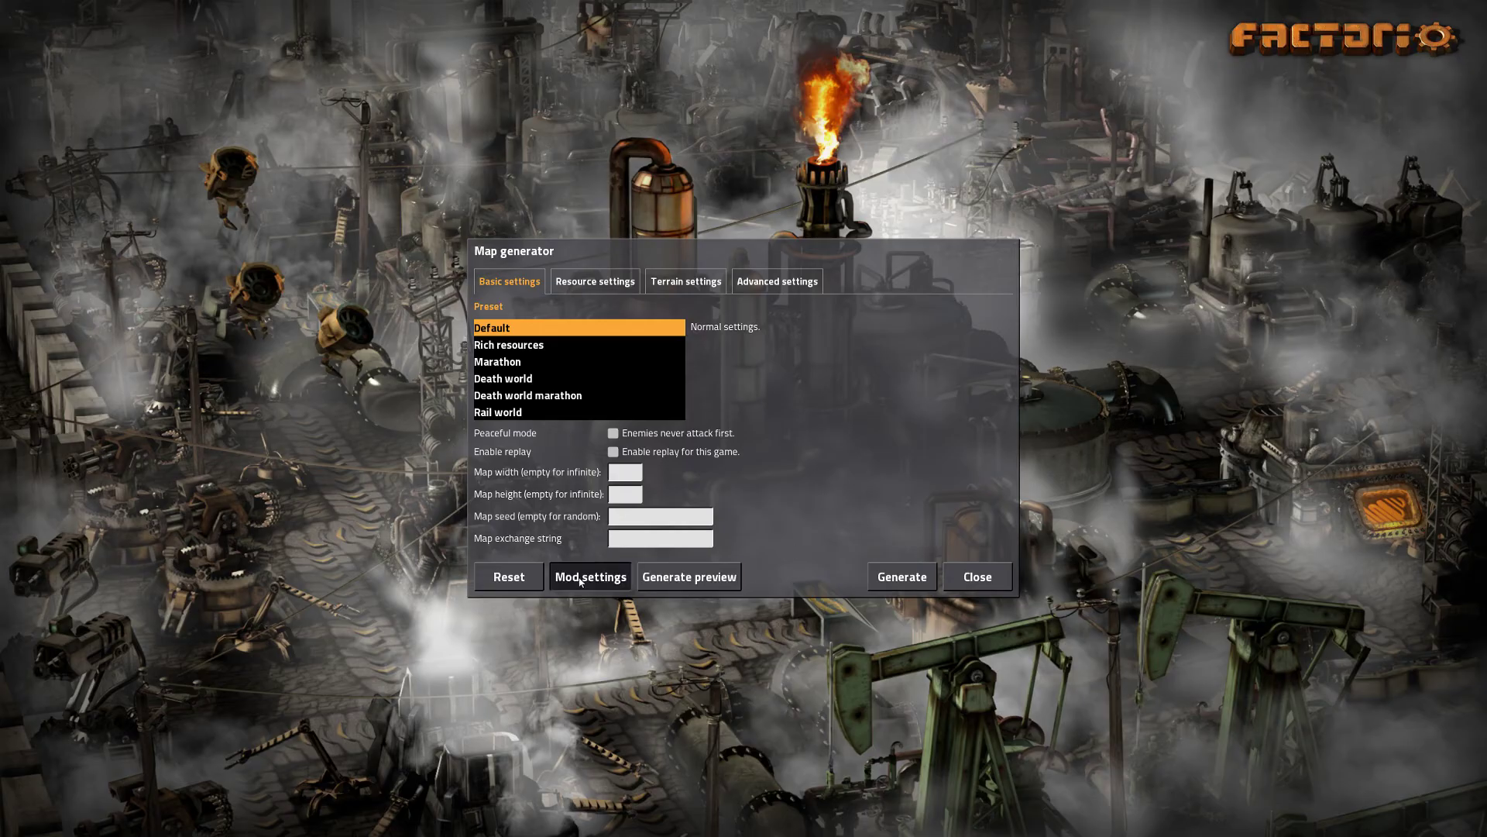
left_click(589, 576)
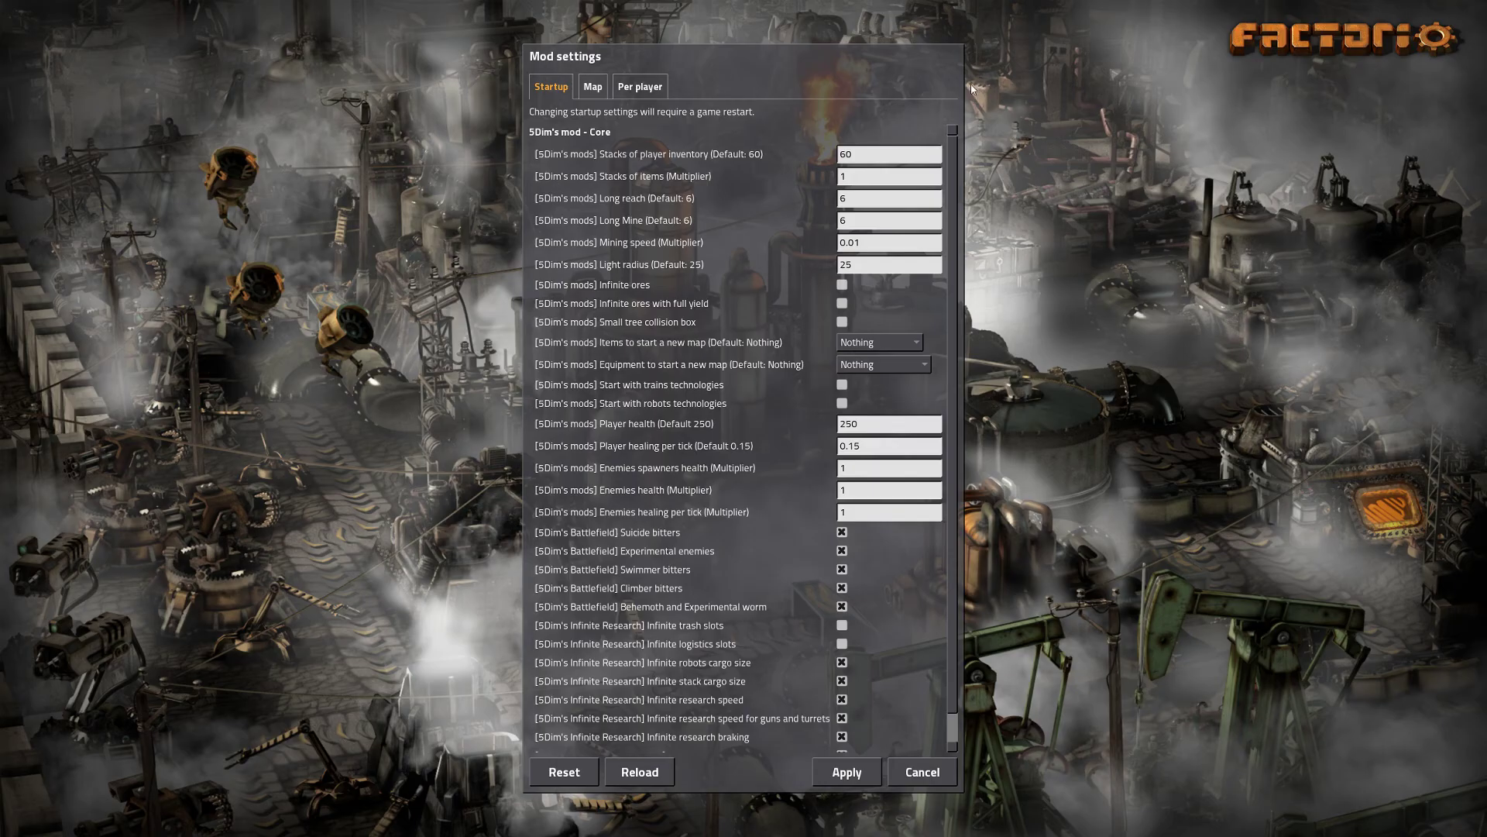
mouse_move(688, 525)
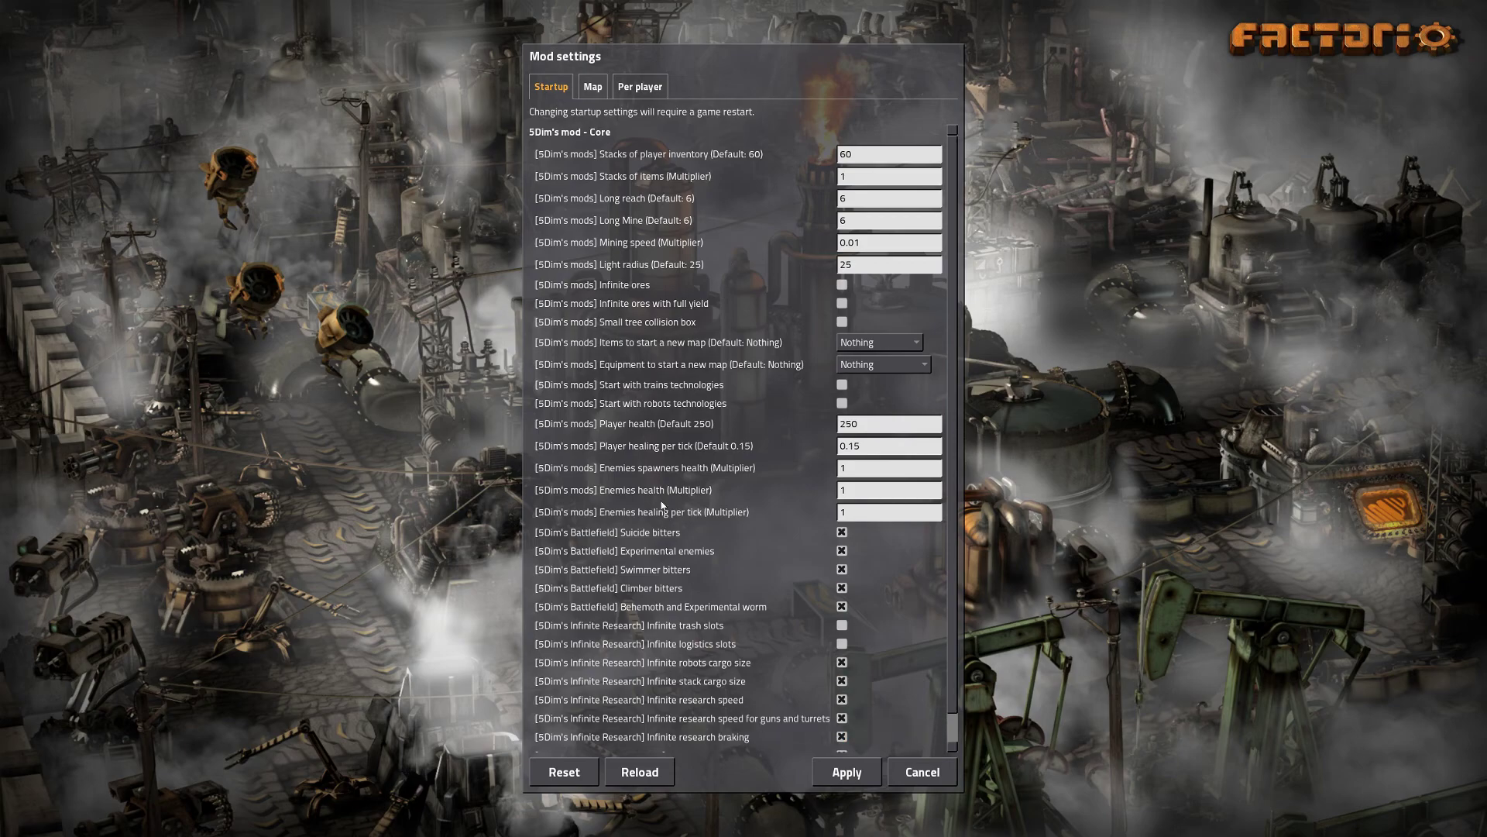
mouse_move(983, 157)
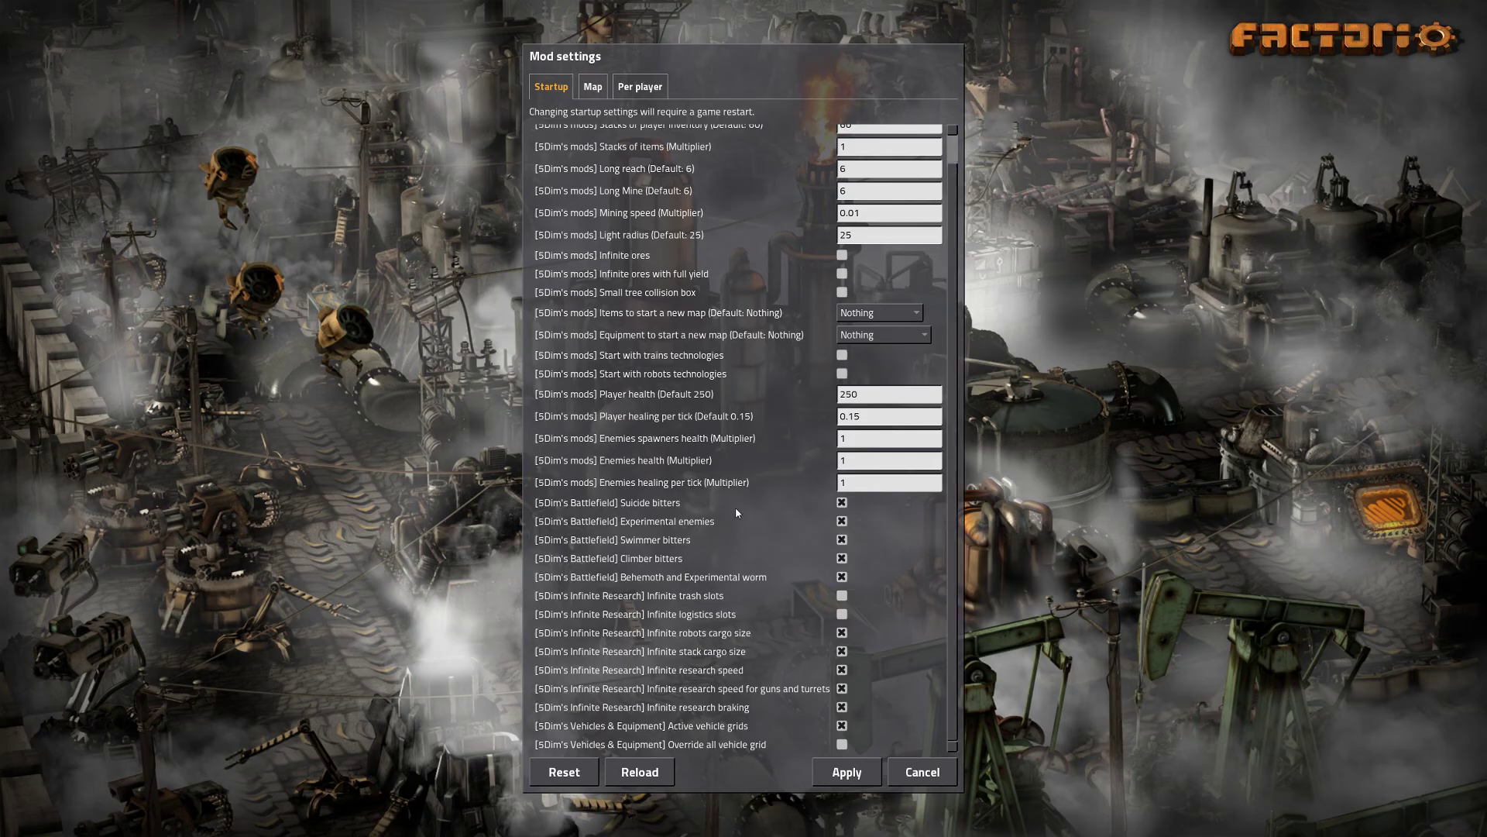
left_click(841, 502)
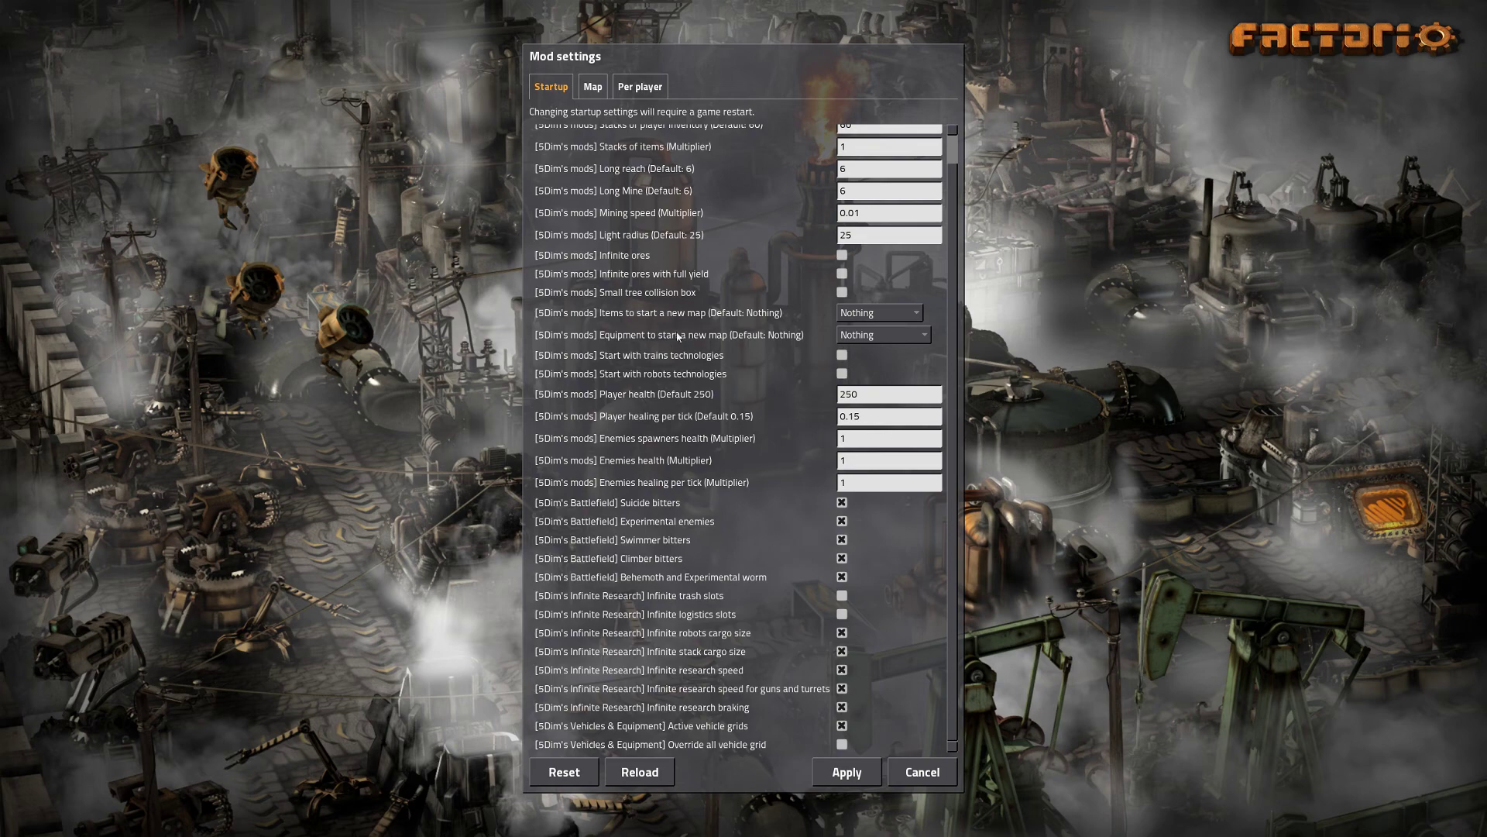
mouse_move(731, 521)
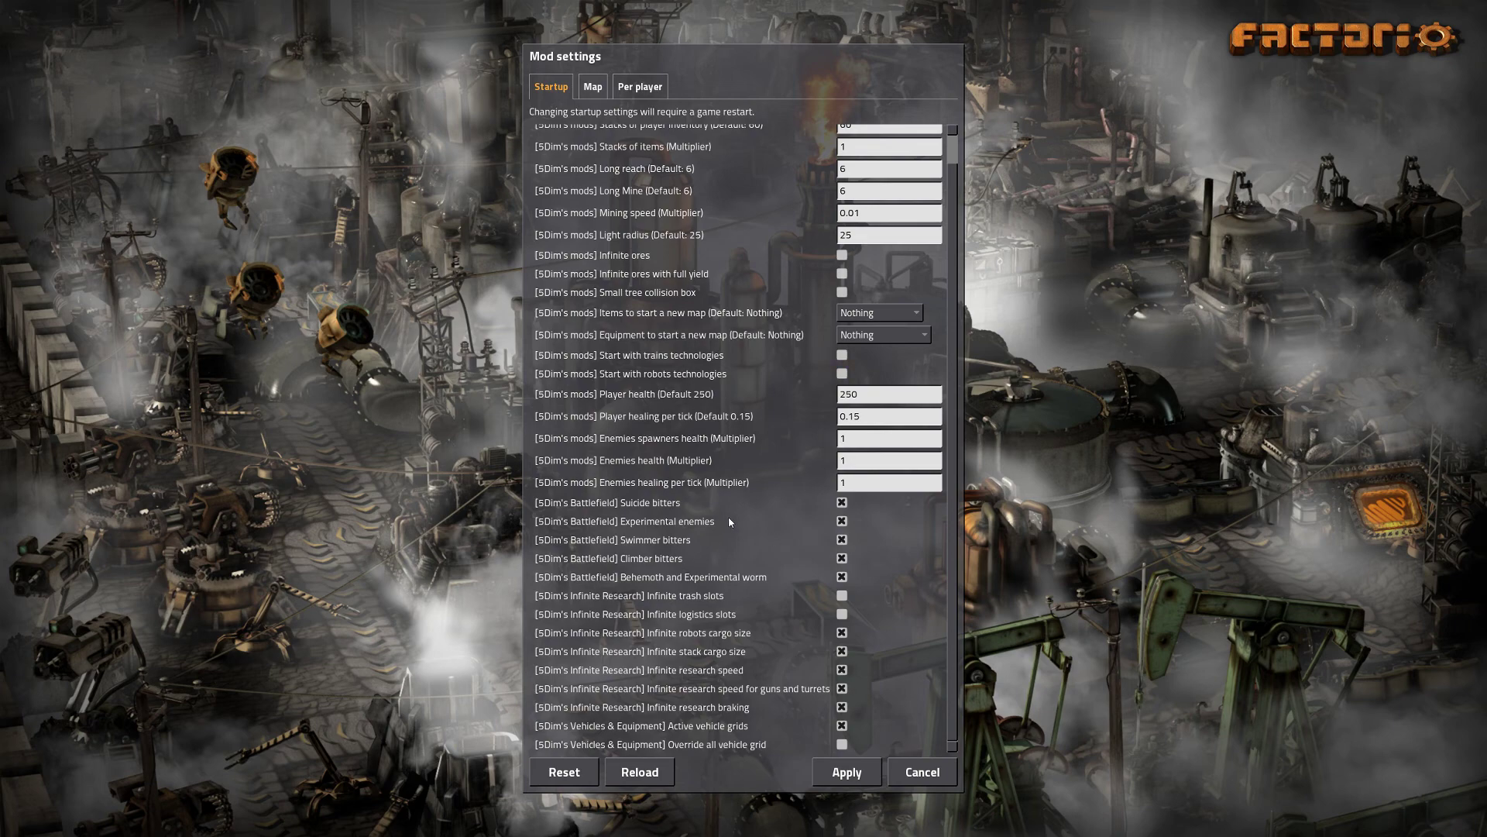
left_click(919, 771)
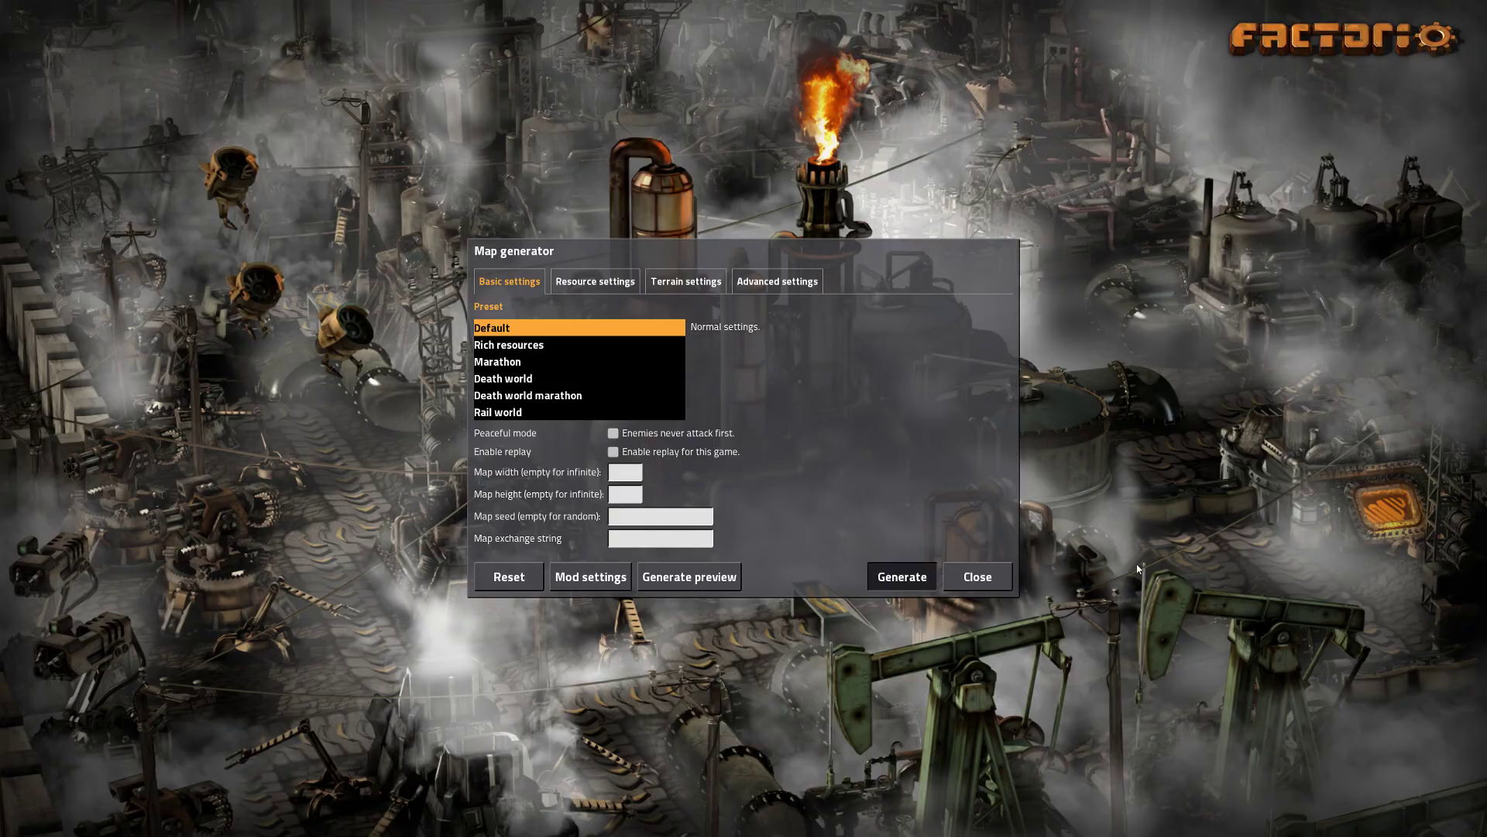
Generate the freeplay world, dismiss the intro tip, and show the 5Dim crafting recipes
left_click(900, 576)
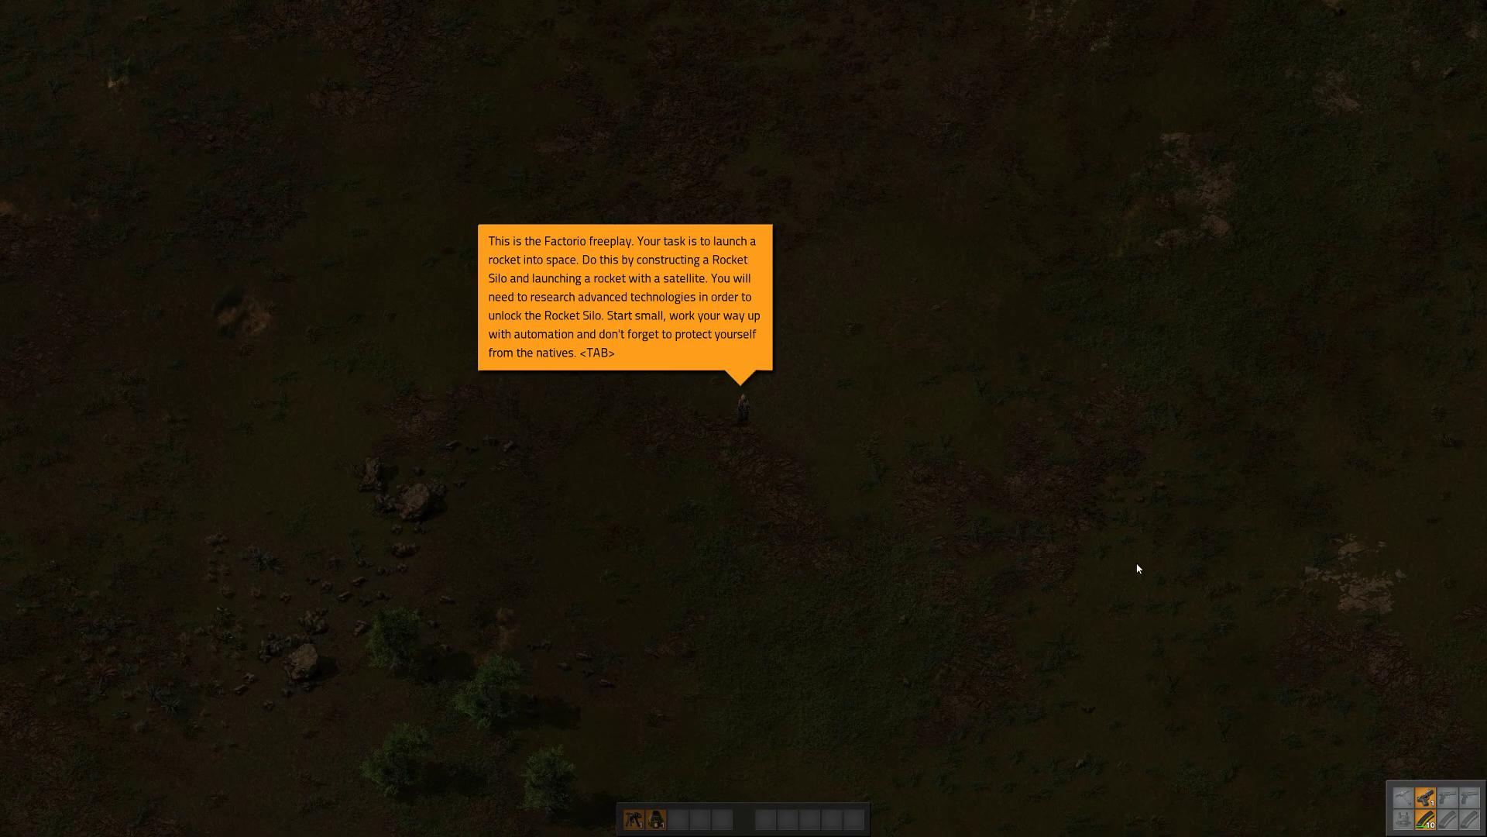
key("tab")
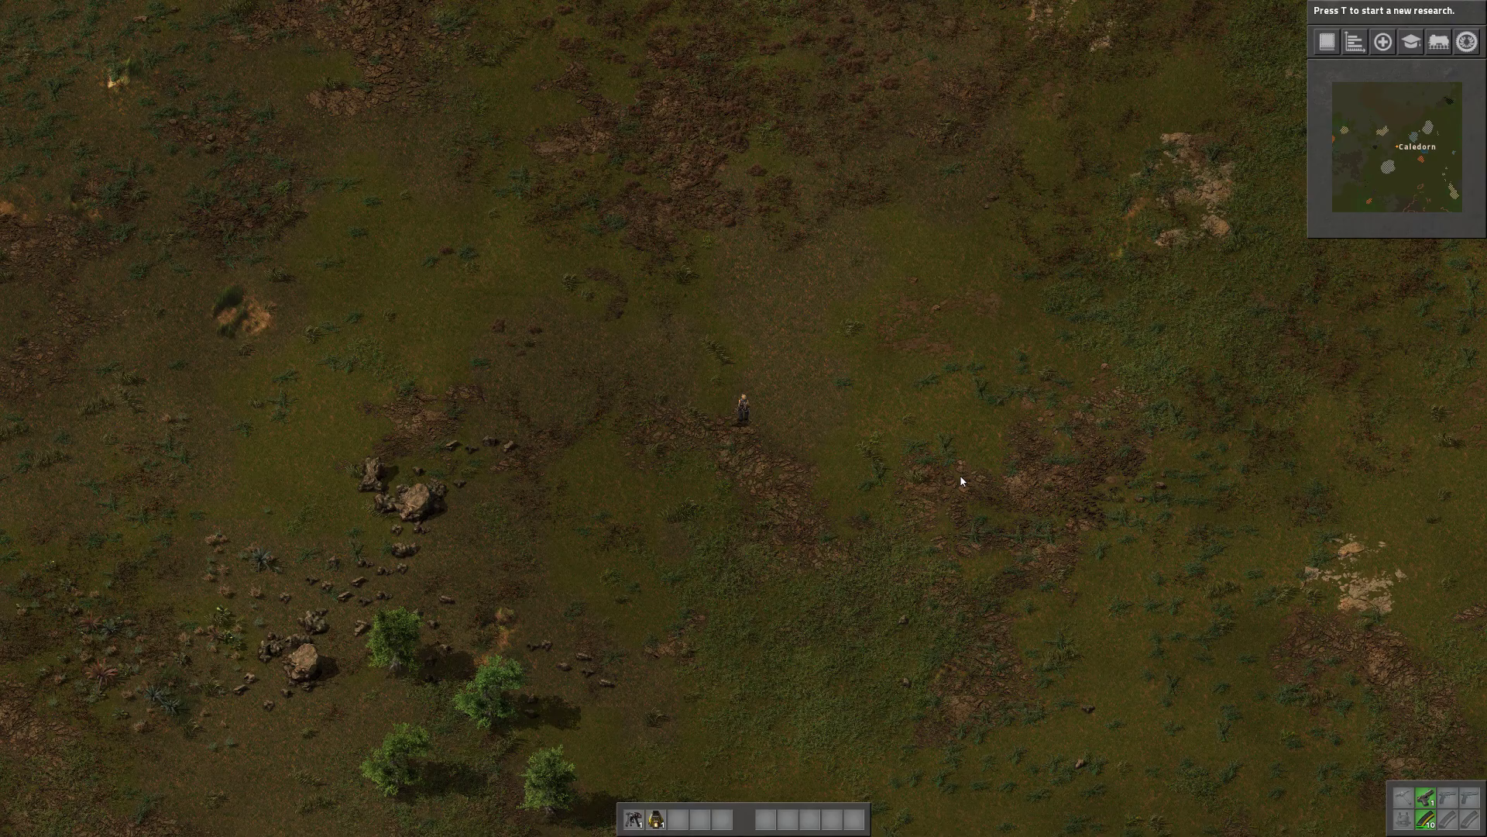
key("e")
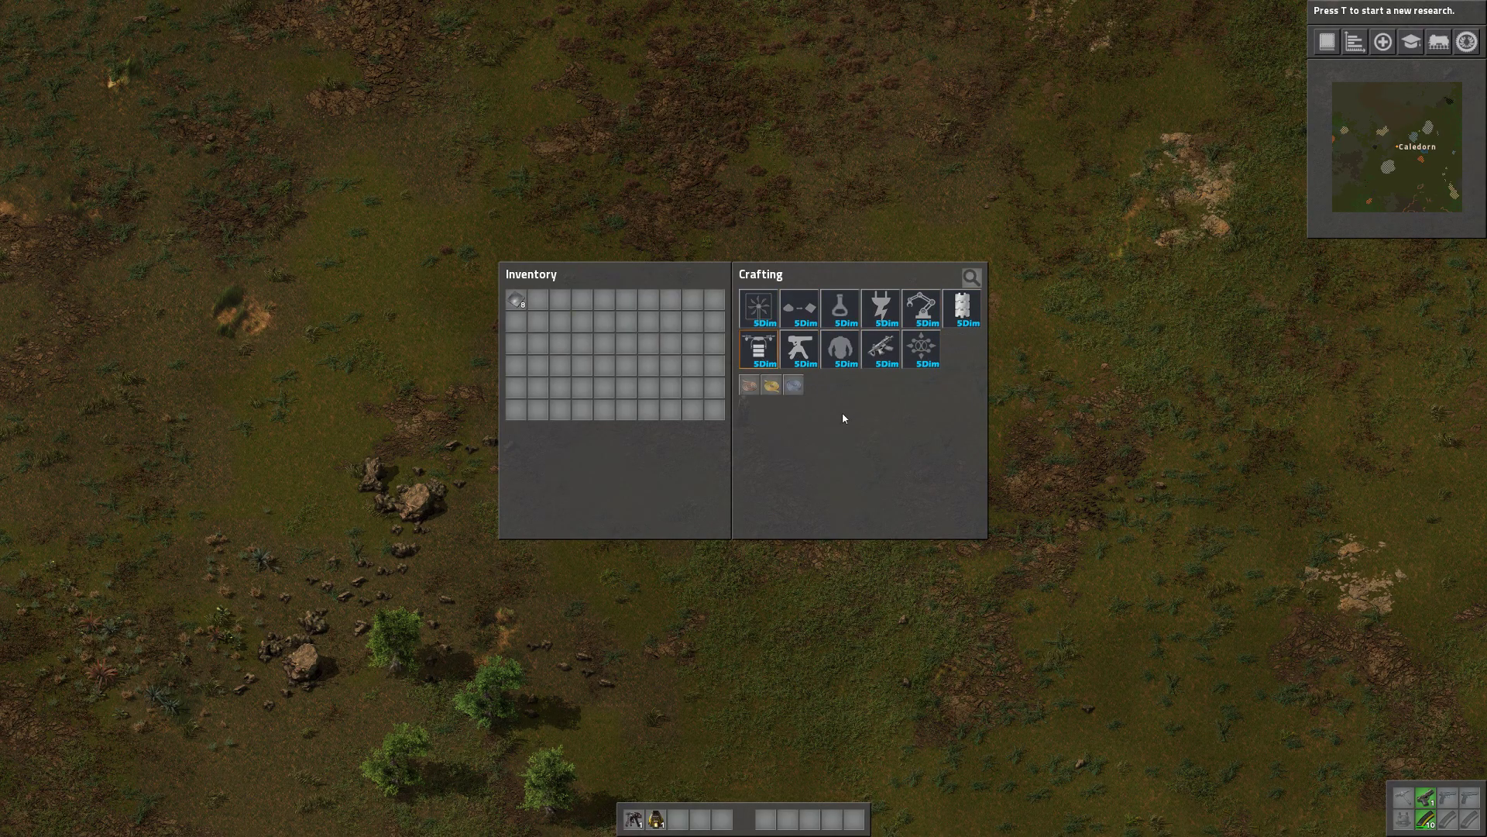
mouse_move(936, 438)
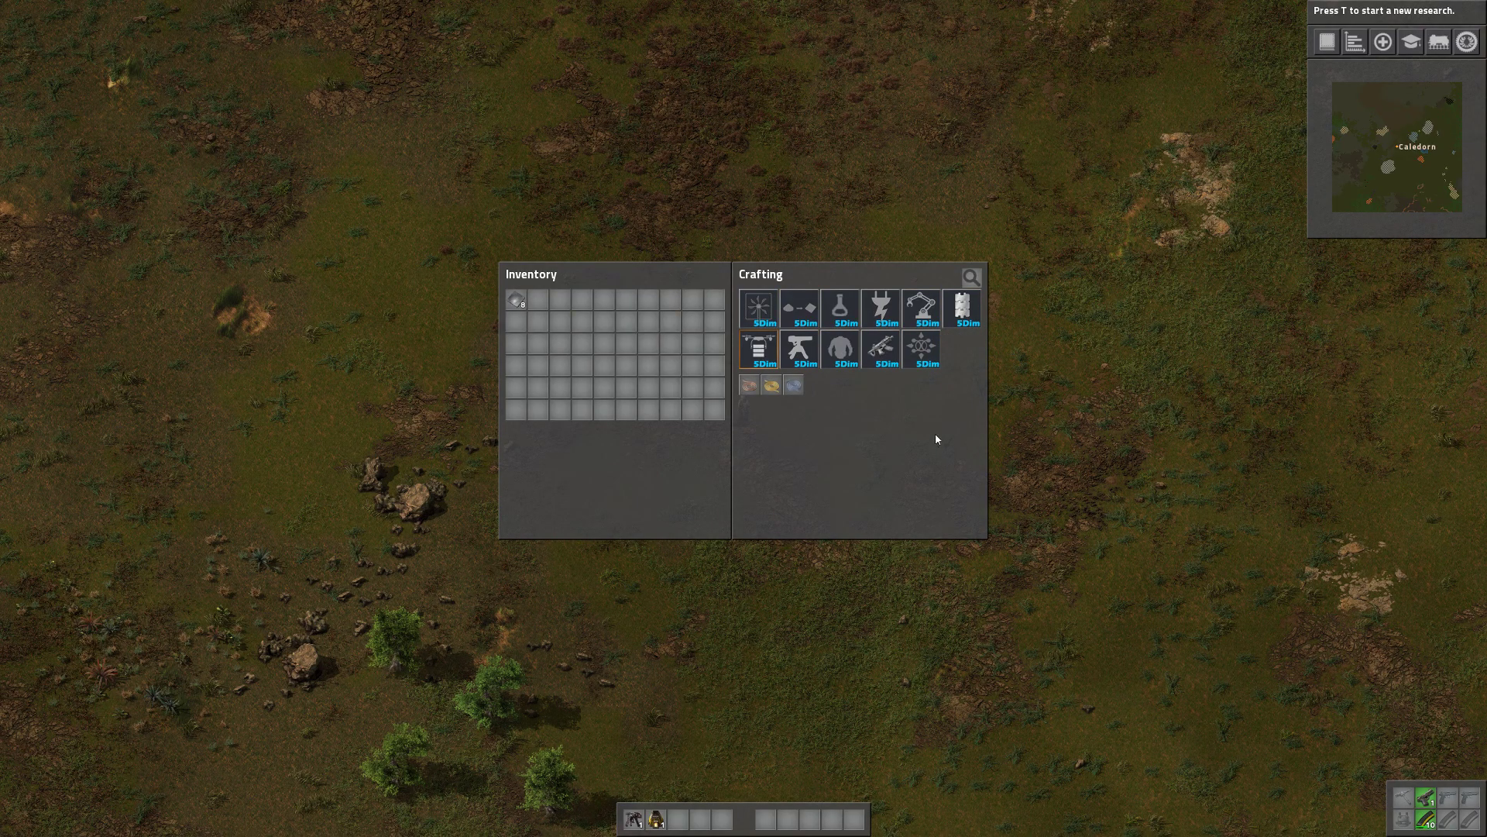